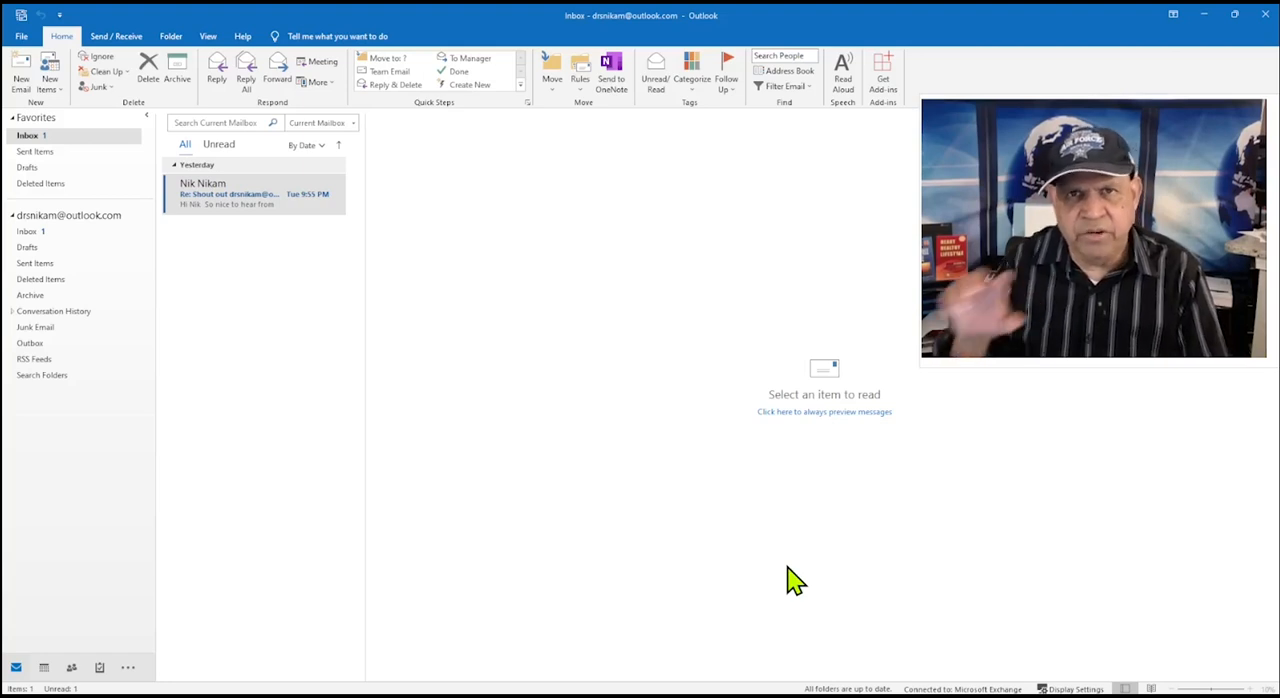
mouse_move(848, 568)
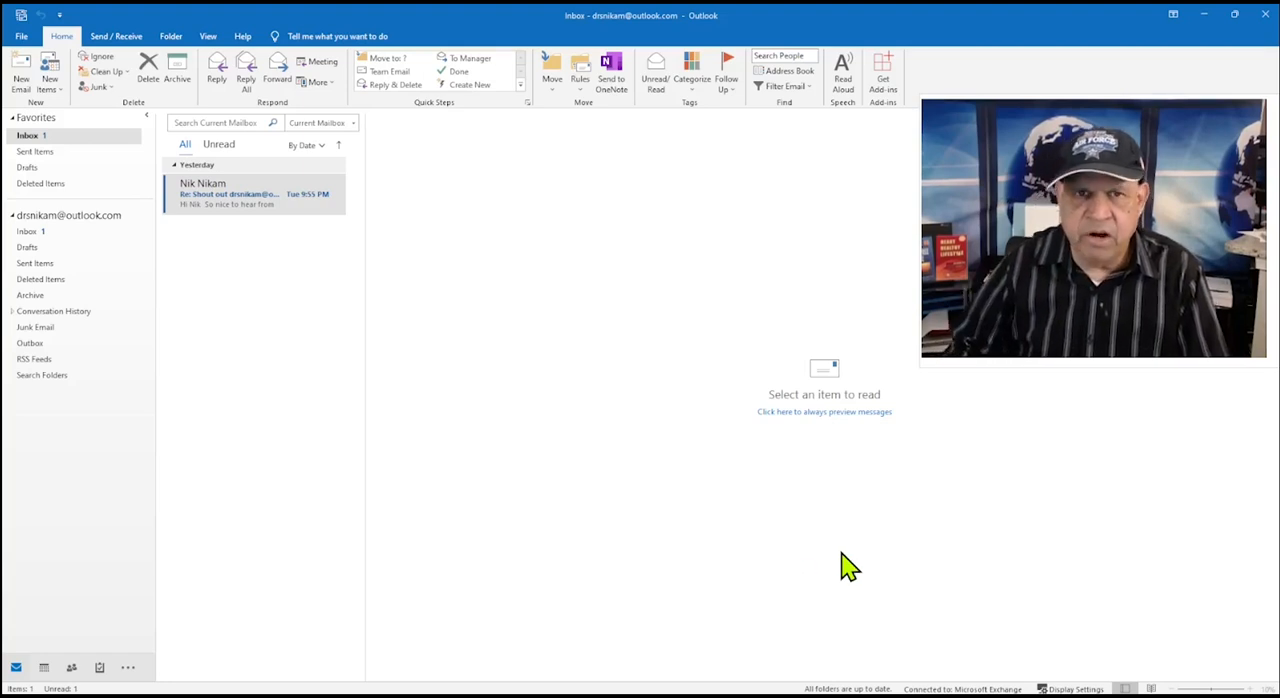
mouse_move(512, 330)
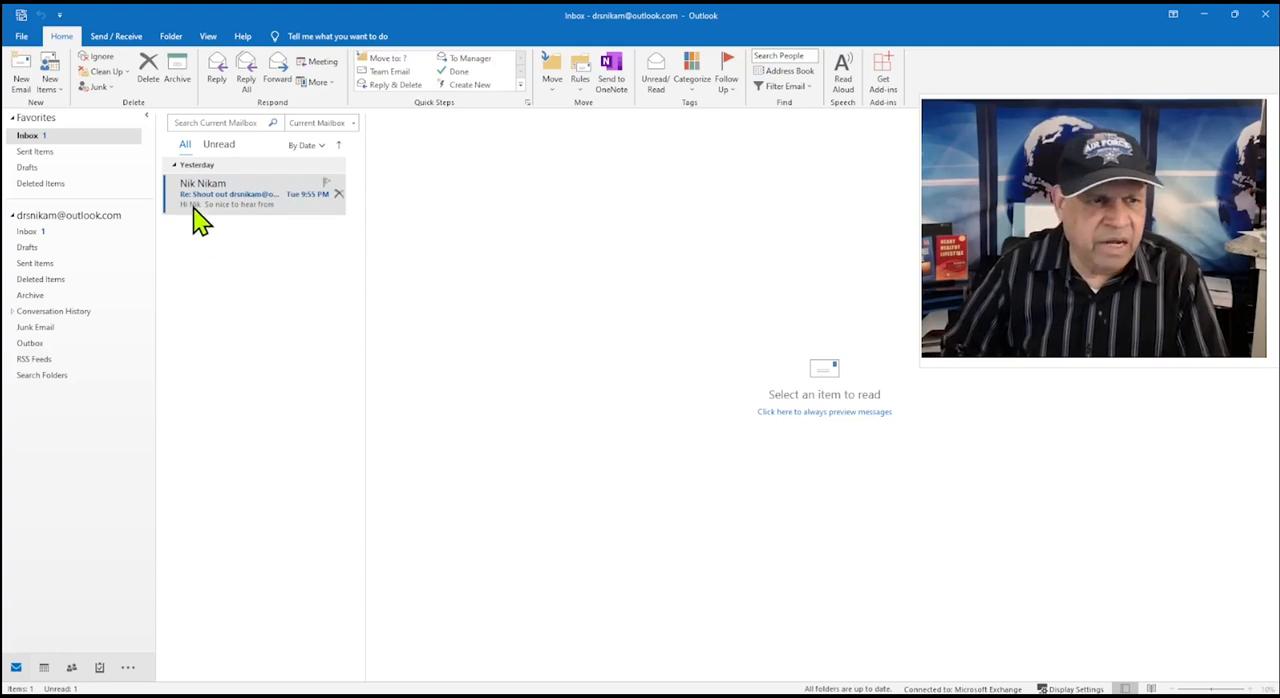
mouse_move(660, 260)
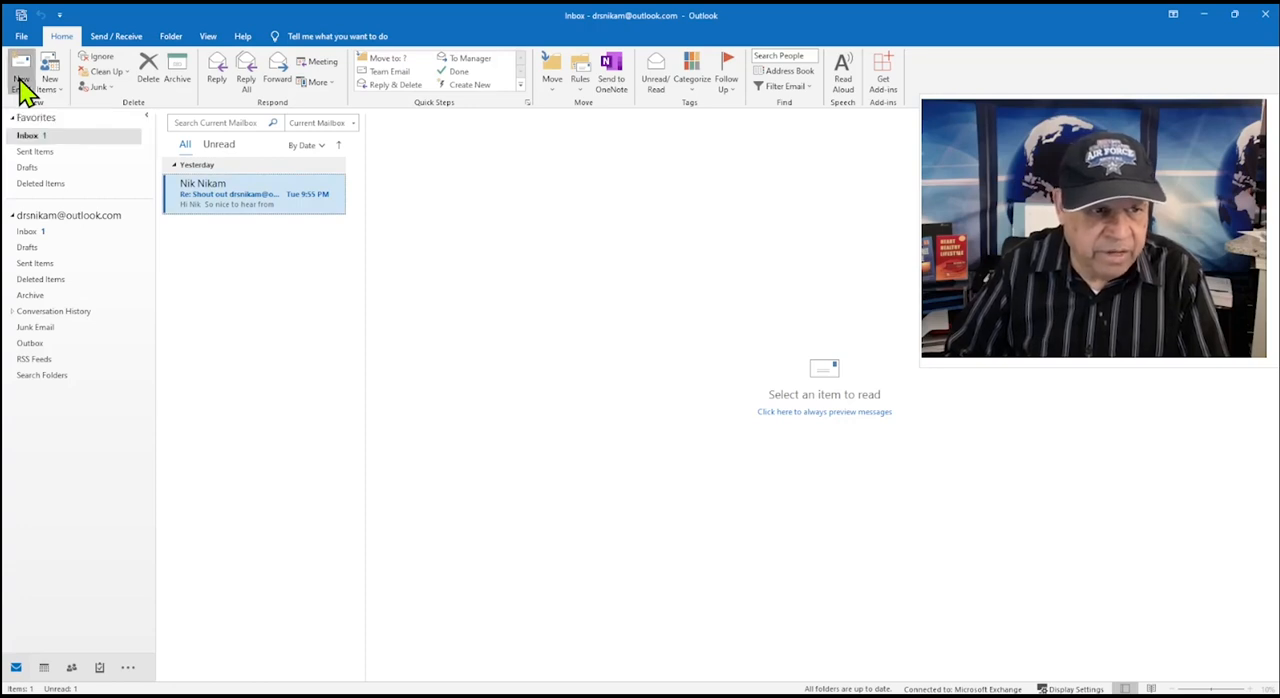
- Start a new email, then discard the draft without saving
click(20, 64)
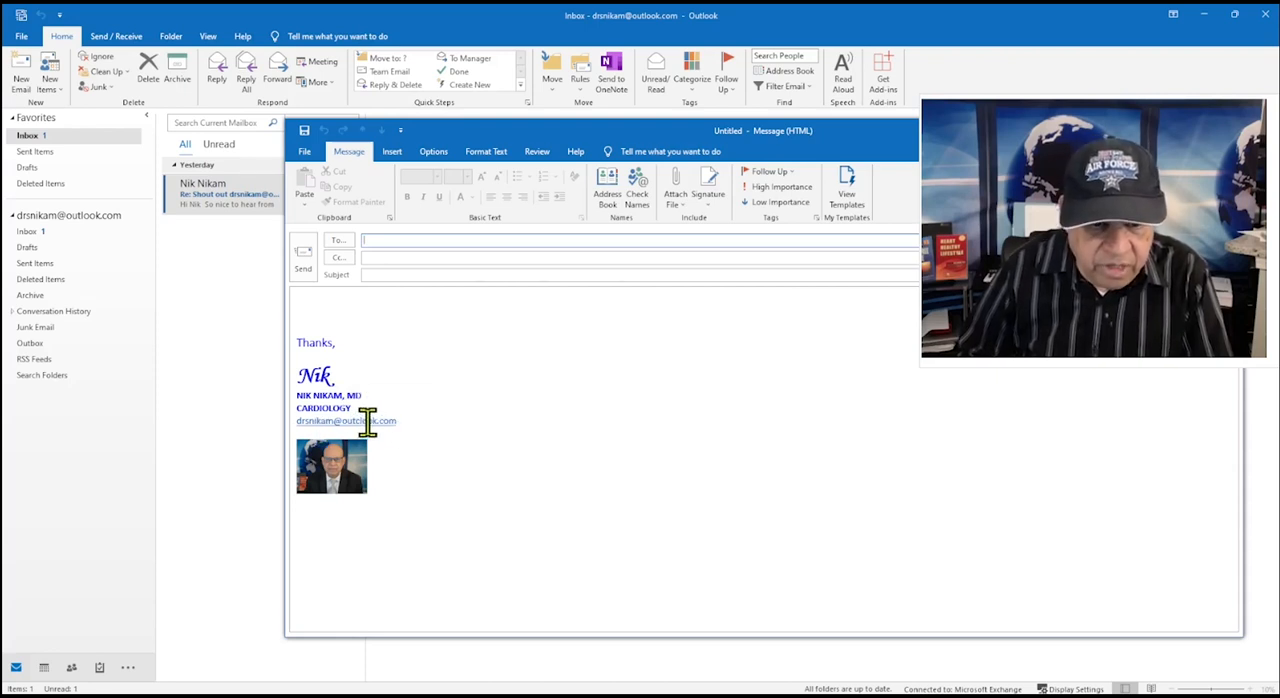
mouse_move(340, 496)
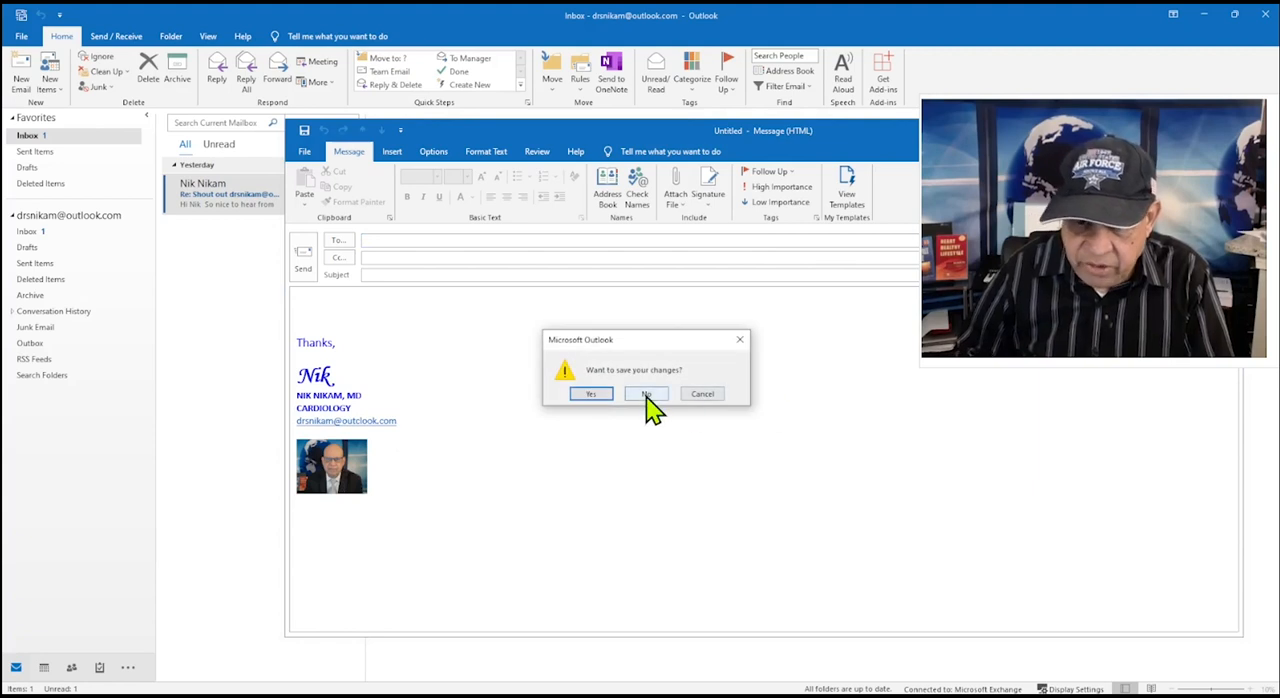
click(646, 392)
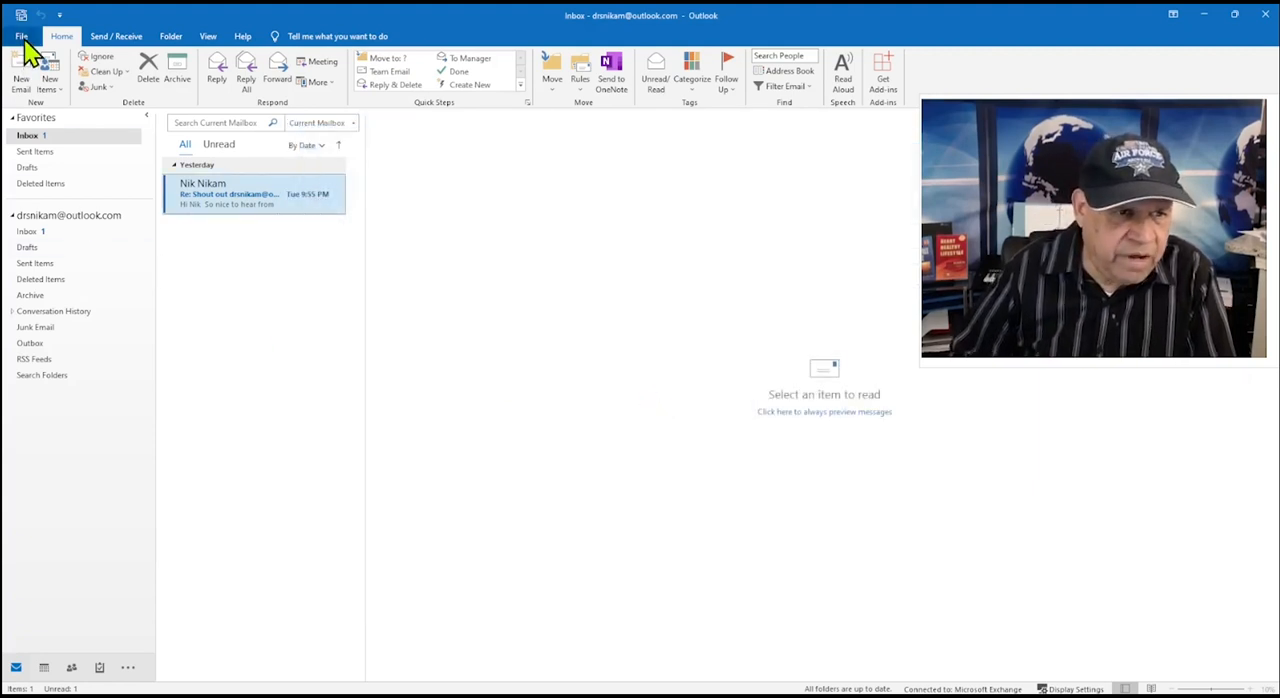
- Reach the Signatures and Stationery editor via File > Options > Mail
click(18, 34)
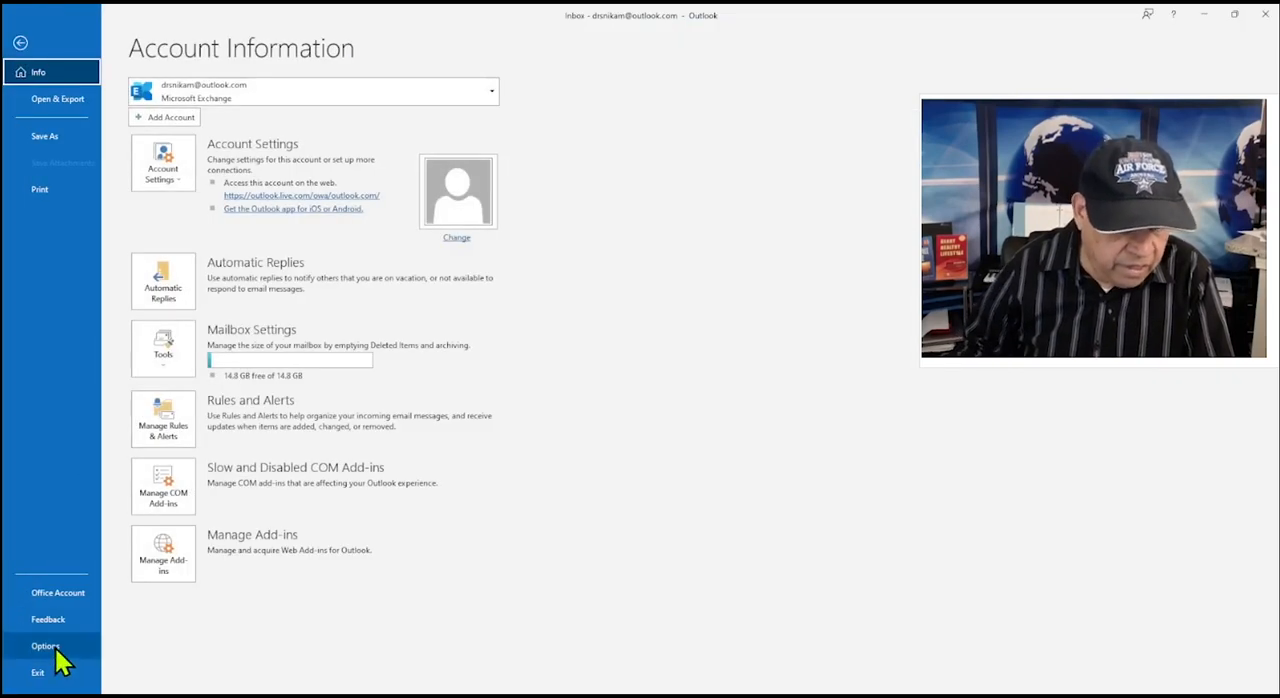
click(40, 640)
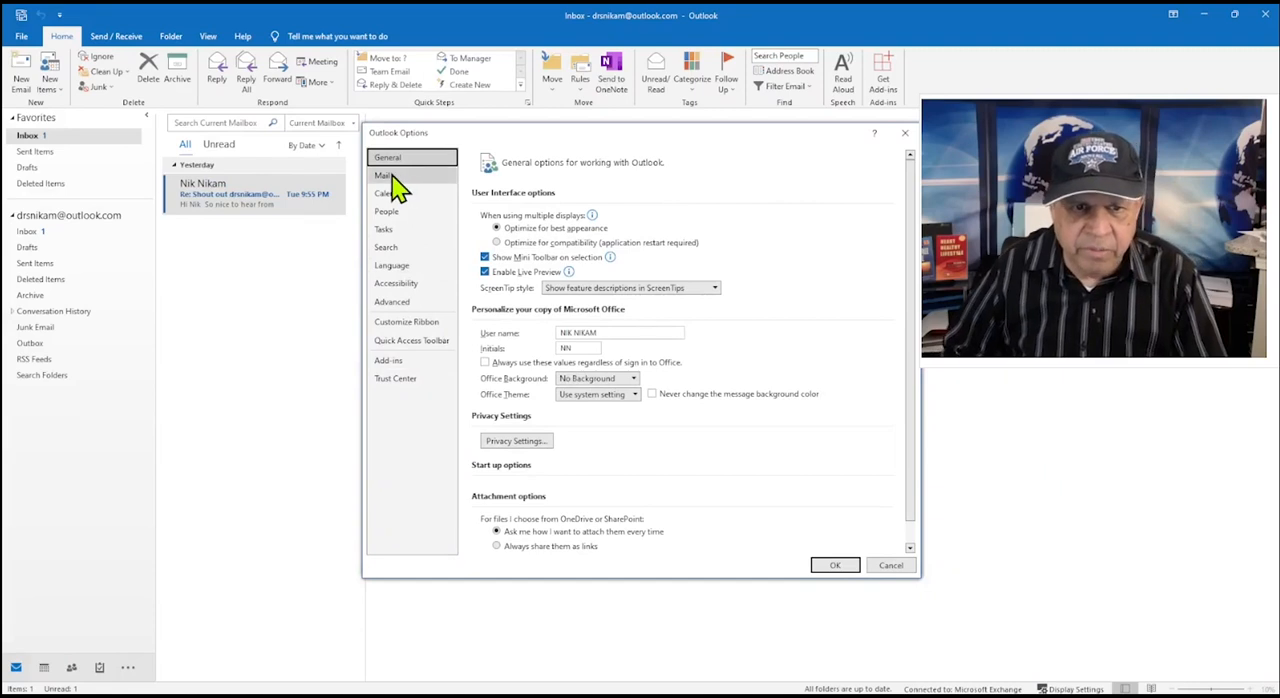
click(380, 176)
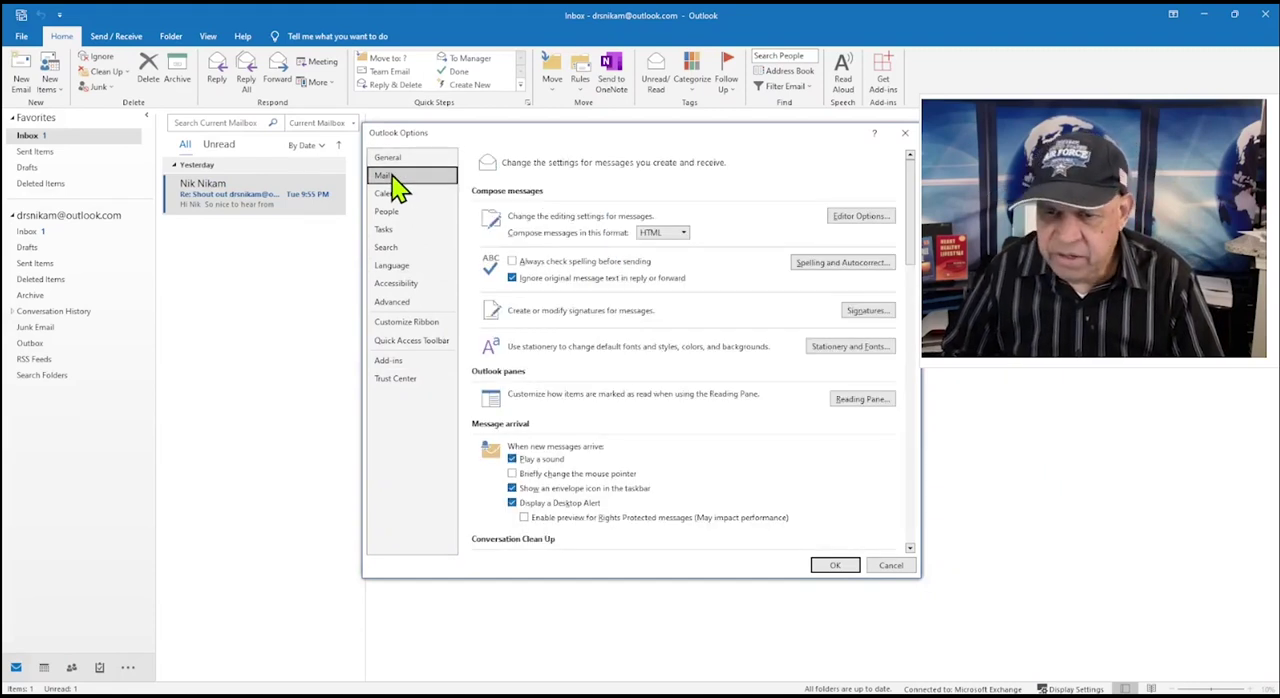
mouse_move(850, 296)
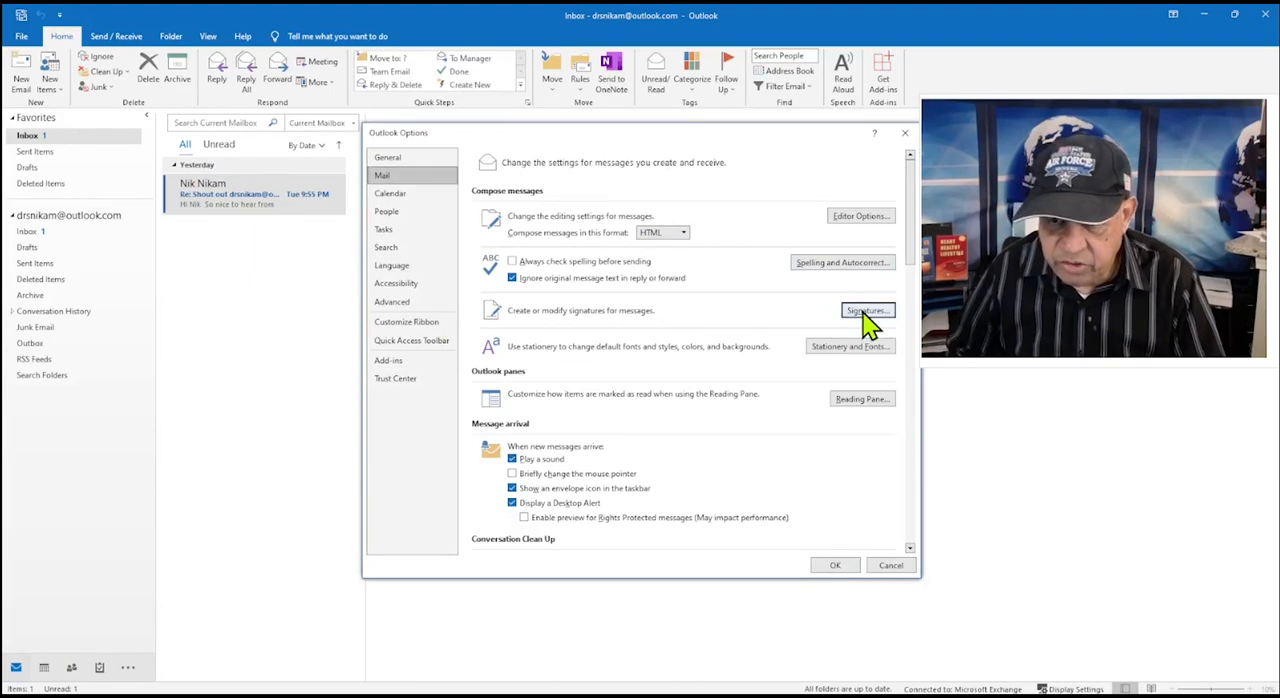
click(866, 310)
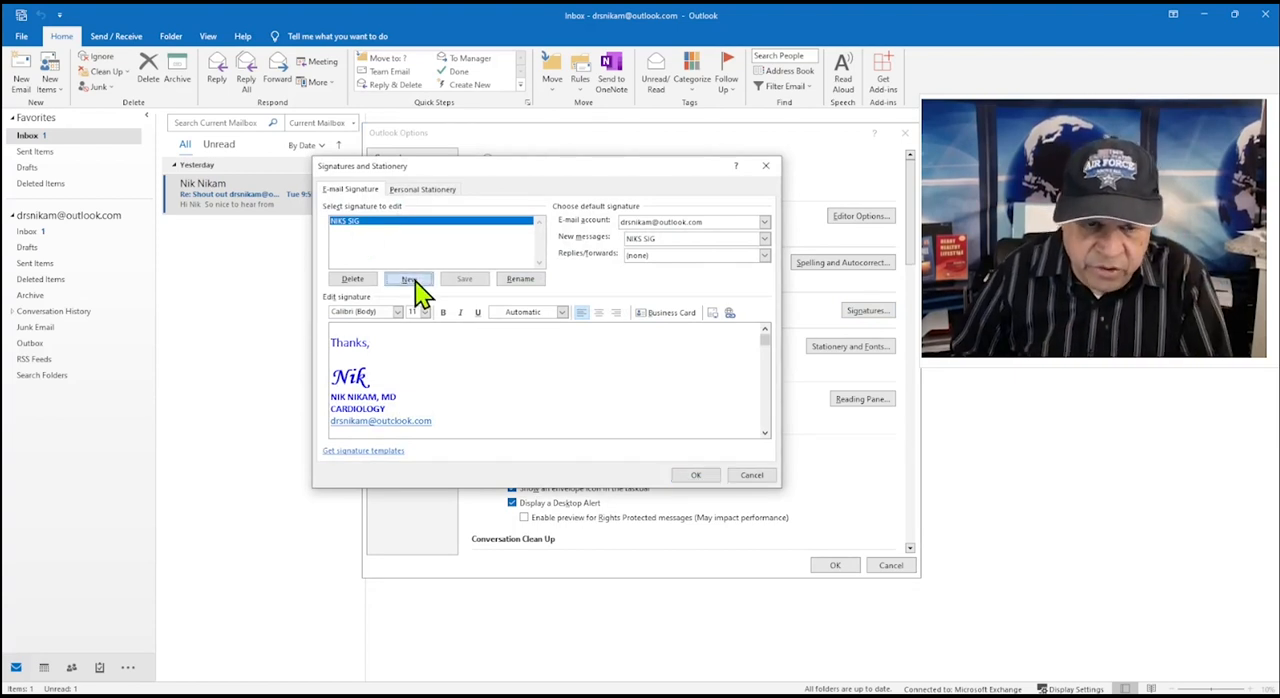
- Create a second signature entry and confirm its name
click(408, 278)
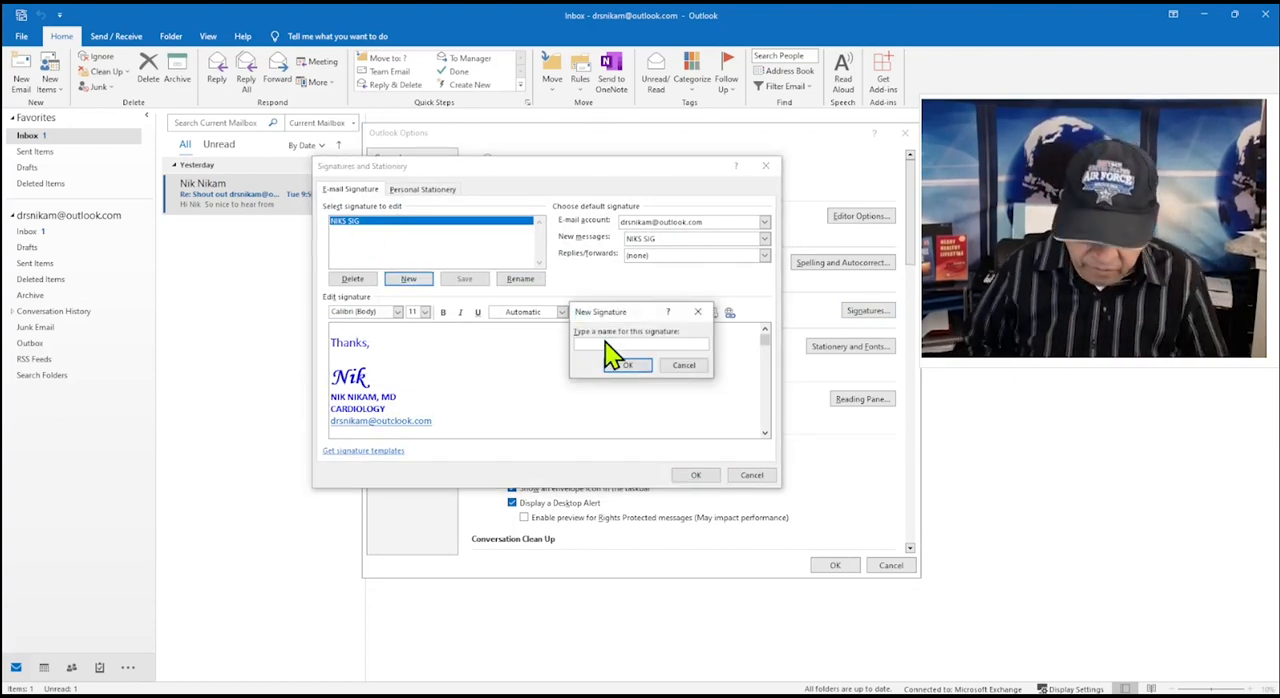
click(624, 364)
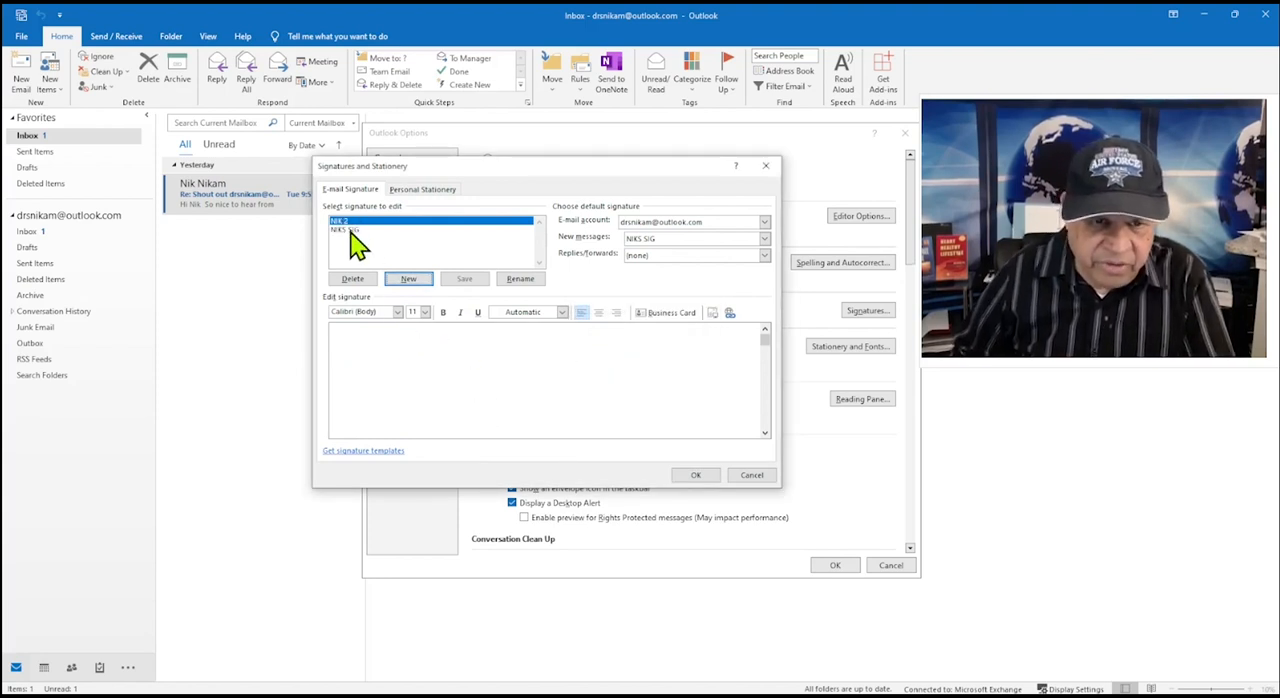
- Select and copy the old signature's text, then switch to the new signature
click(344, 228)
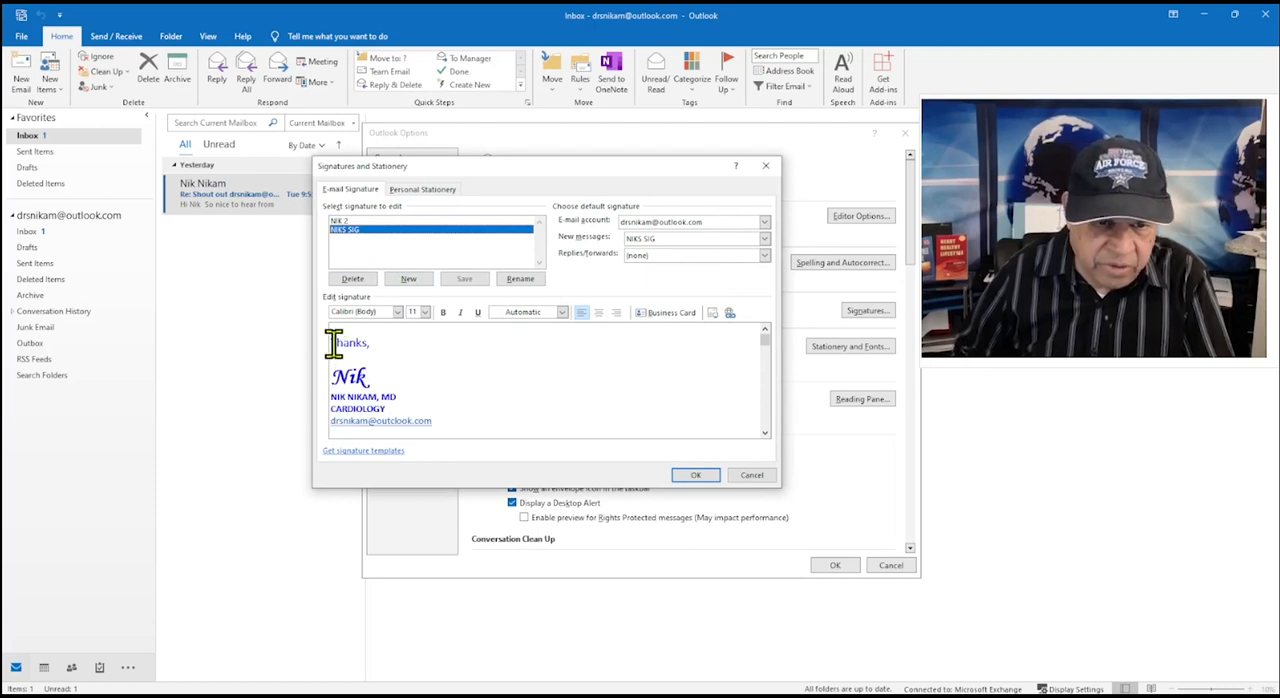
drag(332, 342, 460, 424)
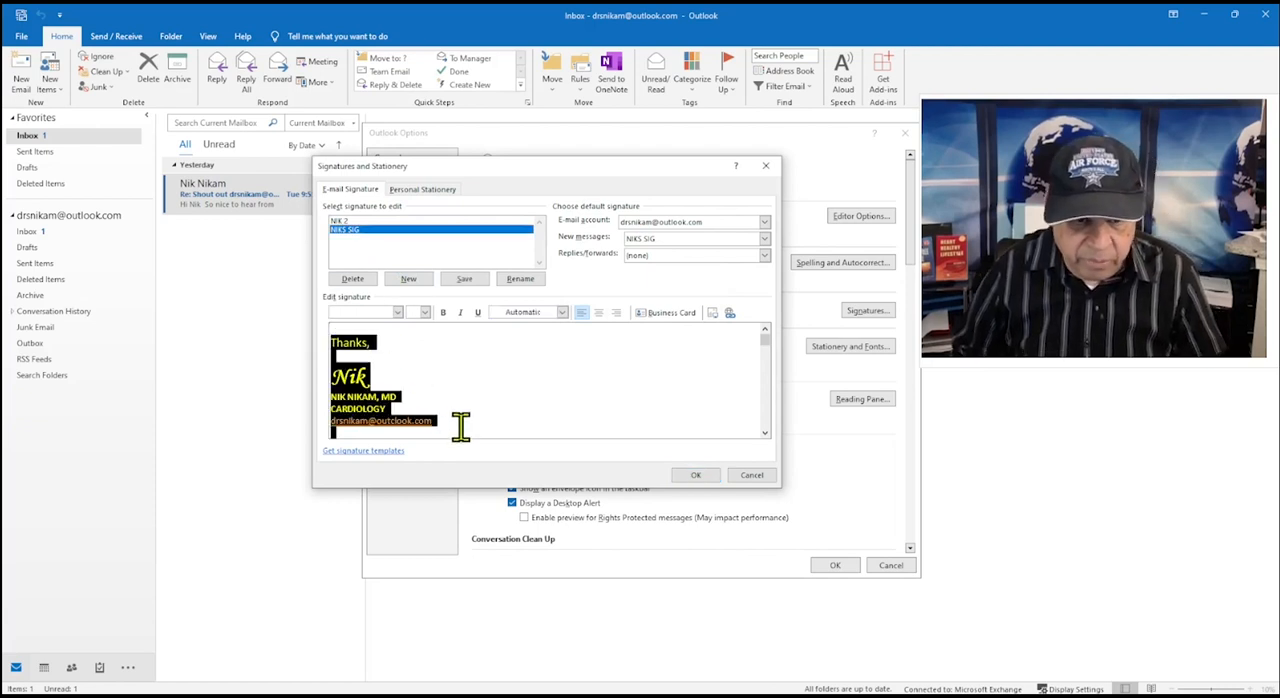
click(392, 414)
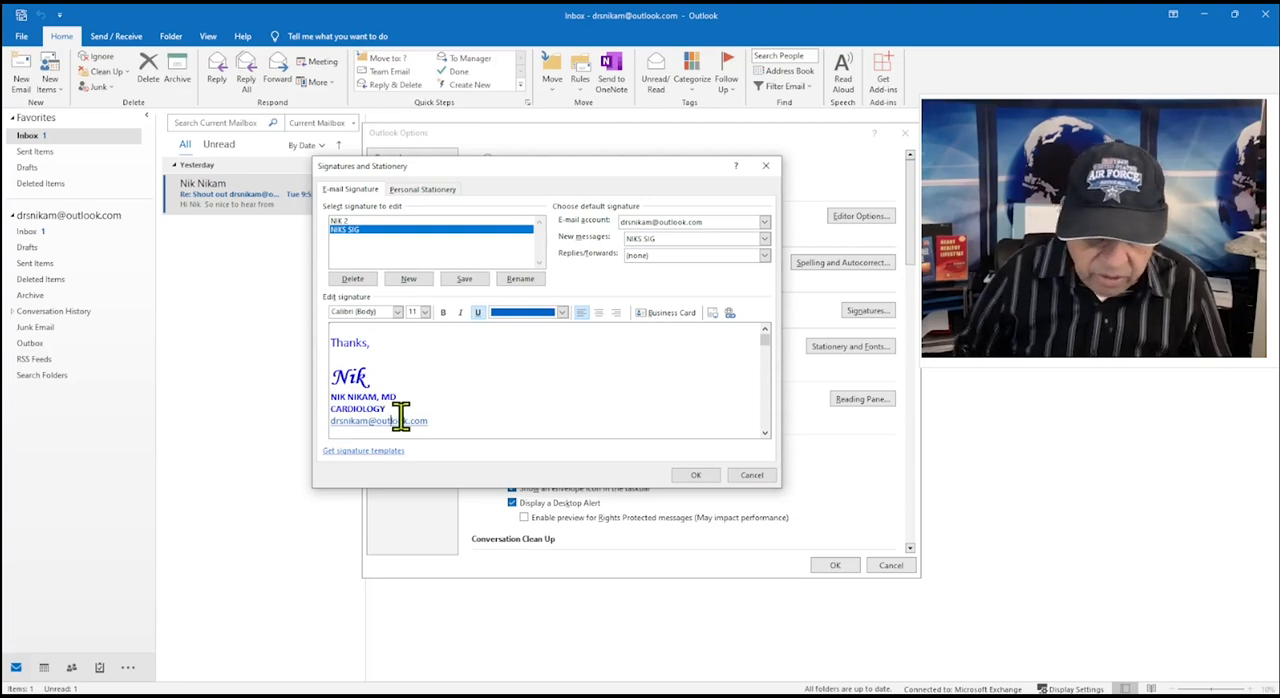
mouse_move(440, 424)
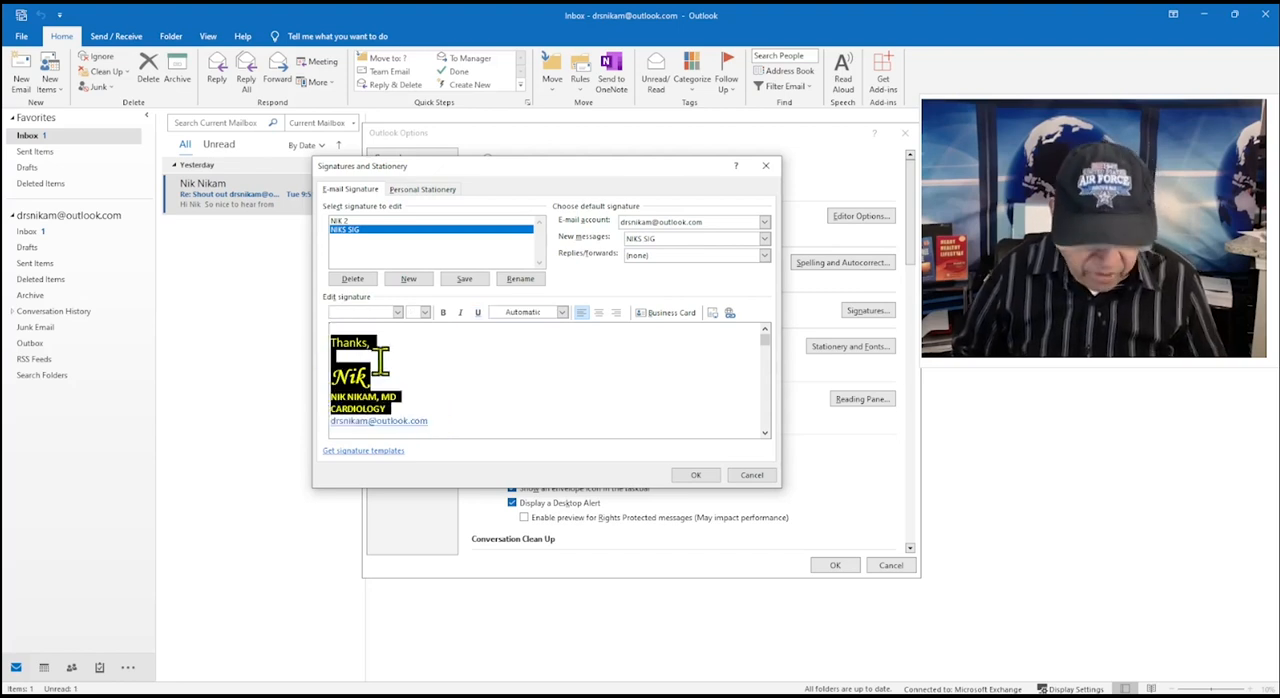
click(340, 220)
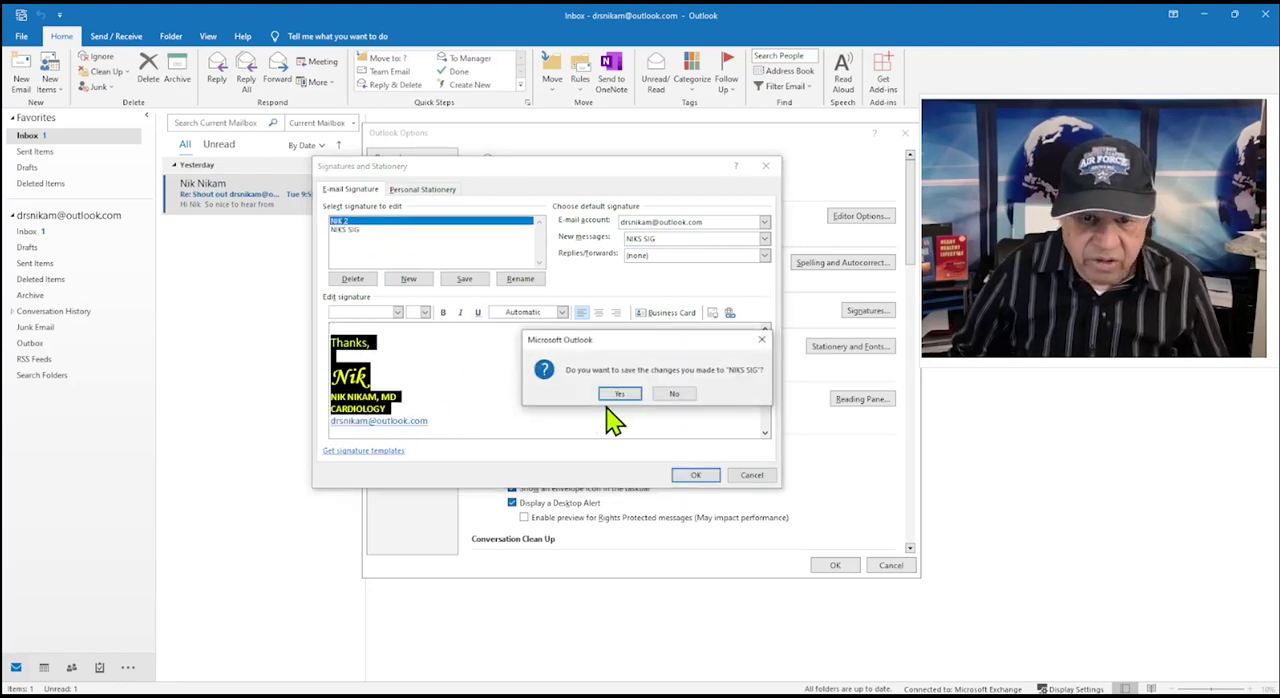
click(620, 392)
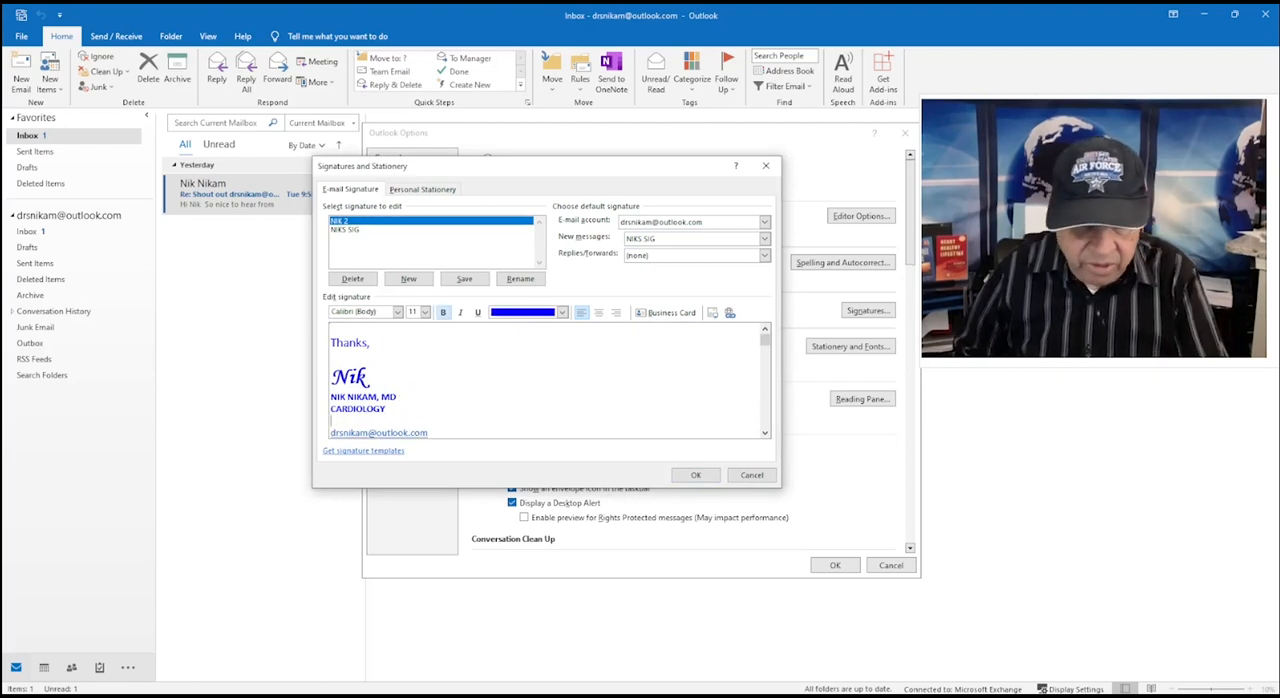
text(281)
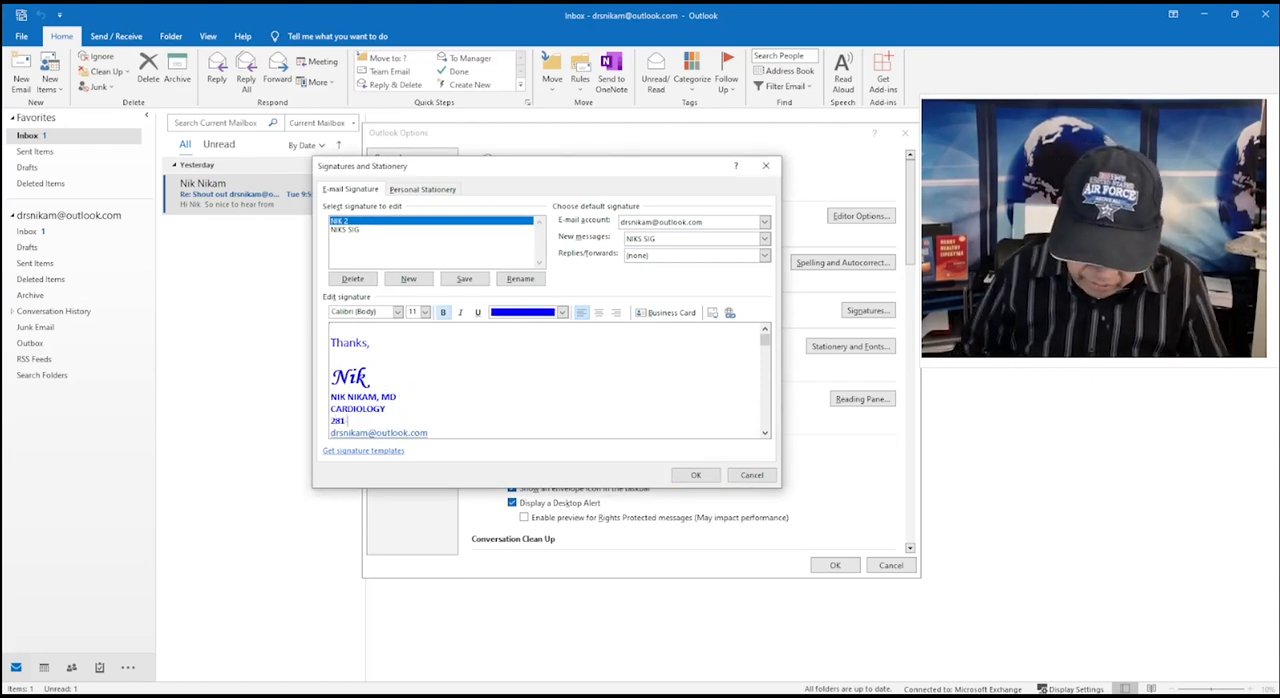
text(-745-4161)
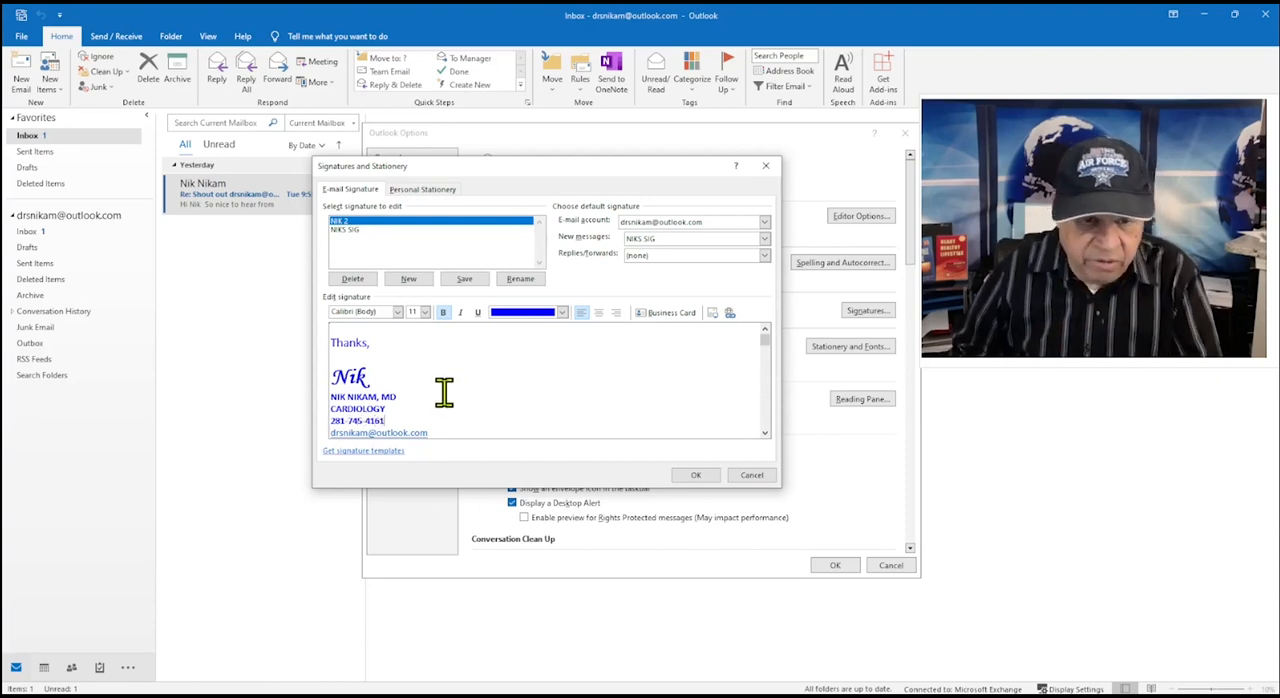
mouse_move(756, 354)
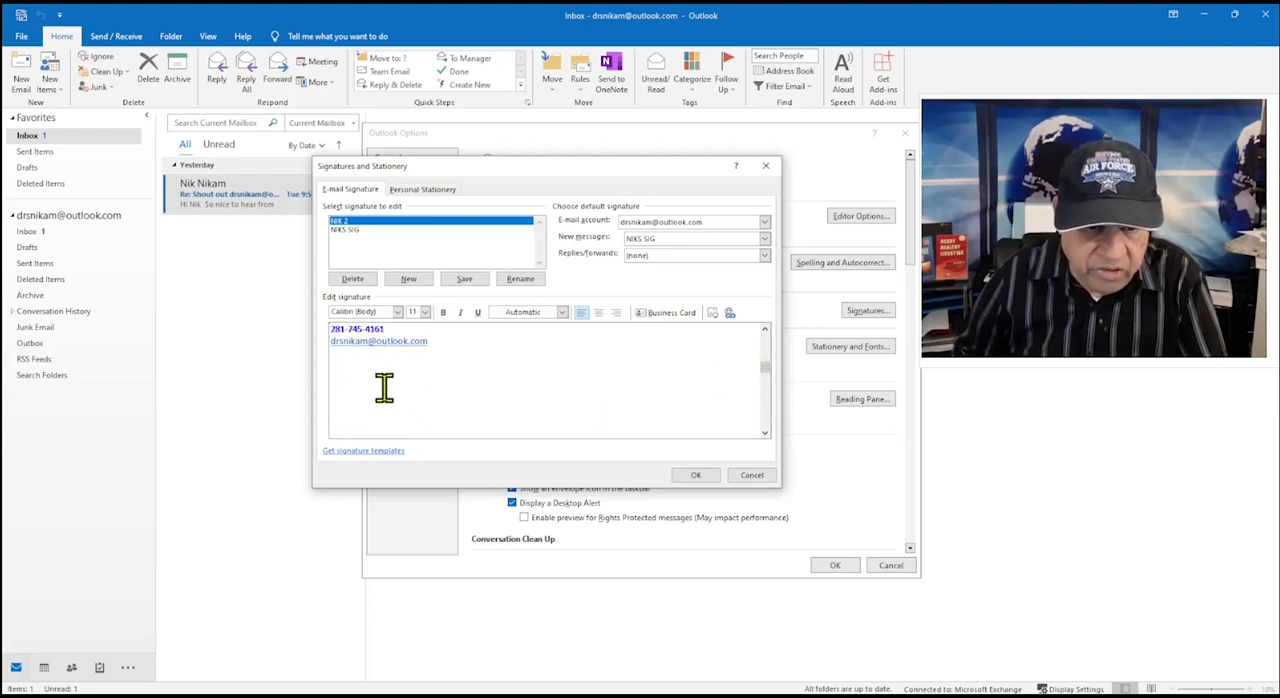
mouse_move(500, 400)
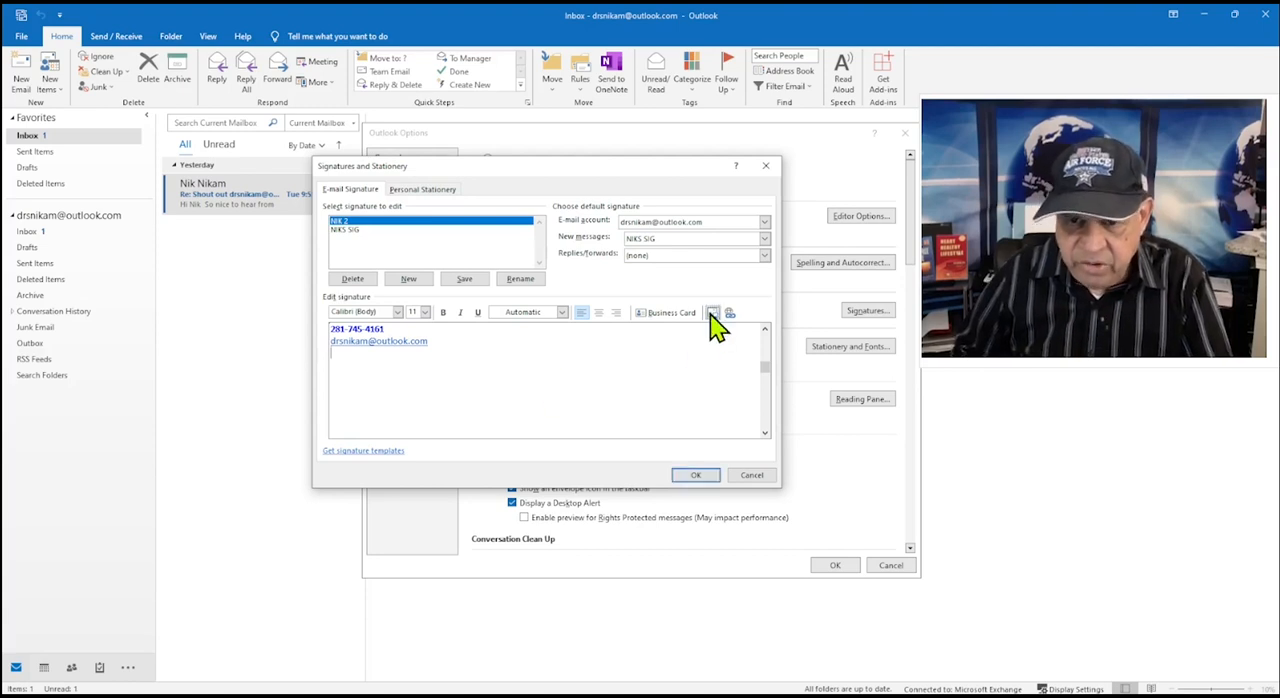
- Insert the headshot photo from the graphics folder into the signature
click(716, 312)
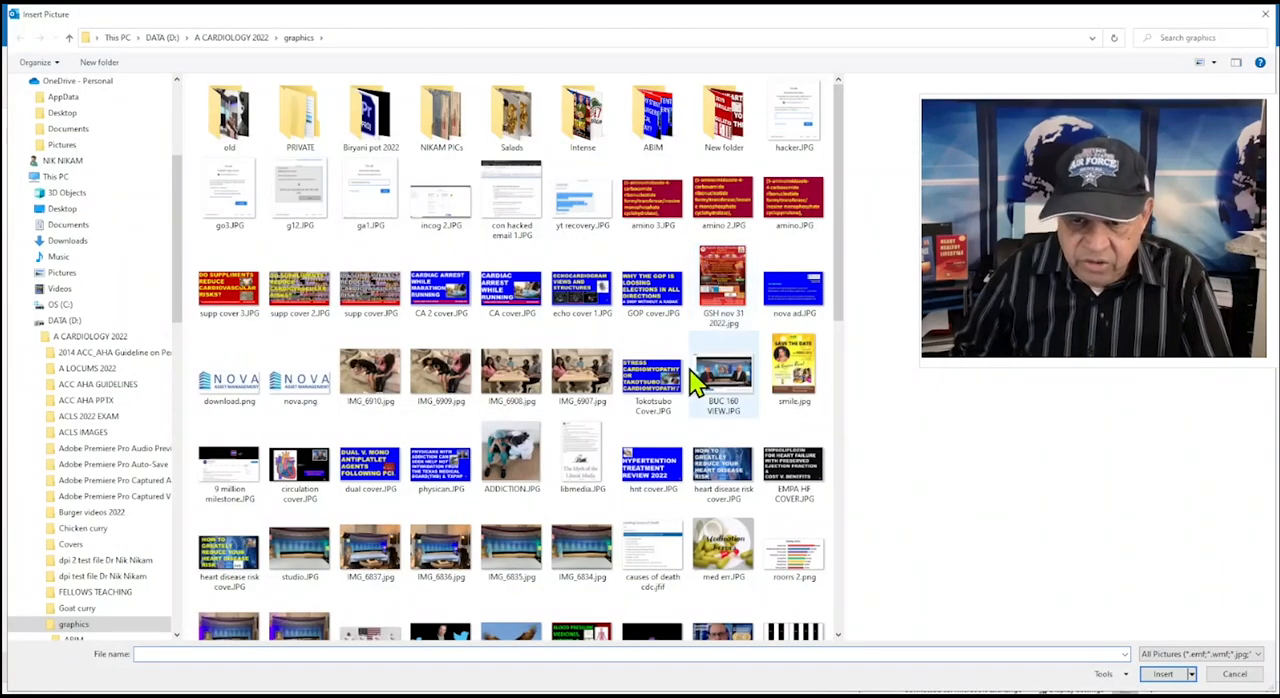
scroll(down, 3)
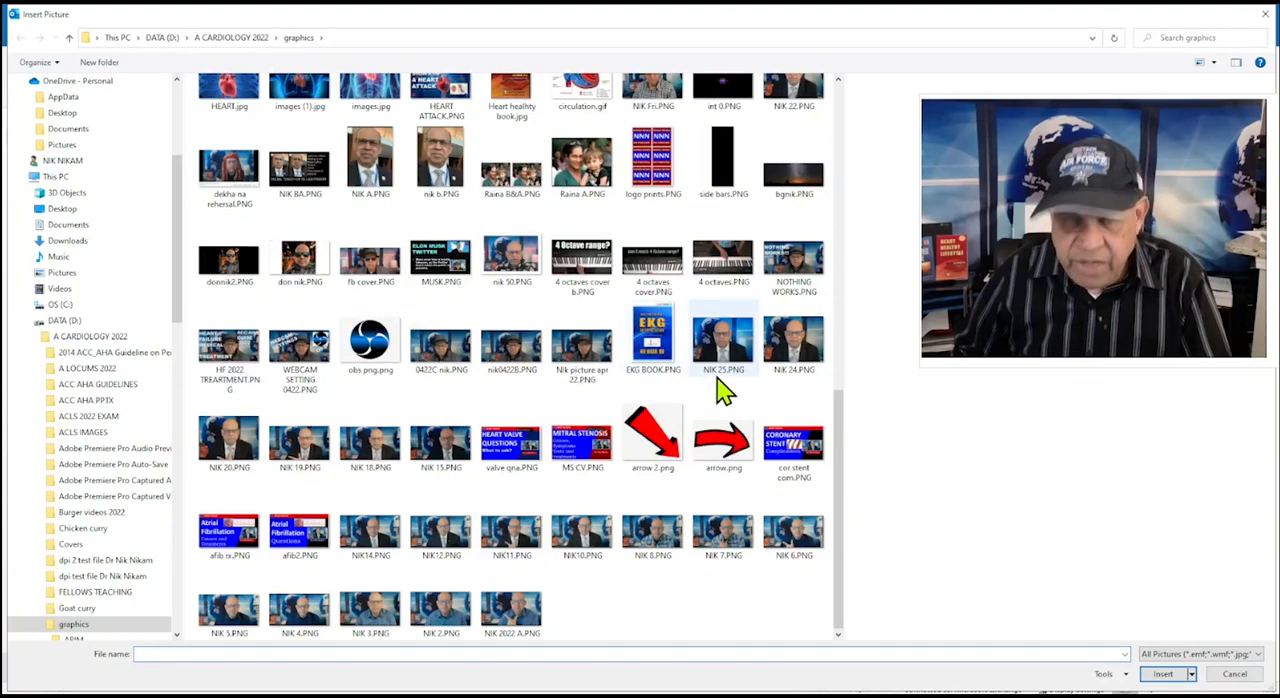
mouse_move(718, 352)
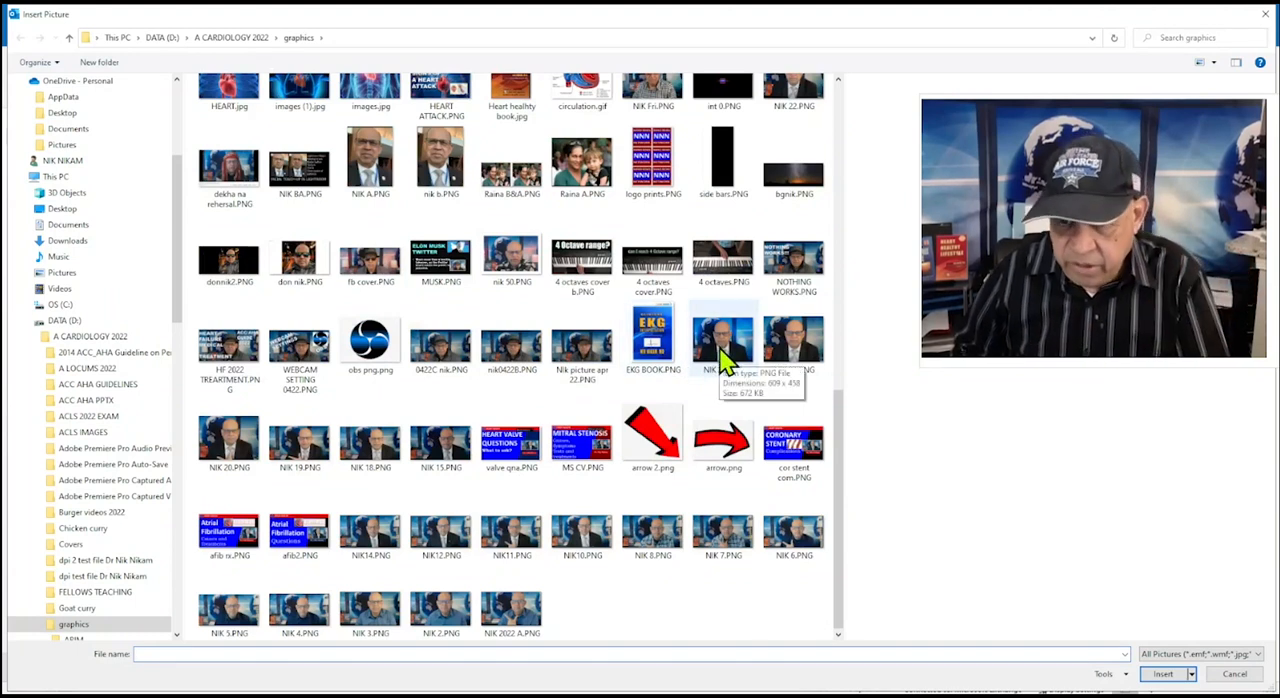
click(724, 338)
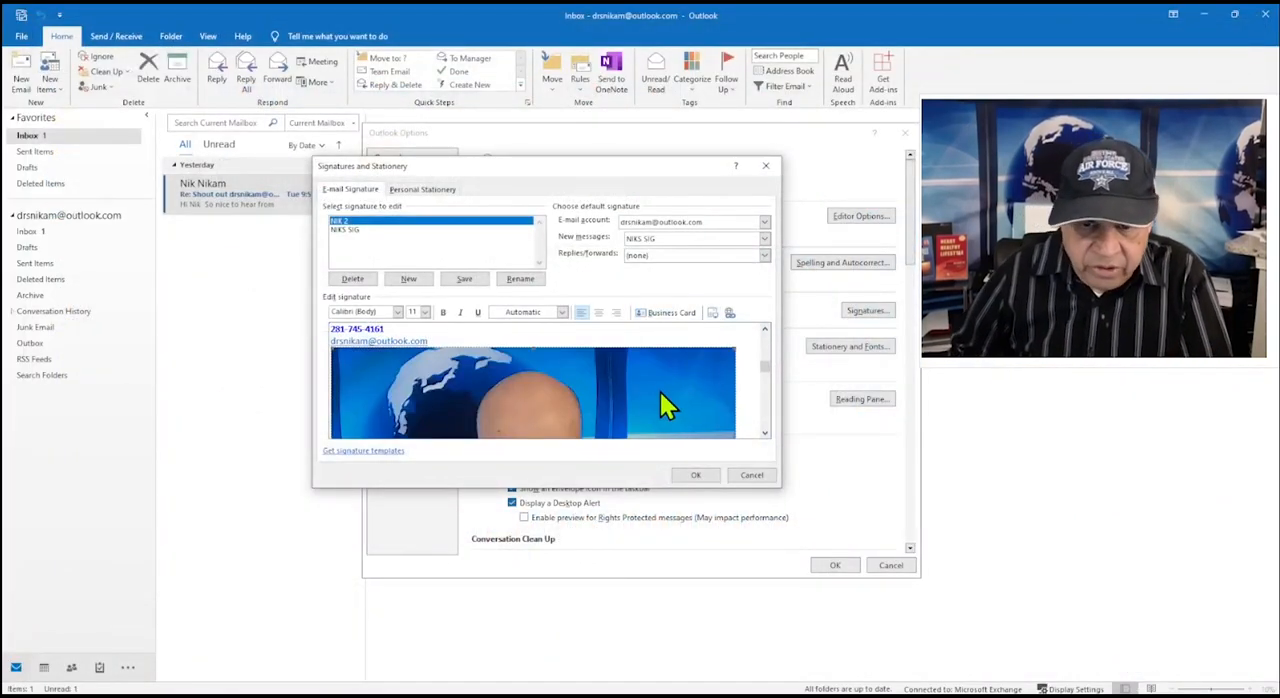
mouse_move(738, 356)
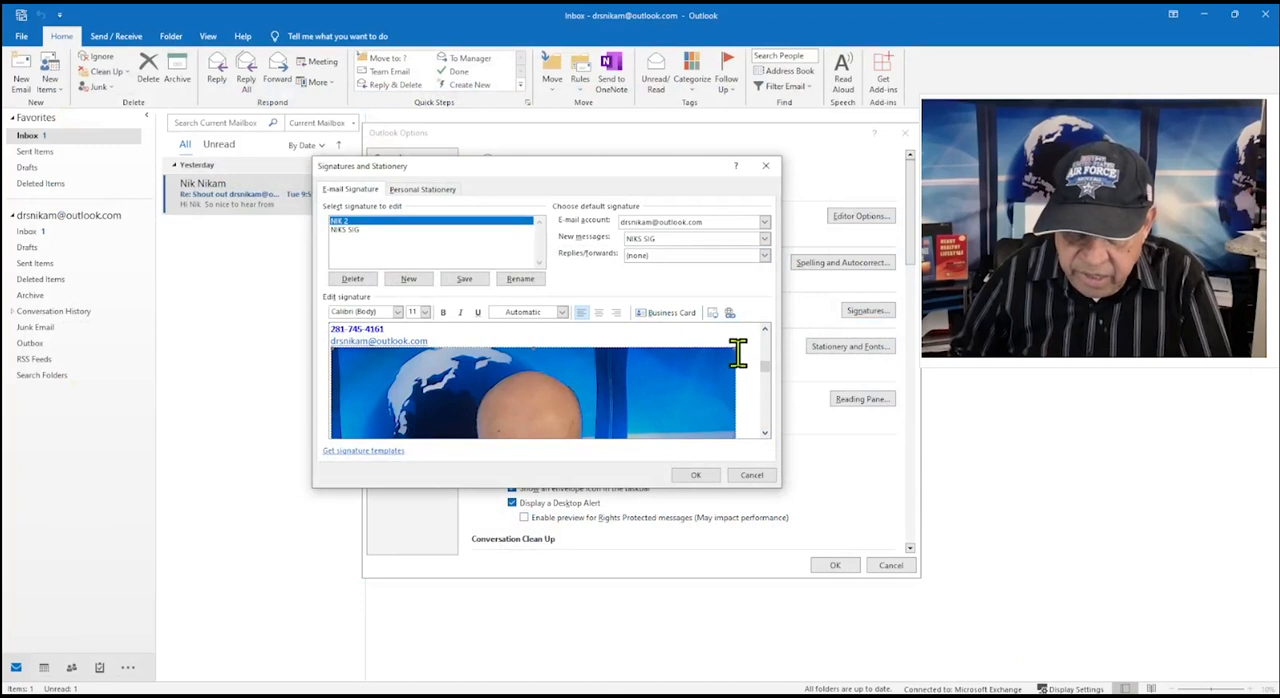
mouse_move(718, 374)
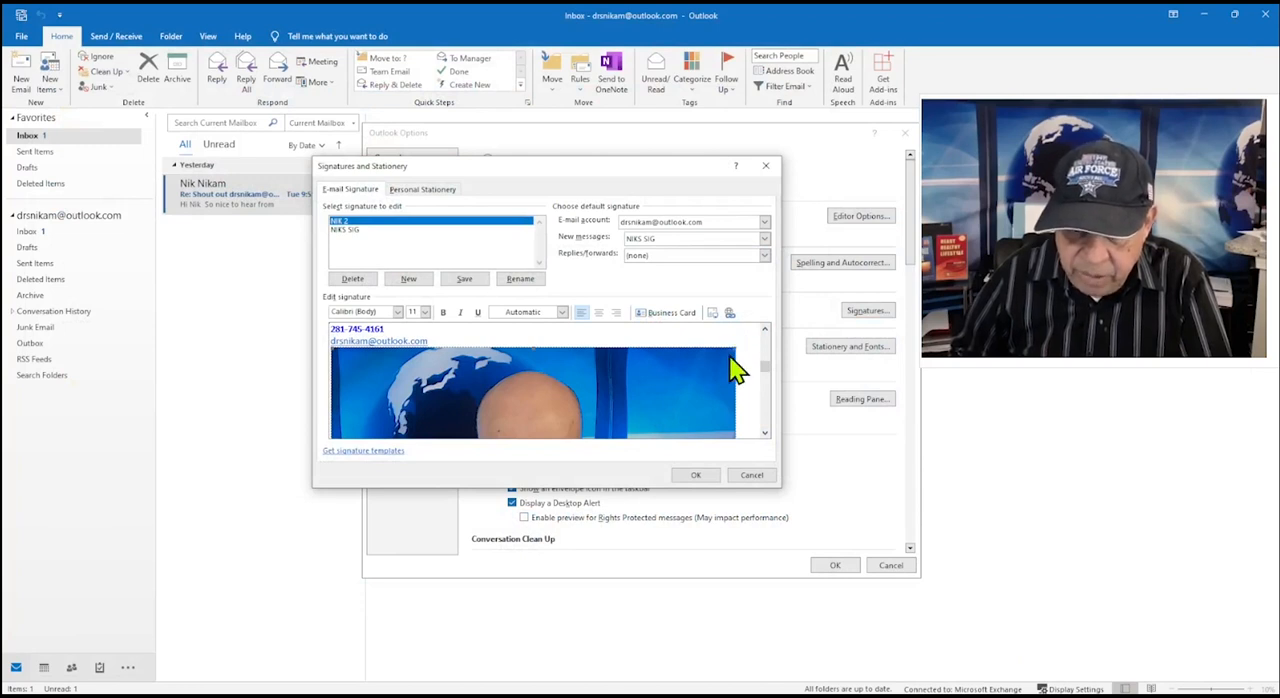
mouse_move(478, 440)
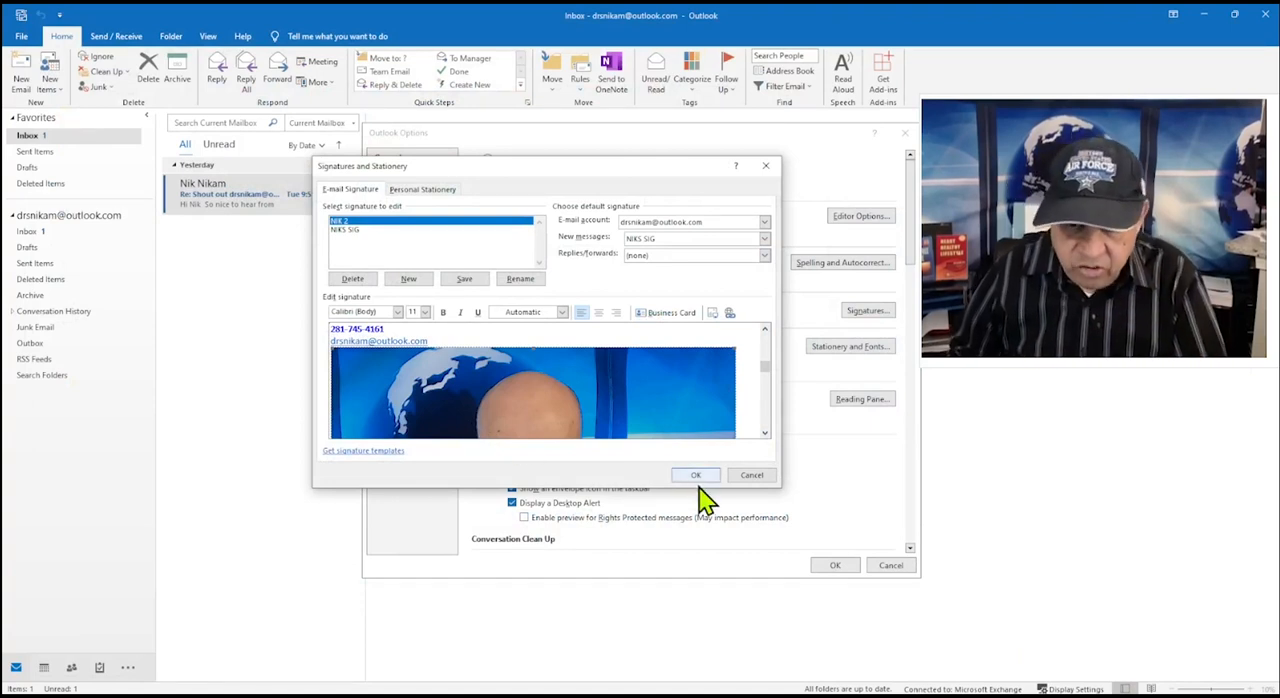
- Close the signature and options dialogs and start a new email to preview the signature
click(696, 476)
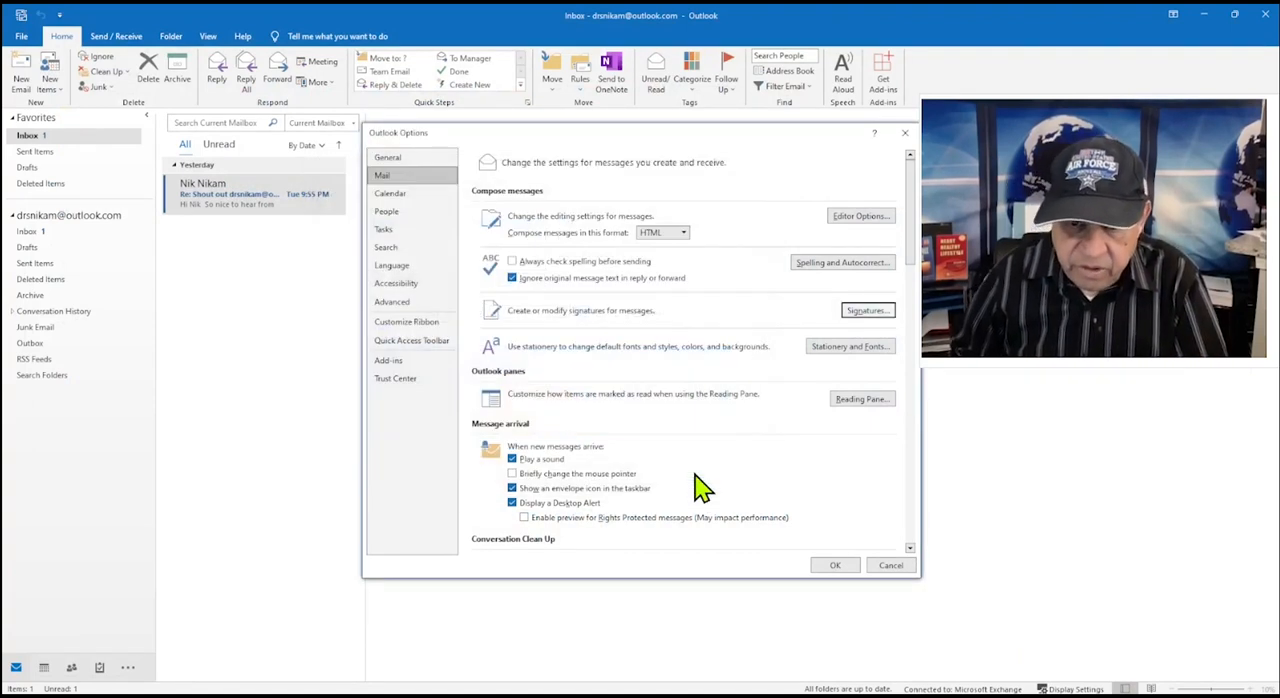
click(836, 564)
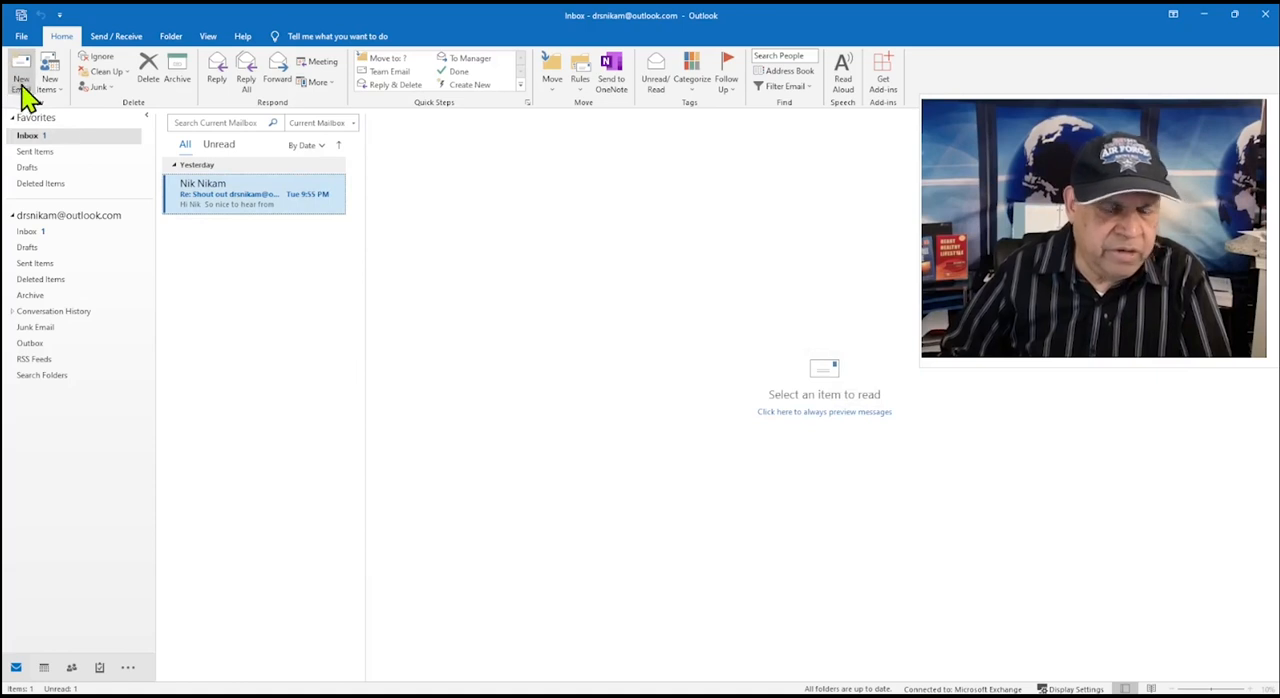
click(16, 58)
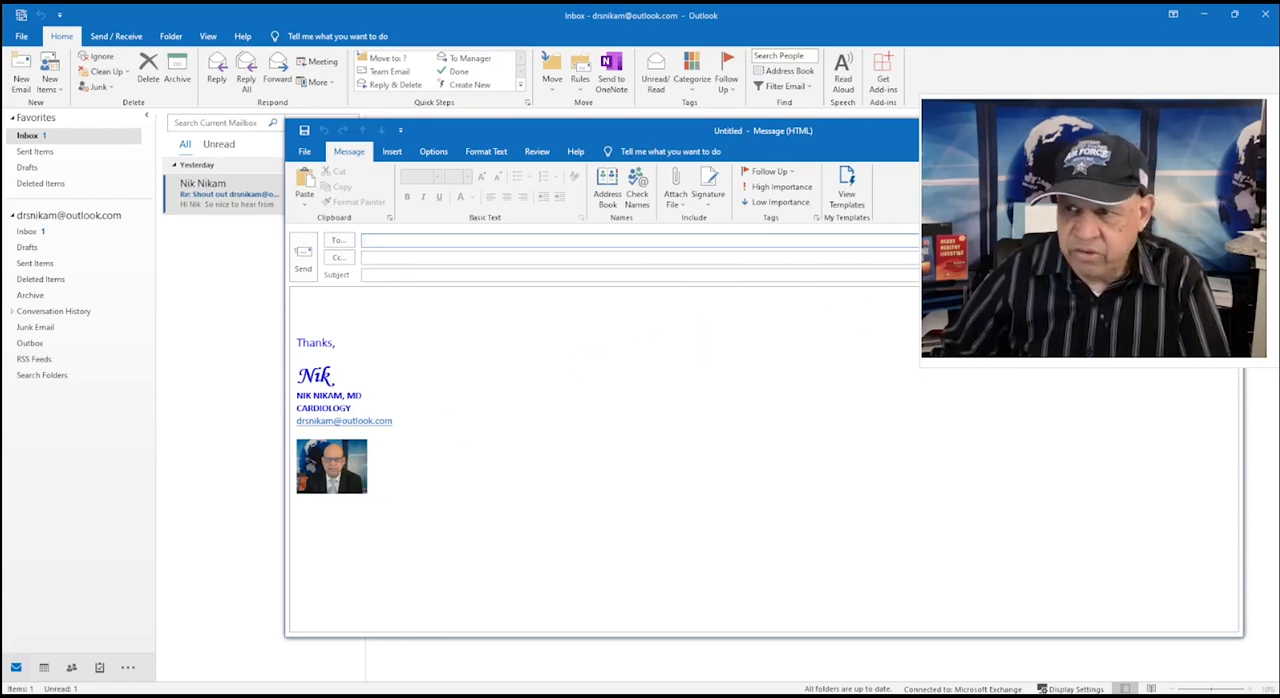
- Return to the signatures editor via File > Options > Mail
click(16, 36)
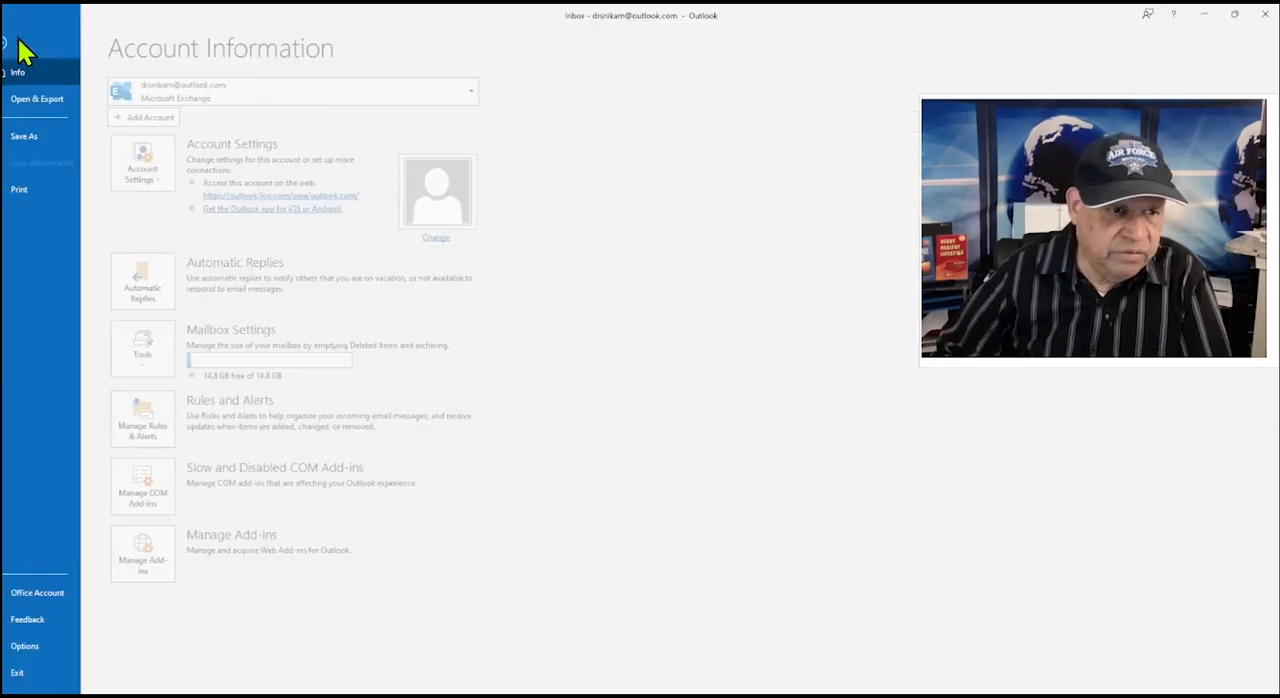
click(12, 40)
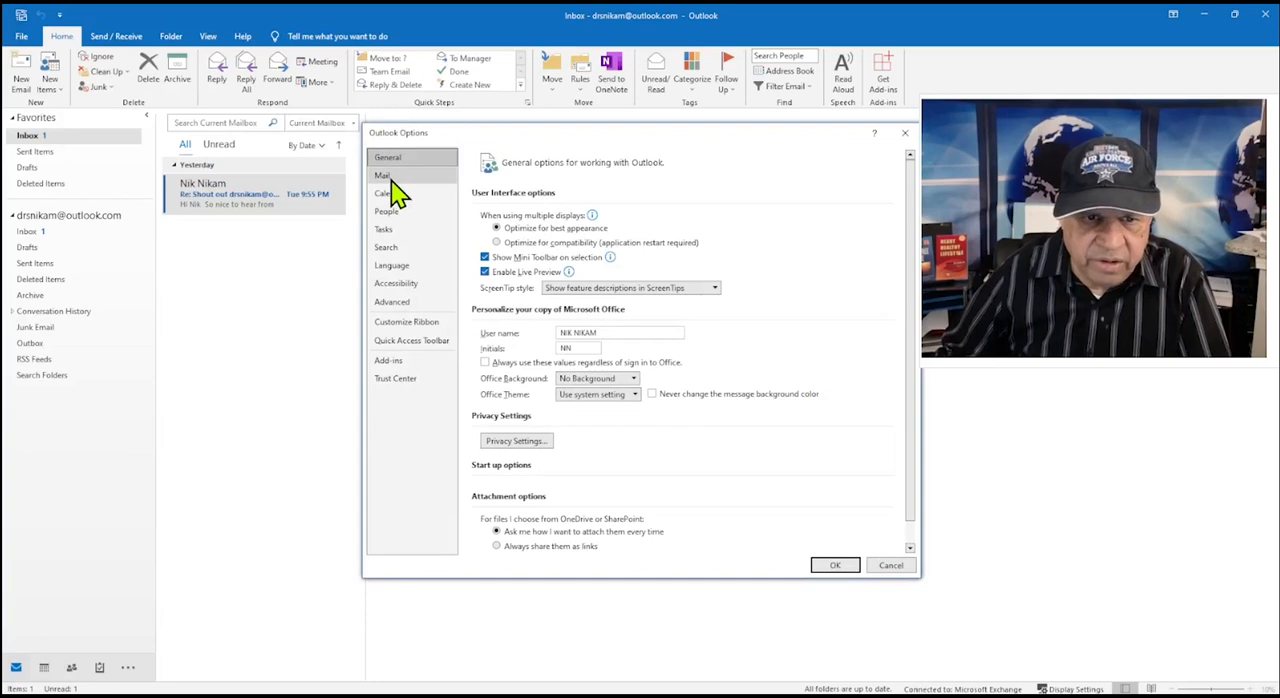
click(382, 176)
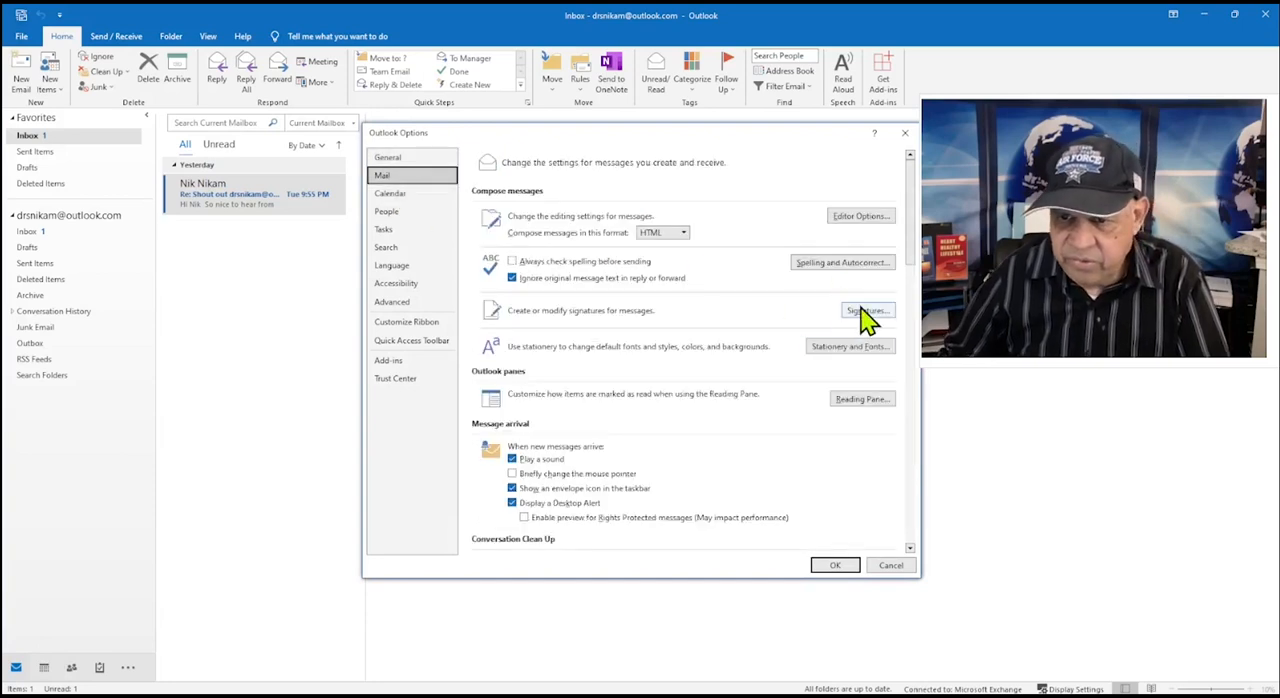
click(866, 310)
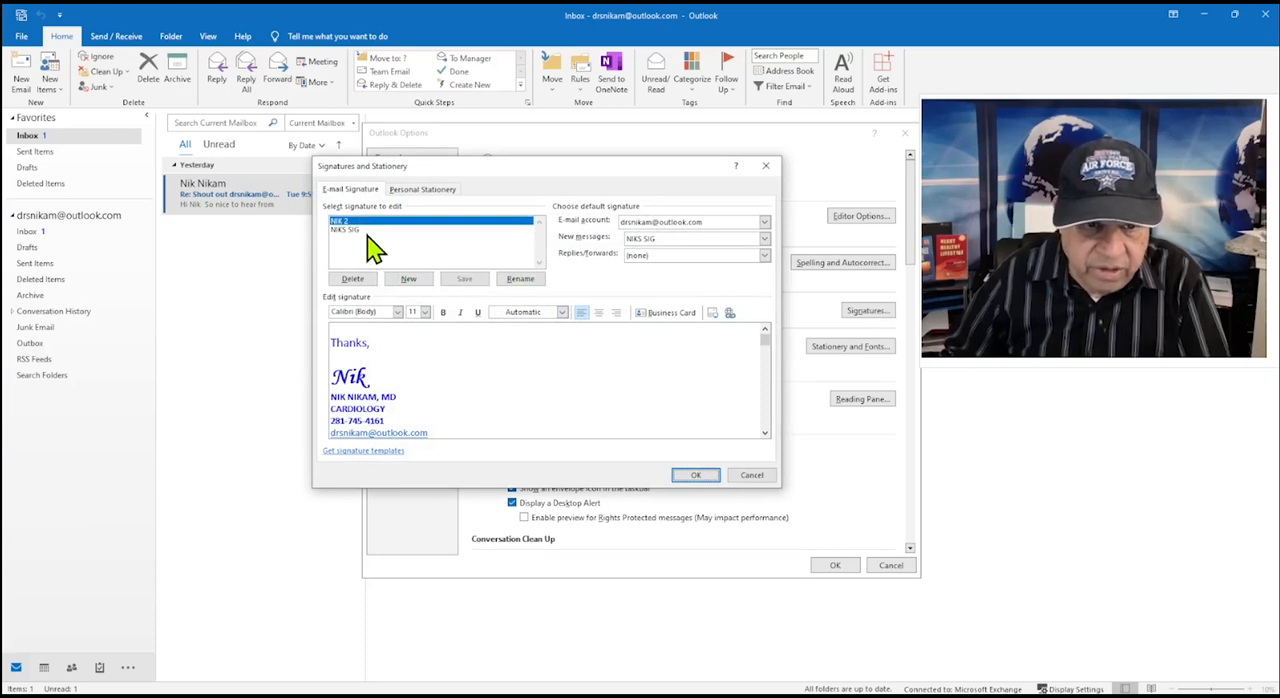
mouse_move(352, 244)
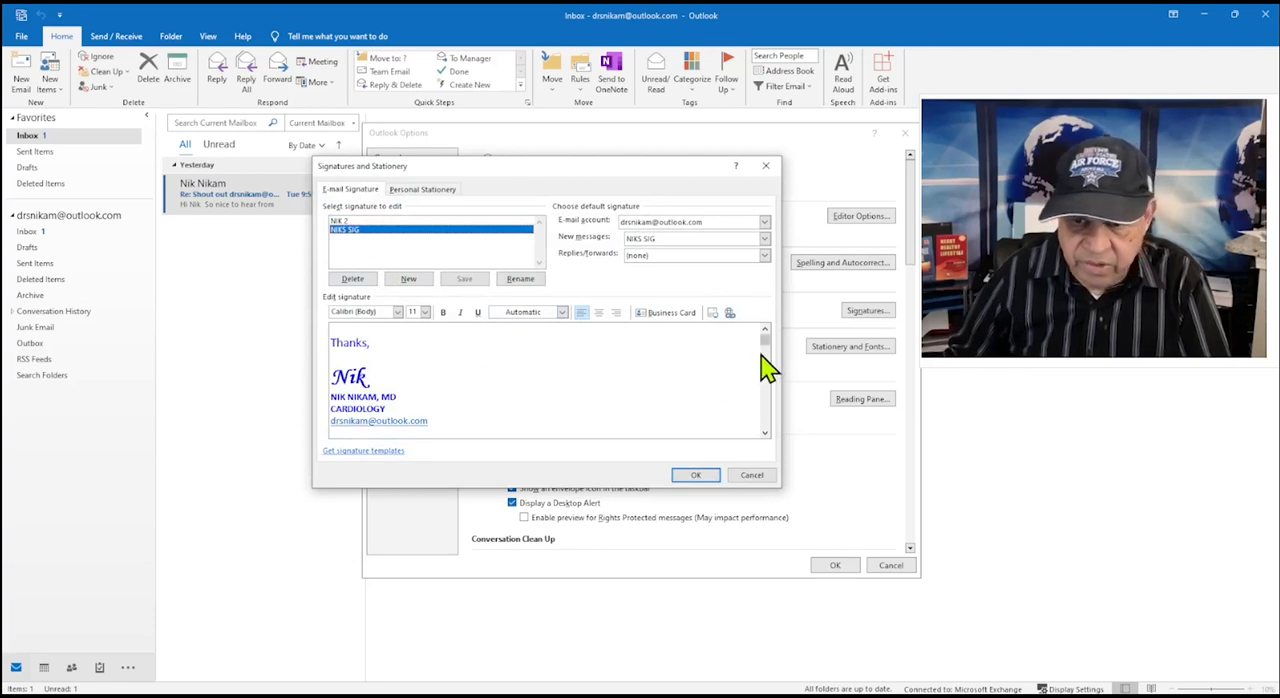
- Discard unsaved changes and delete the older signature without a phone number
scroll(down, 3)
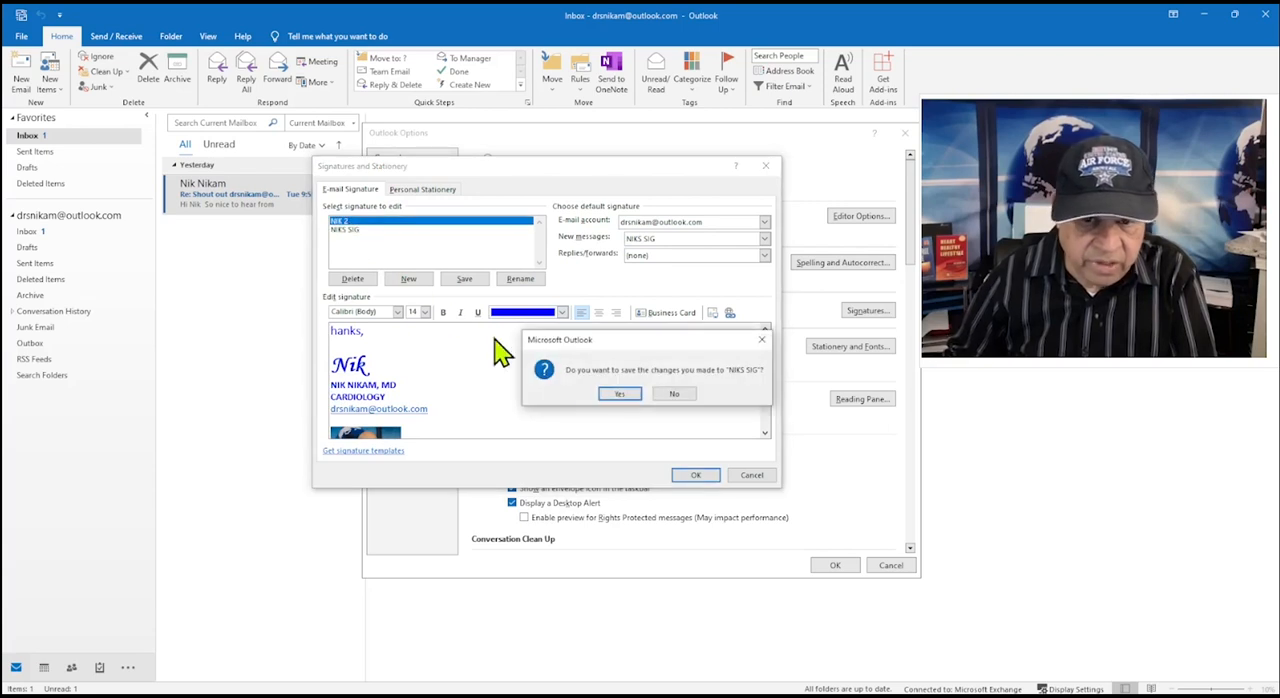
click(620, 392)
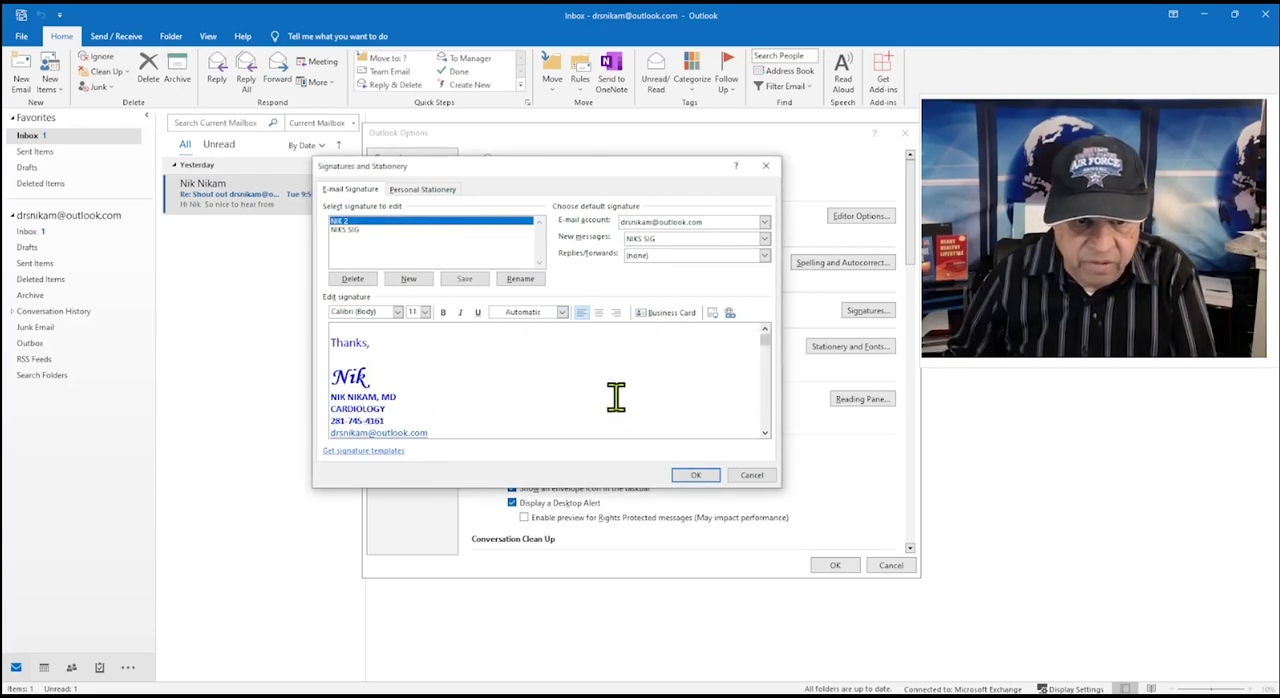
scroll(down, 3)
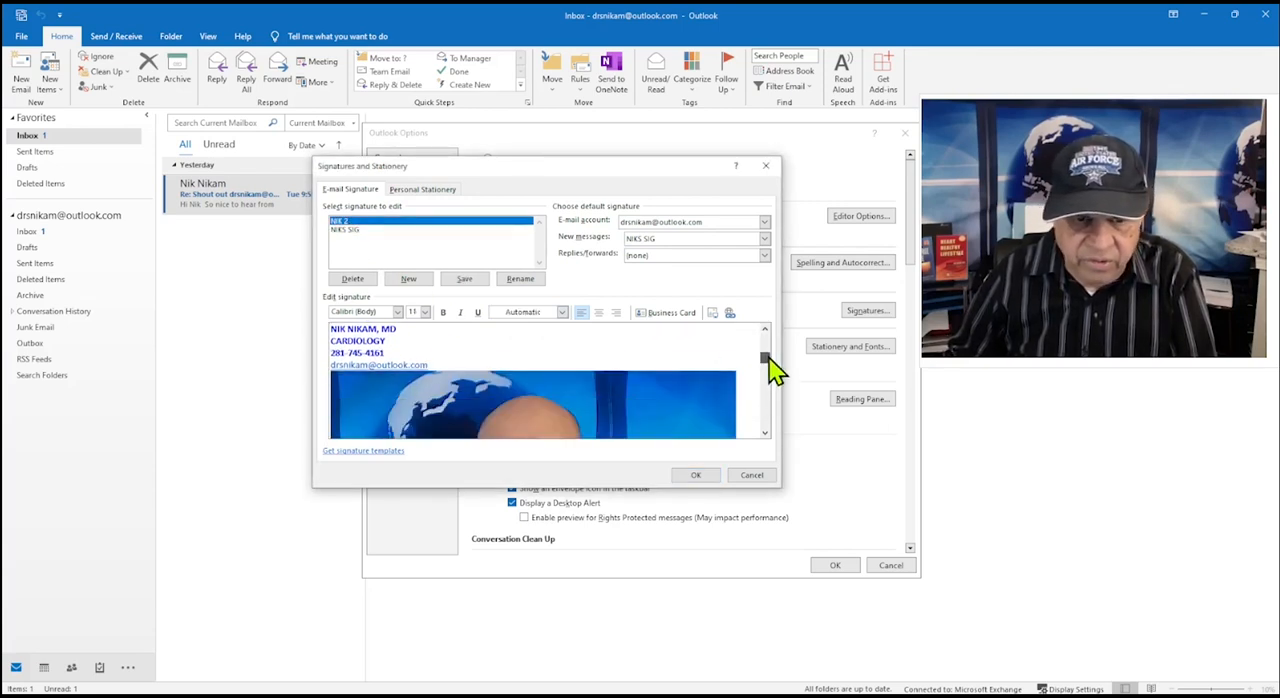
click(344, 228)
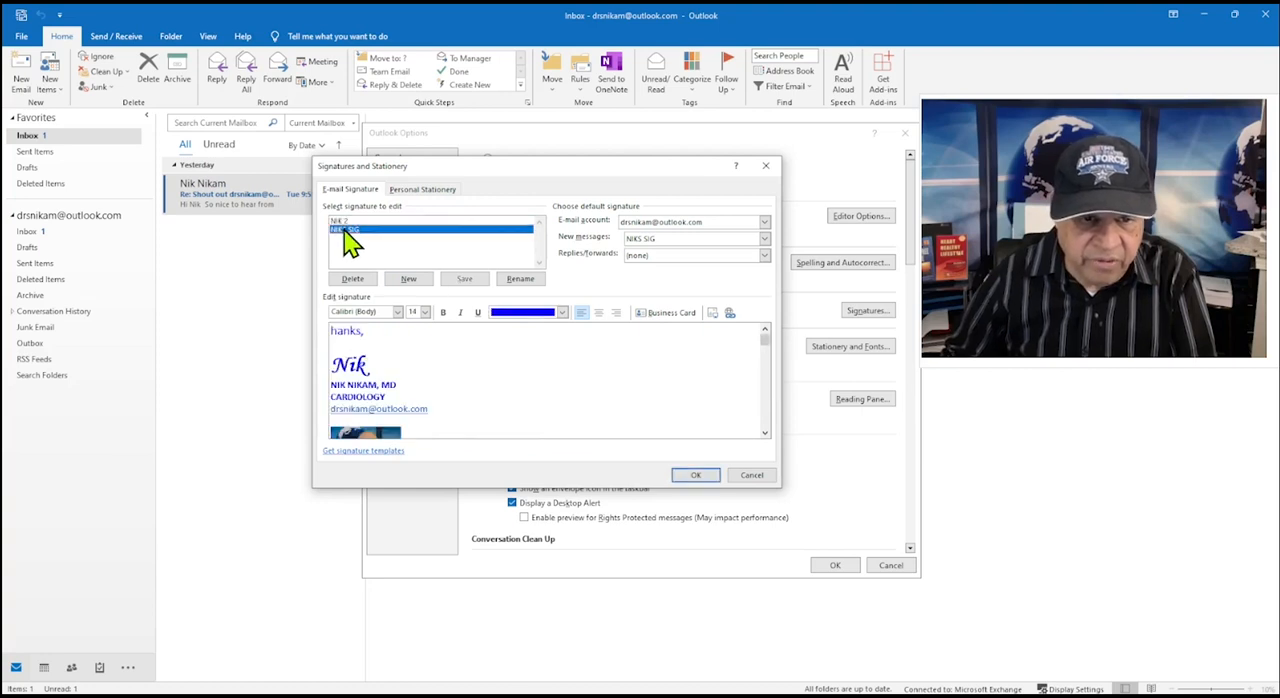
click(352, 278)
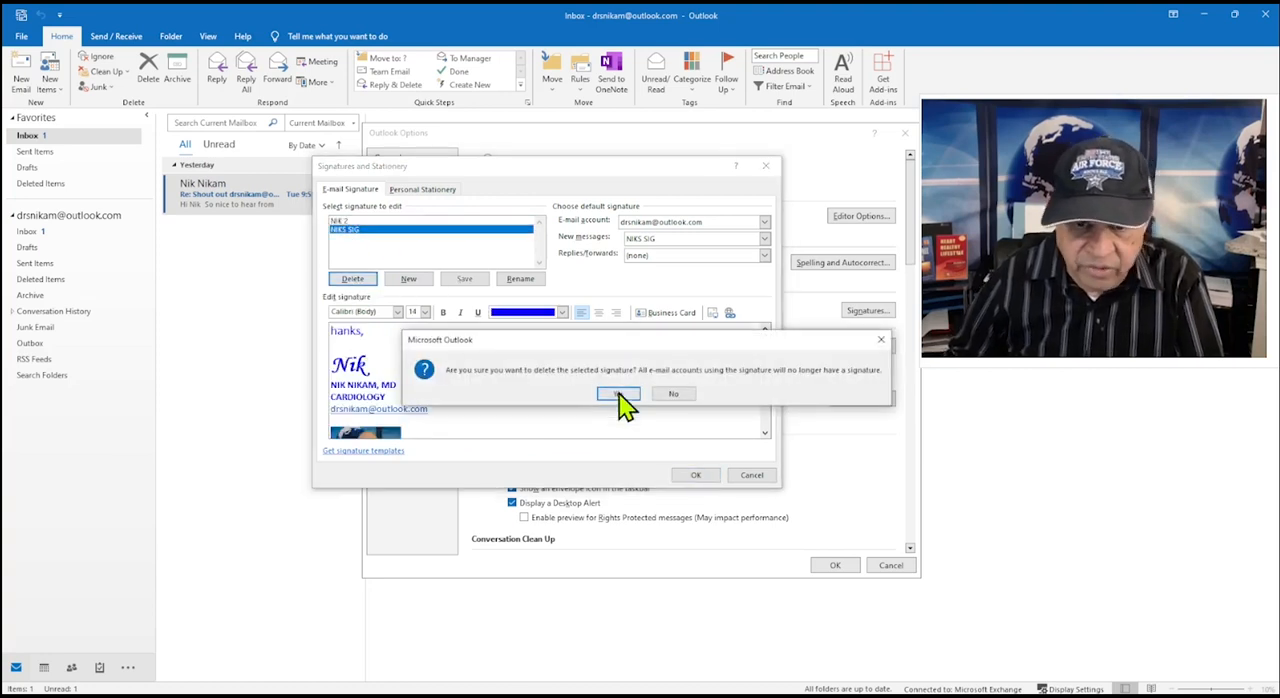
click(620, 392)
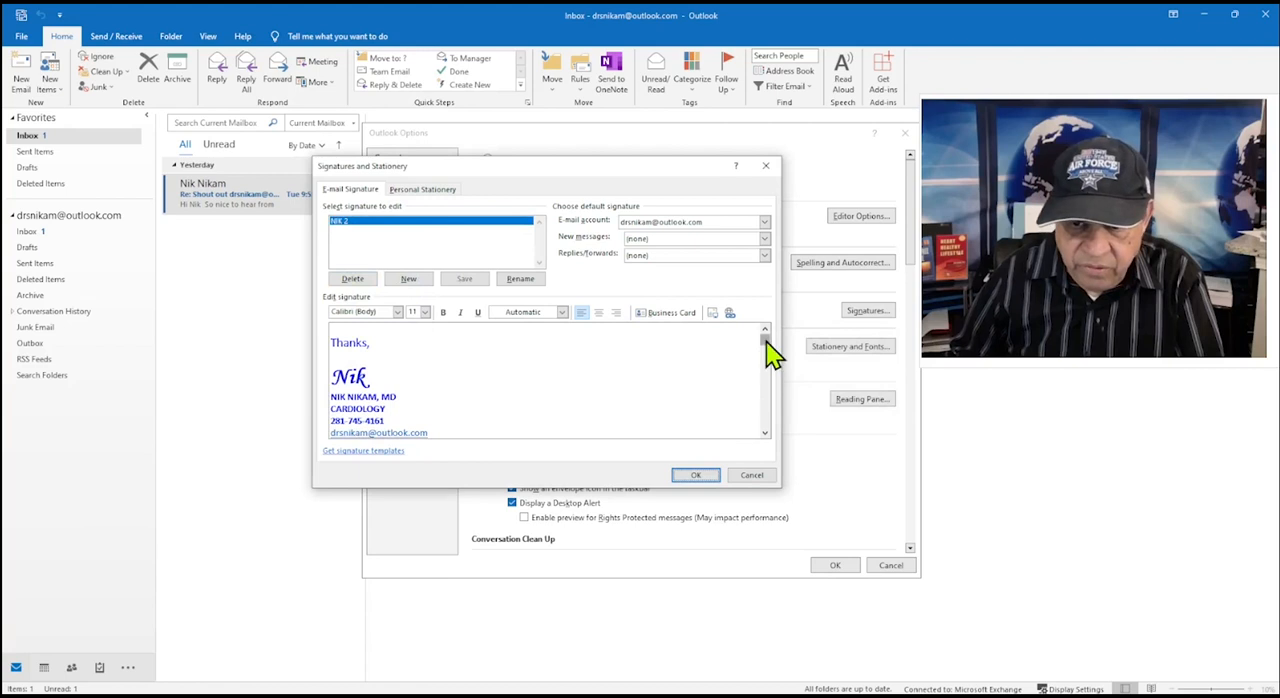
- Close the signatures editor and the options window
scroll(down, 3)
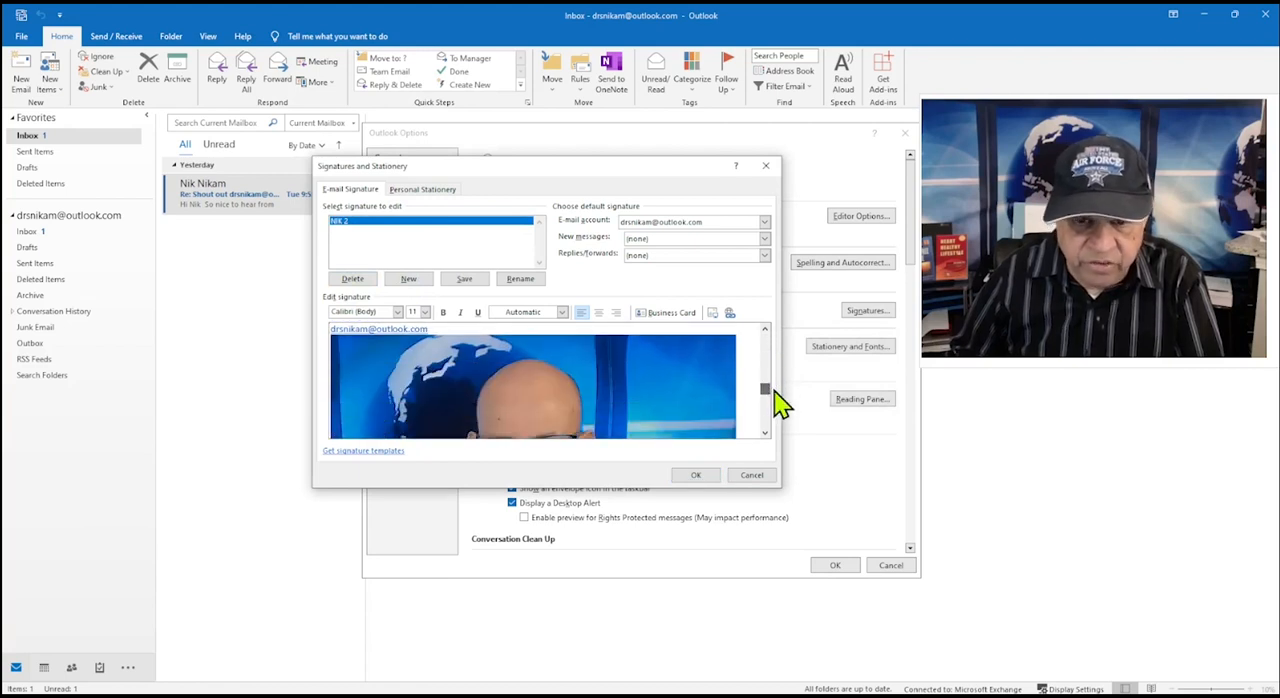
click(696, 474)
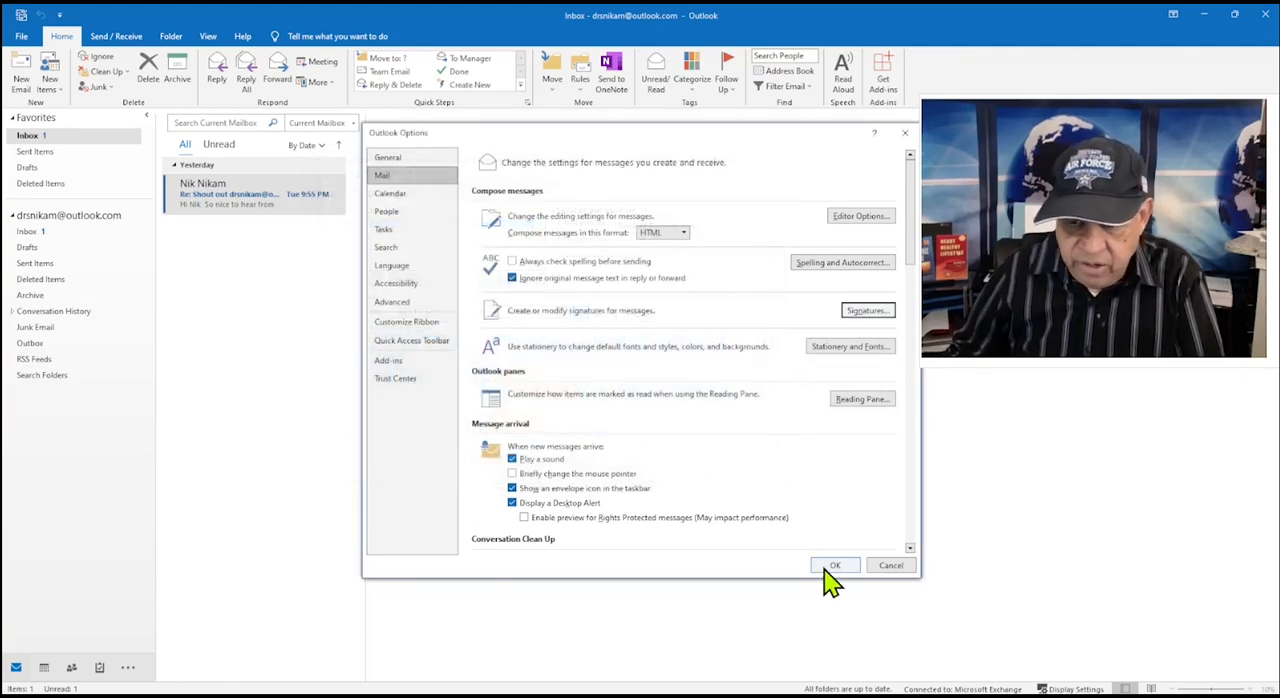
click(834, 564)
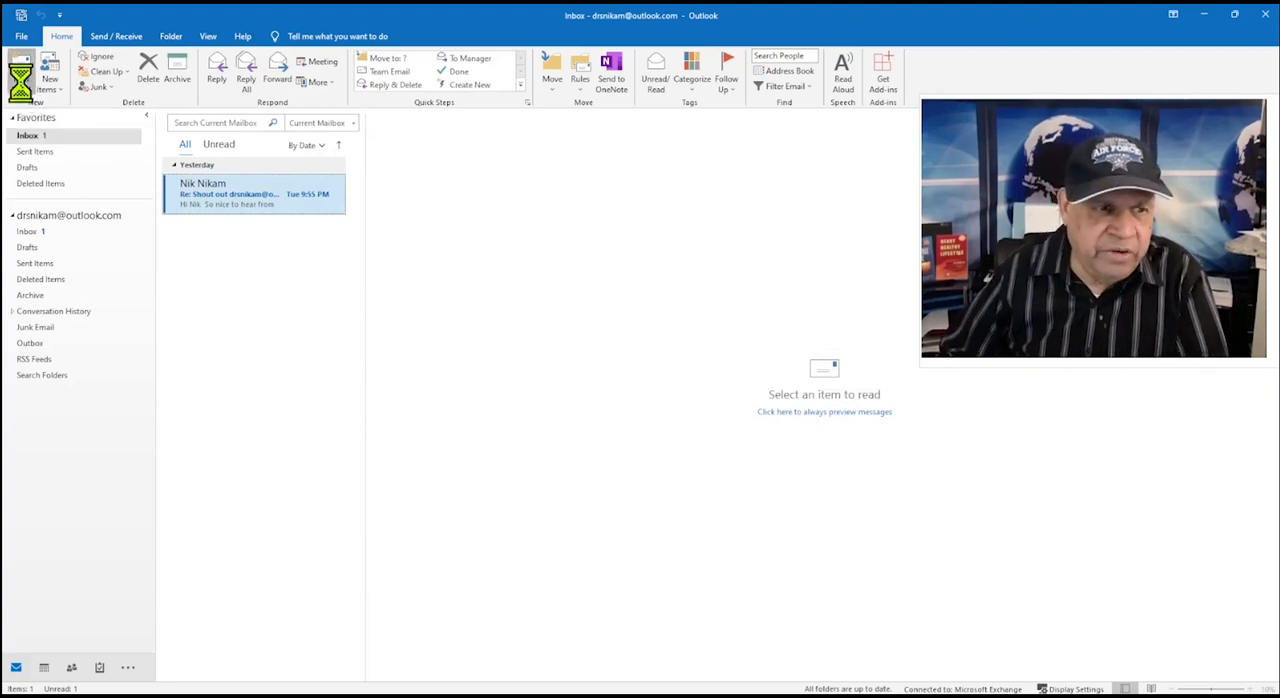
- Go to the File account information view from the inbox
click(24, 64)
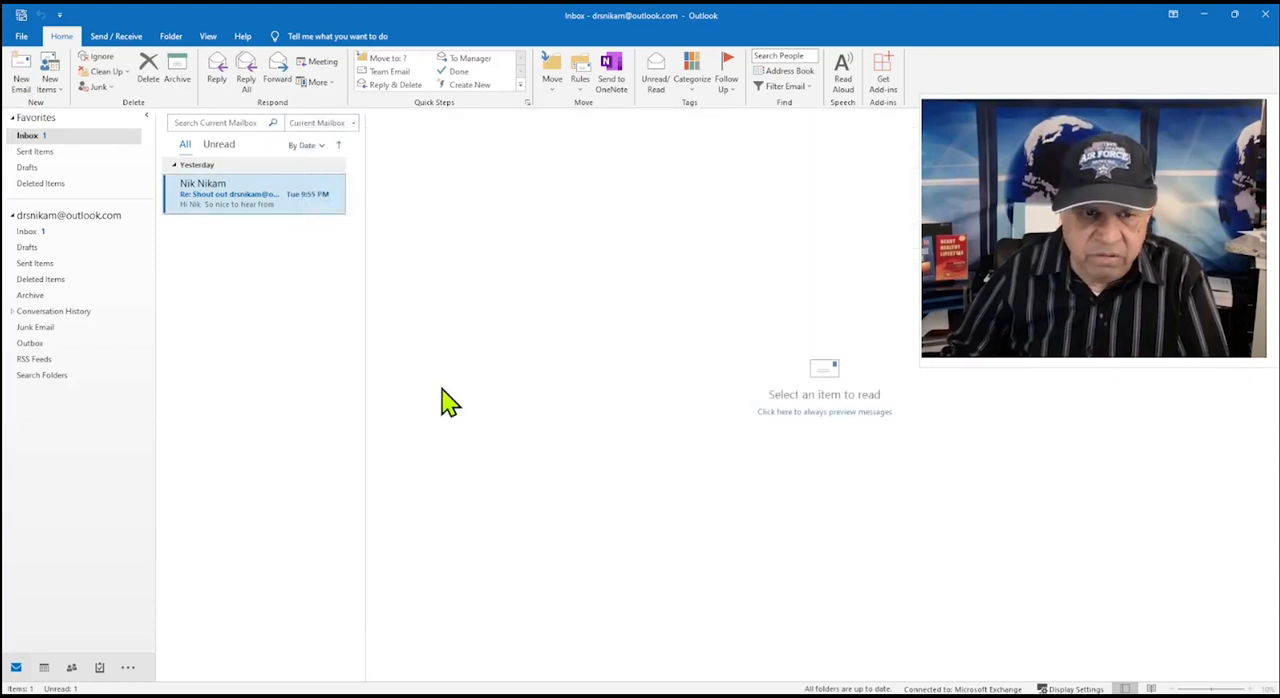
click(20, 64)
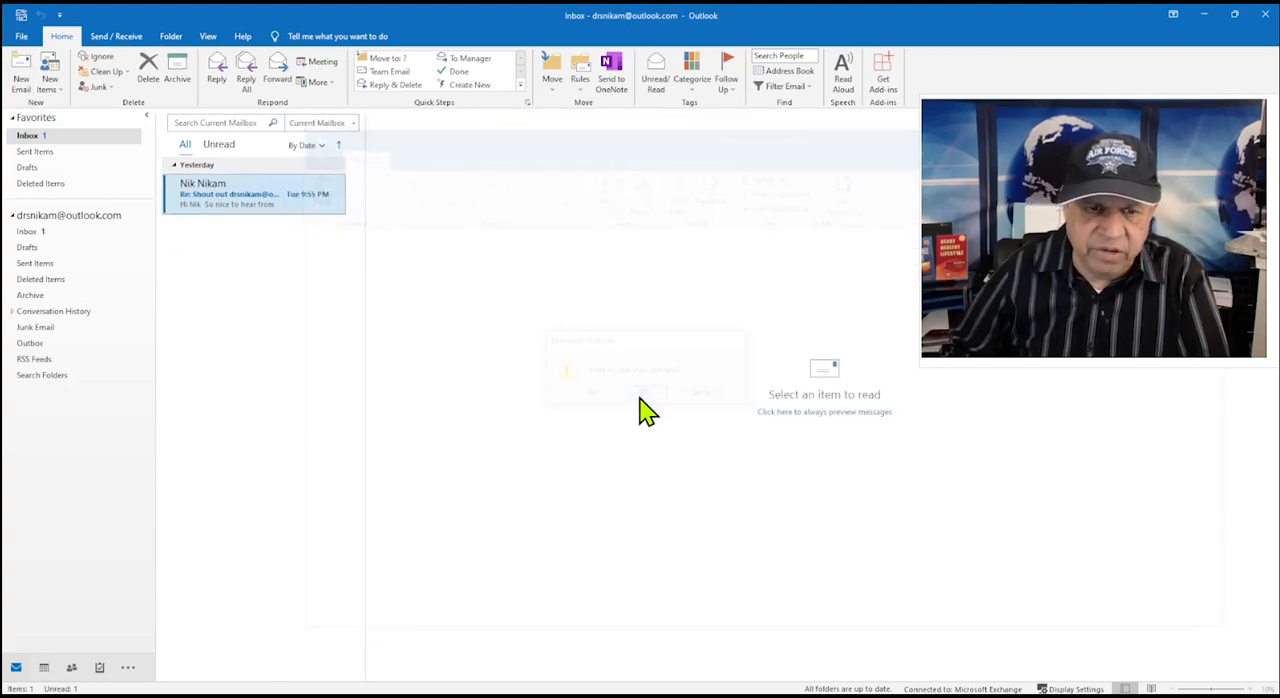
click(12, 34)
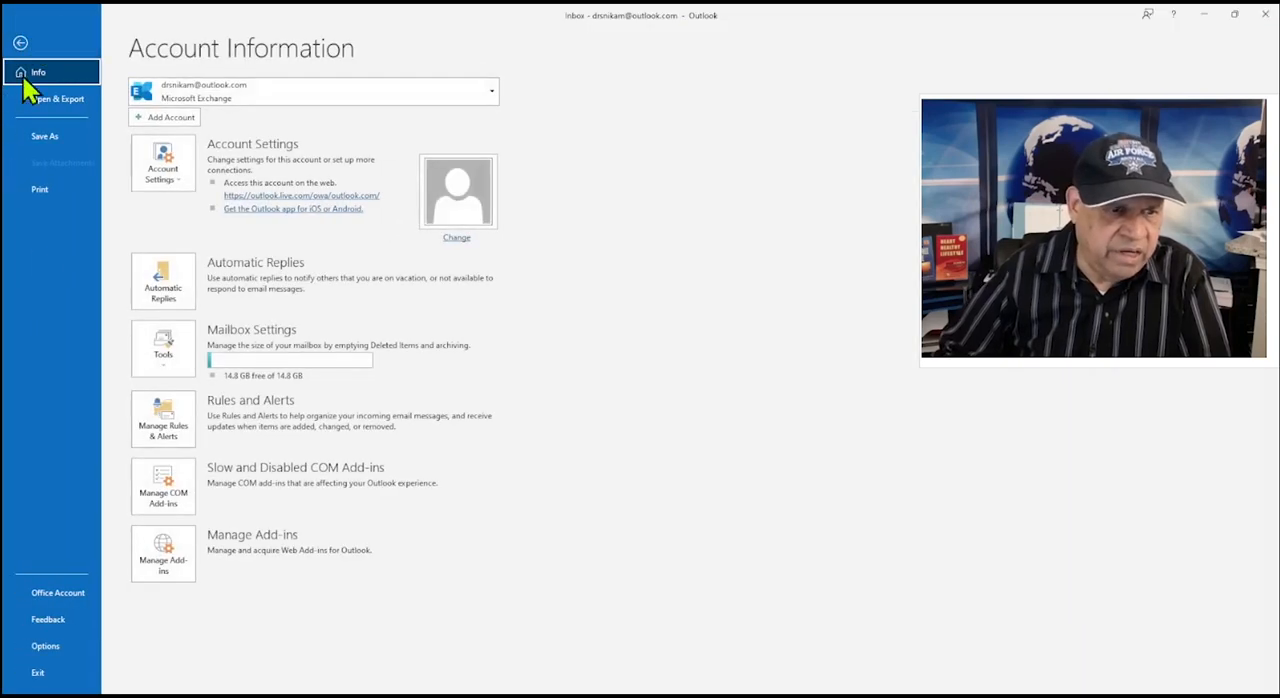
- Return to the signatures editor through Options > Mail
click(16, 44)
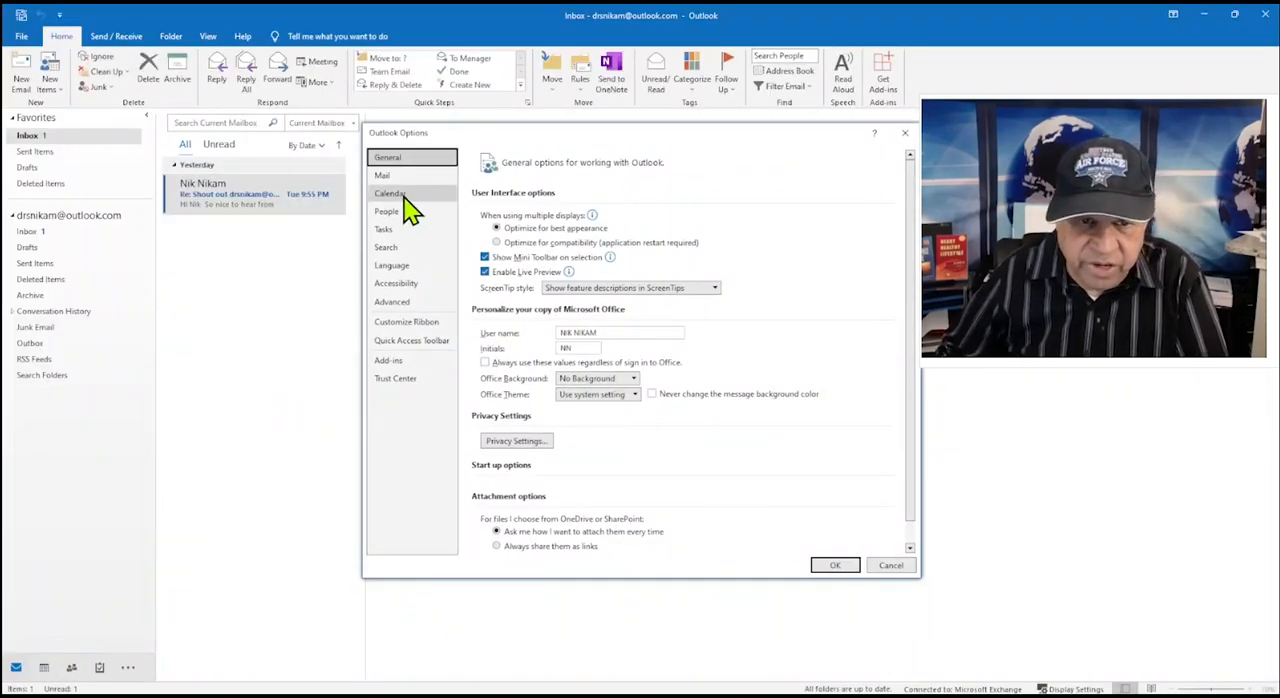
click(382, 176)
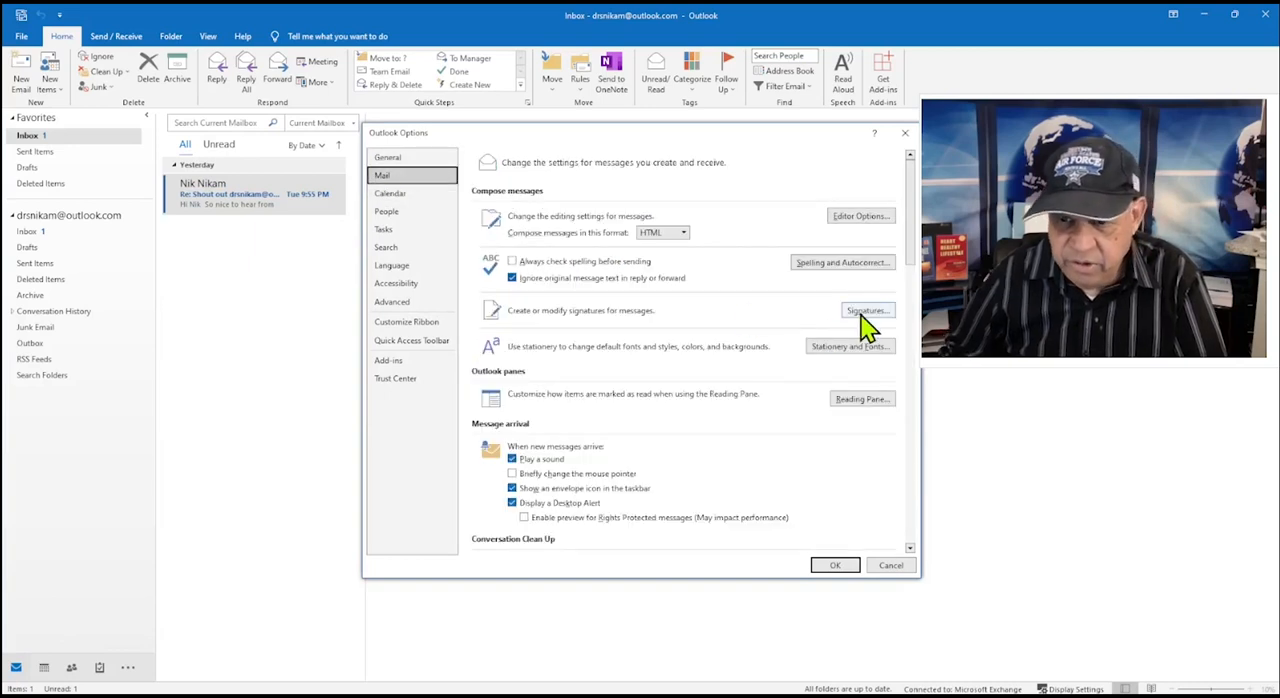
click(868, 310)
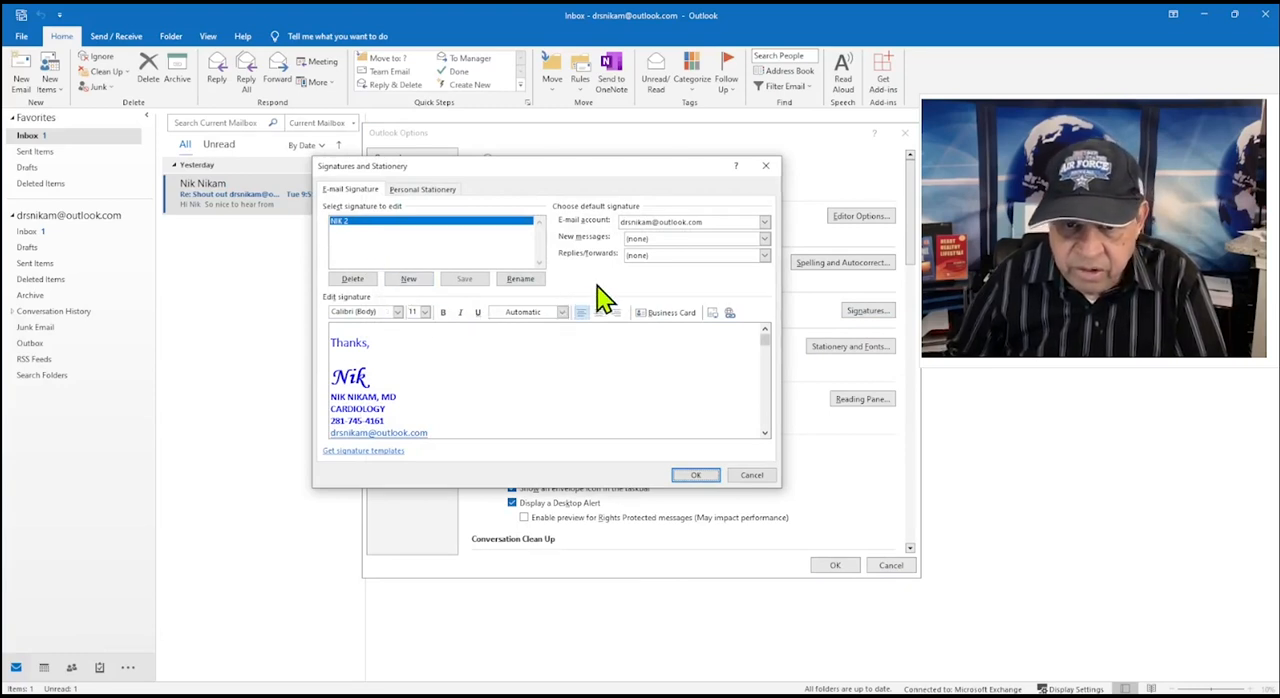
- Set the remaining signature as default for new messages and replies/forwards
click(762, 238)
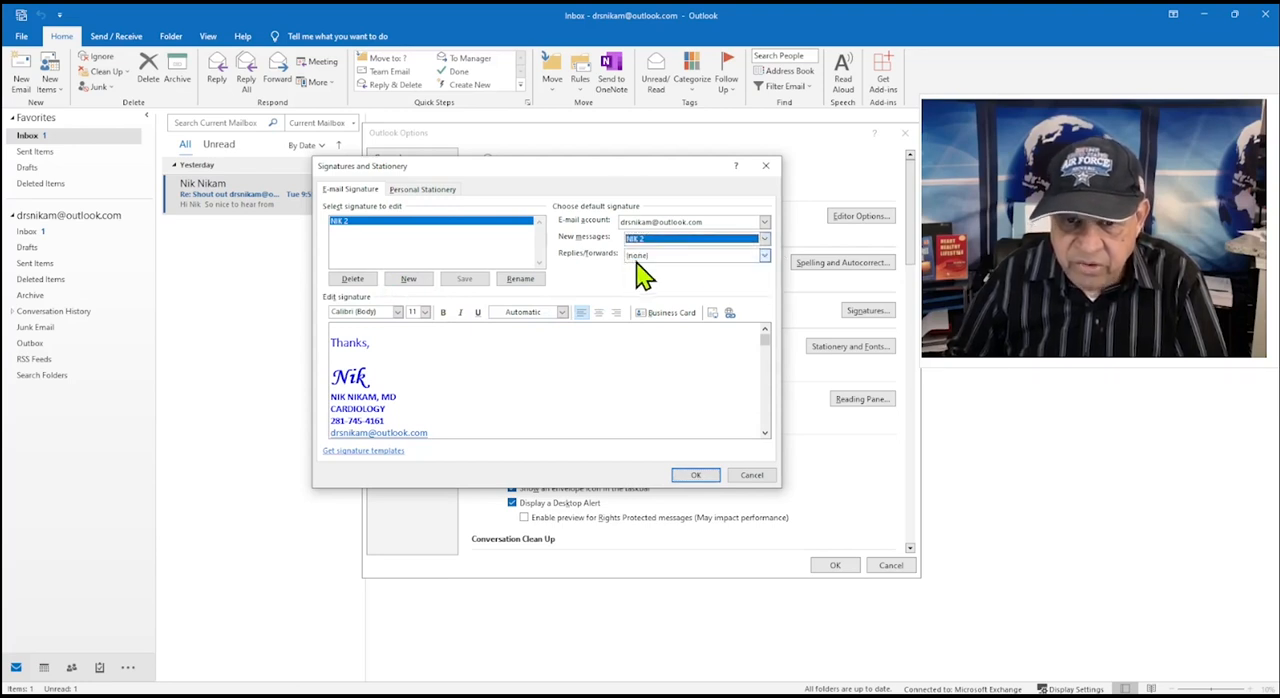
mouse_move(744, 280)
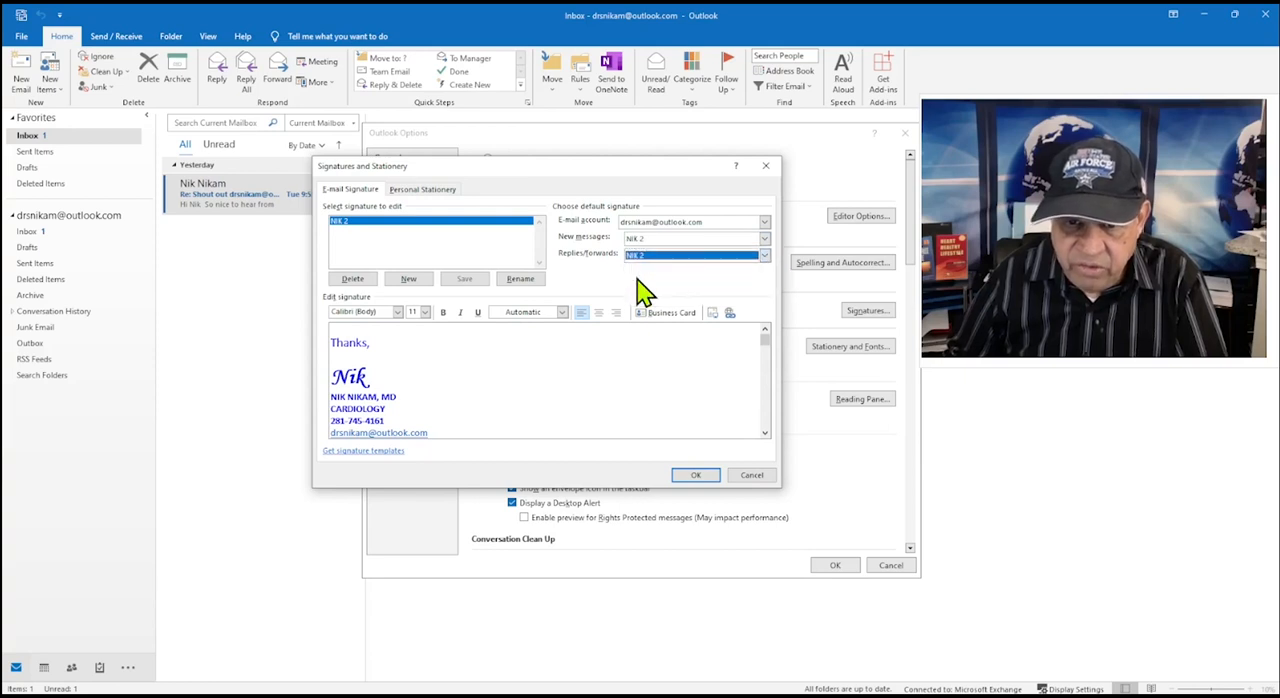
click(696, 476)
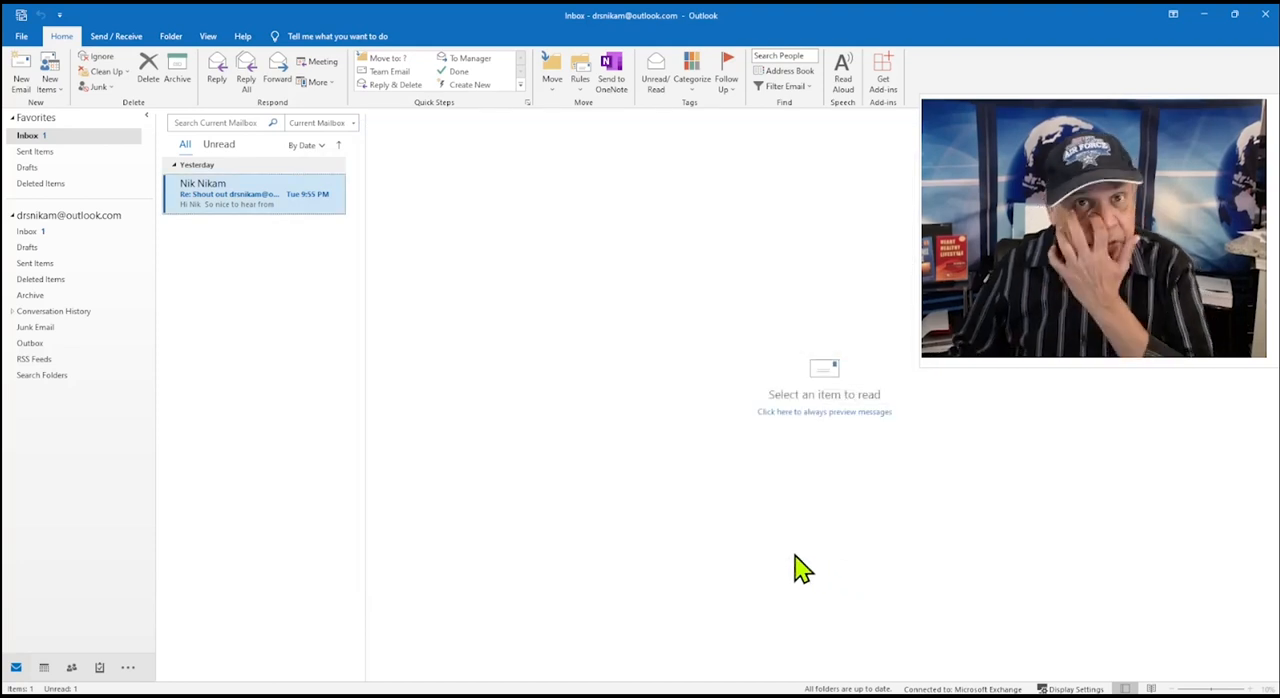
mouse_move(18, 56)
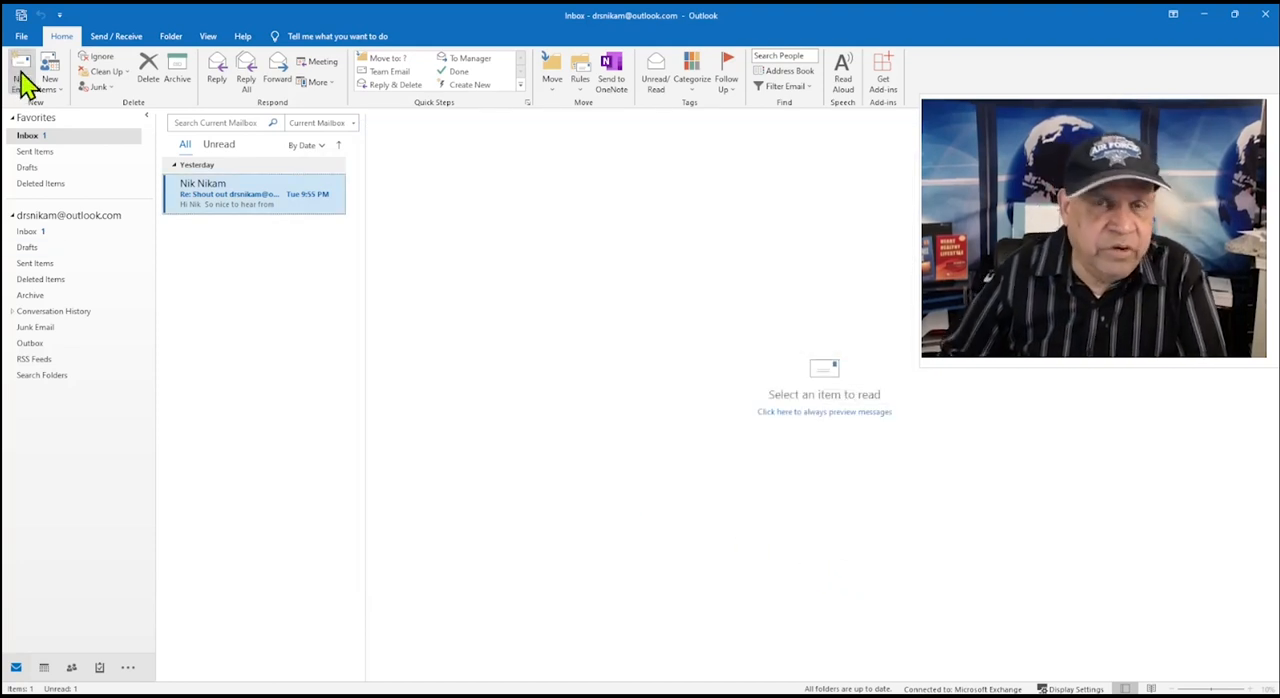
- Start a new email and shrink the signature photo to a small thumbnail
click(18, 76)
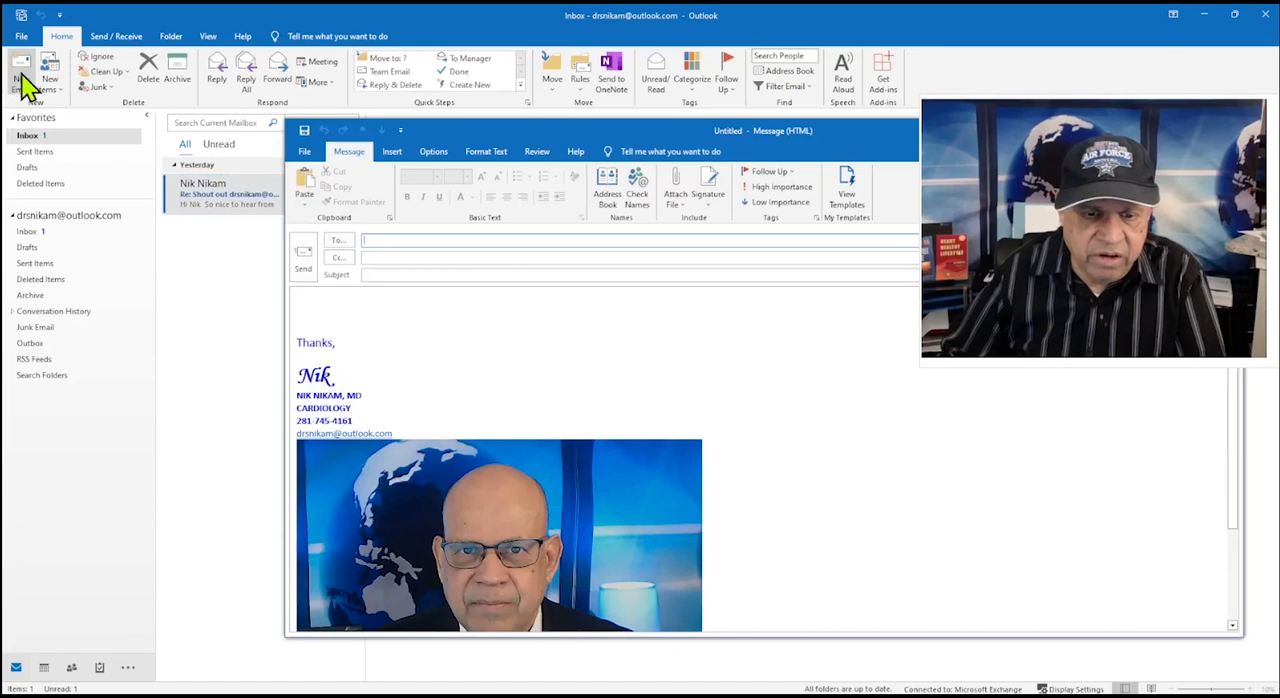
mouse_move(582, 536)
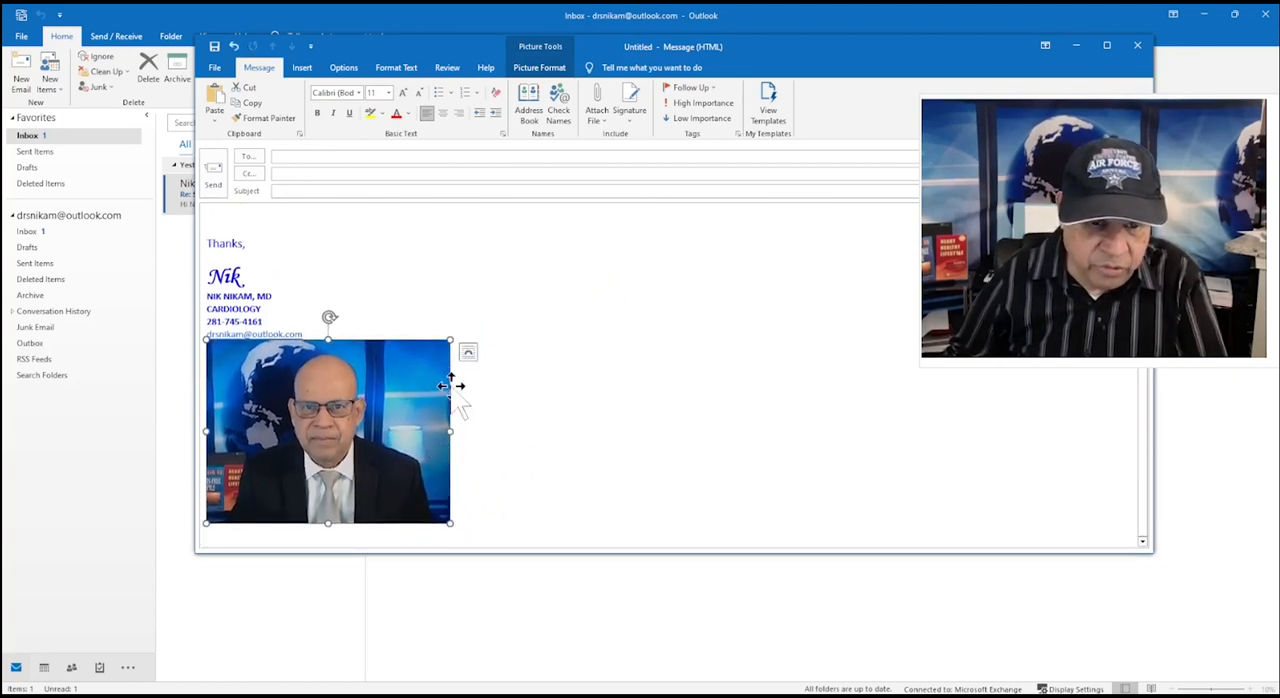
drag(448, 522, 400, 490)
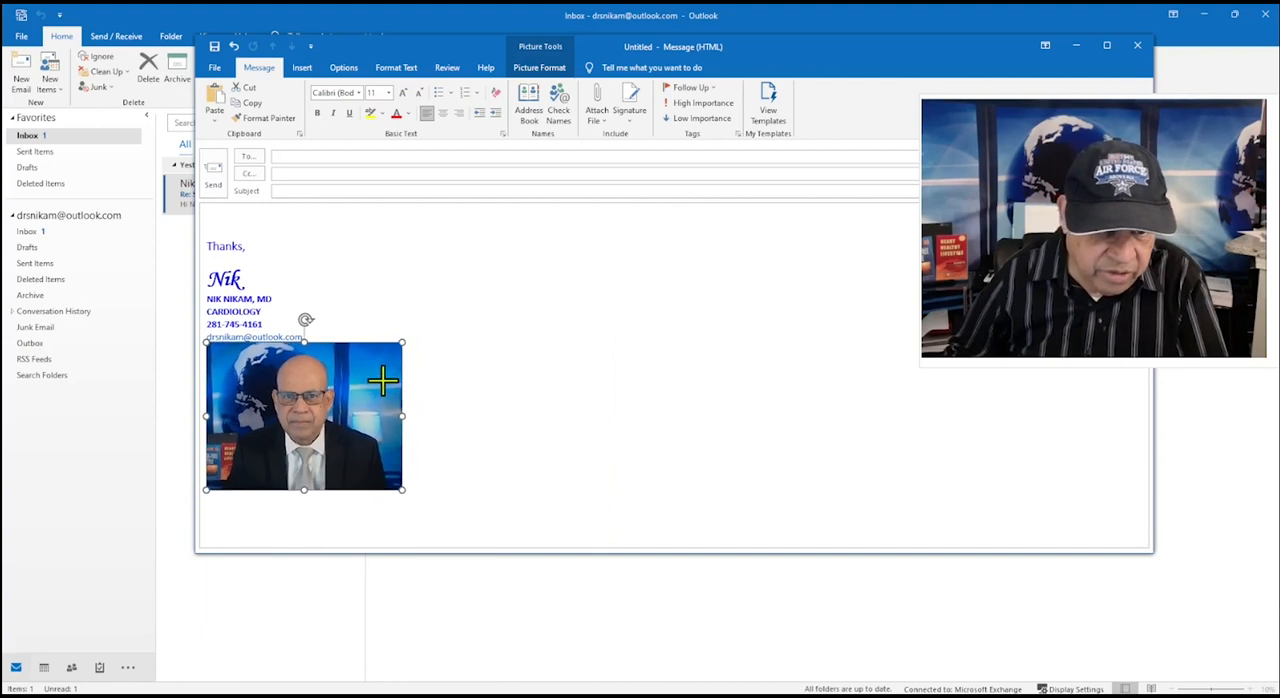
drag(400, 488, 356, 468)
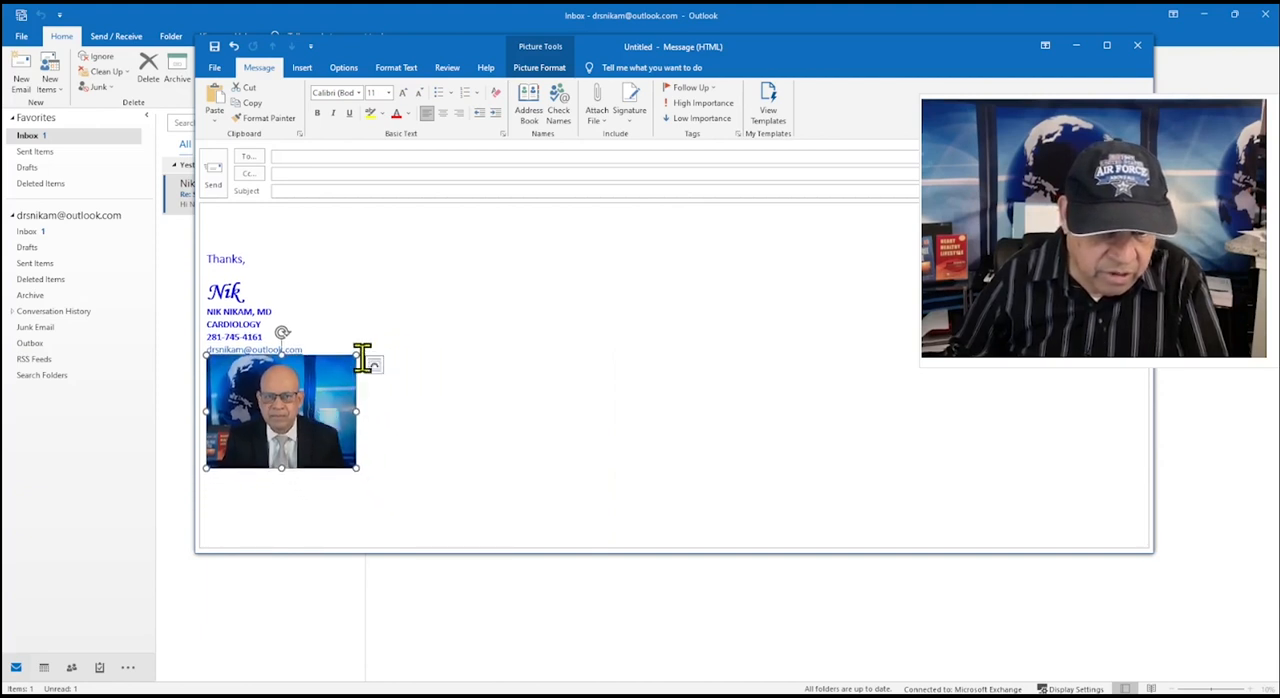
drag(356, 468, 320, 440)
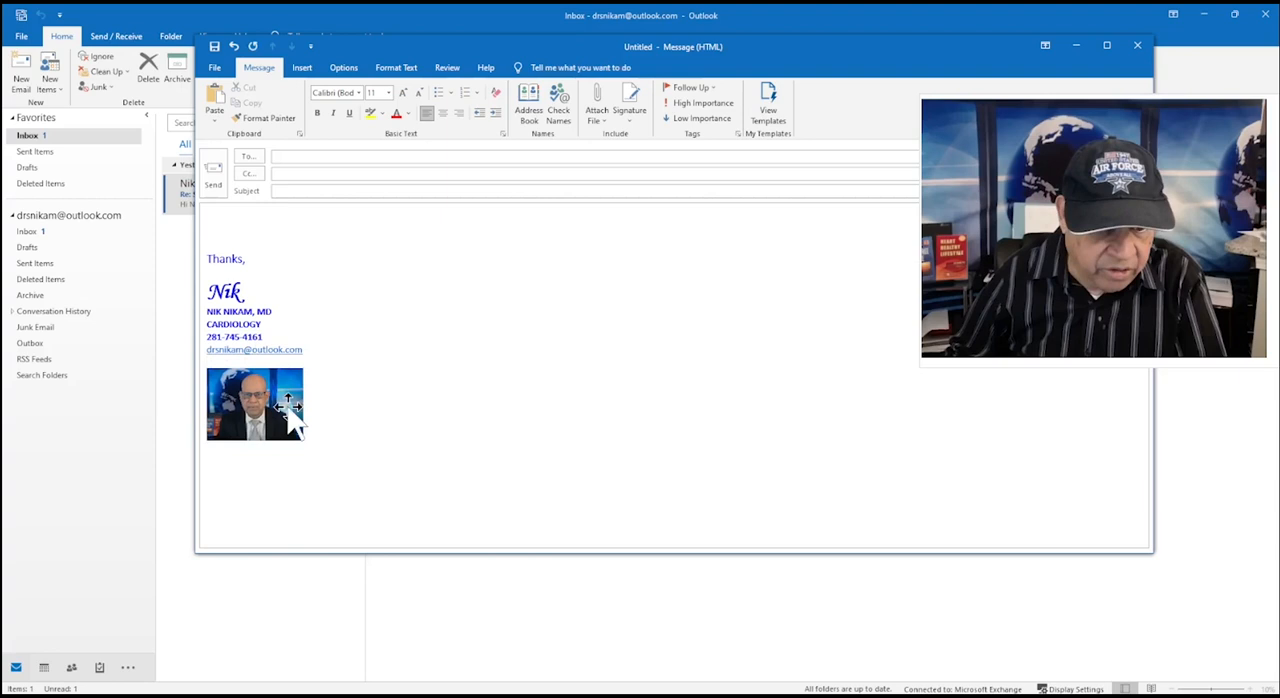
- Check the photo's picture options via right-click, then deselect it
click(252, 402)
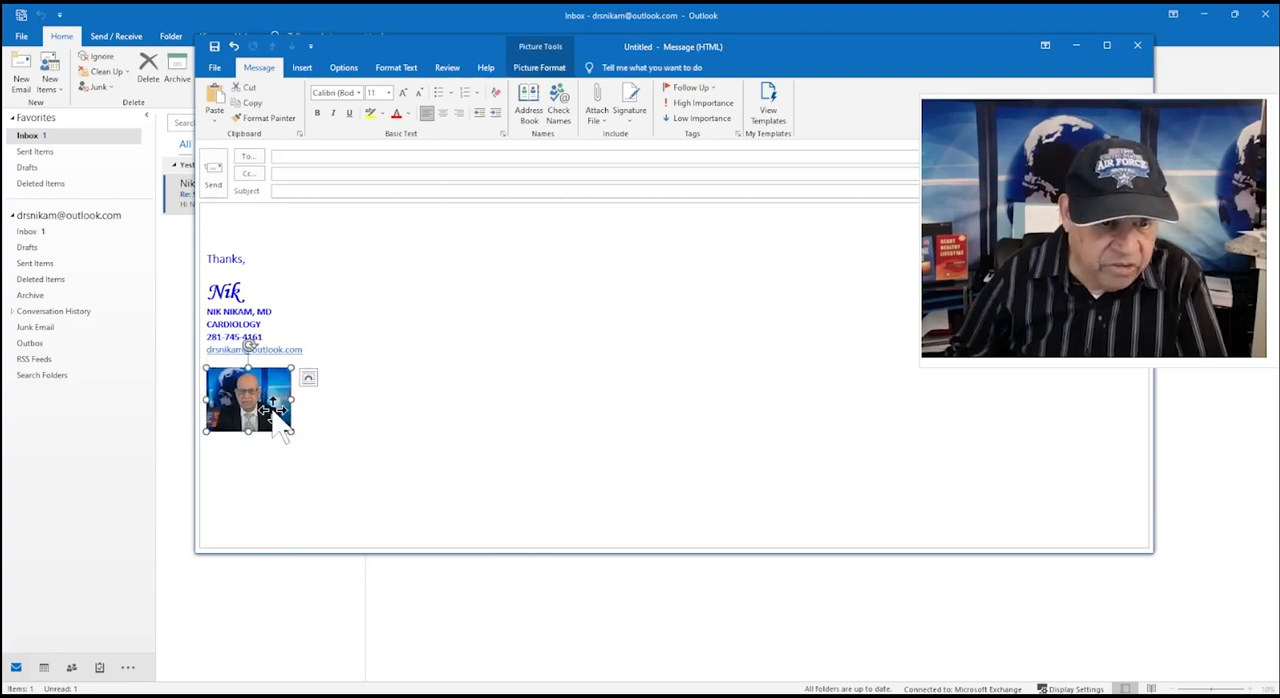
right_click(260, 410)
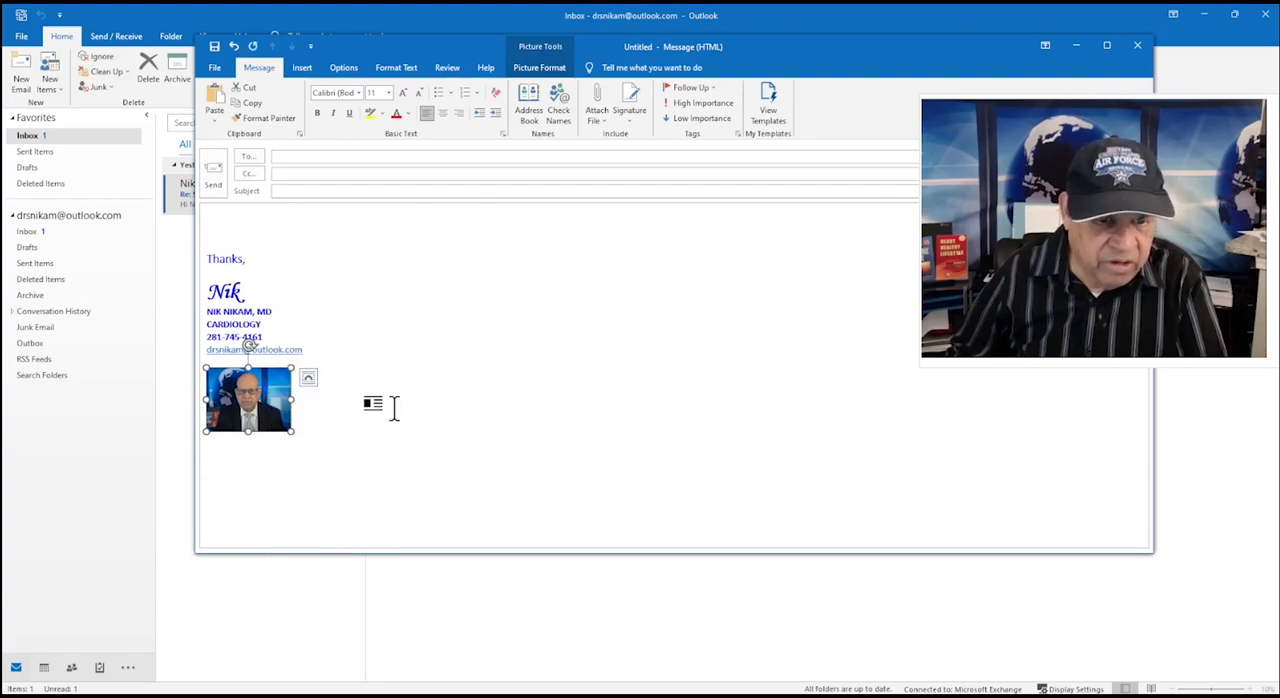
click(448, 336)
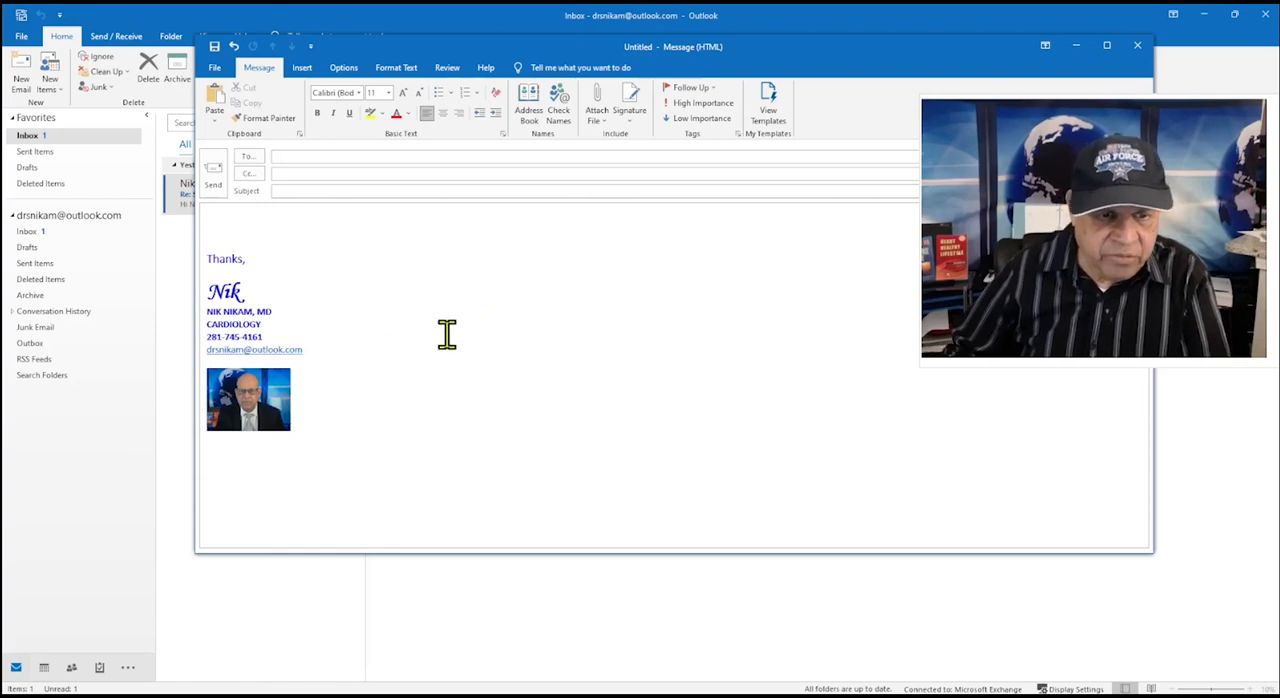
mouse_move(252, 304)
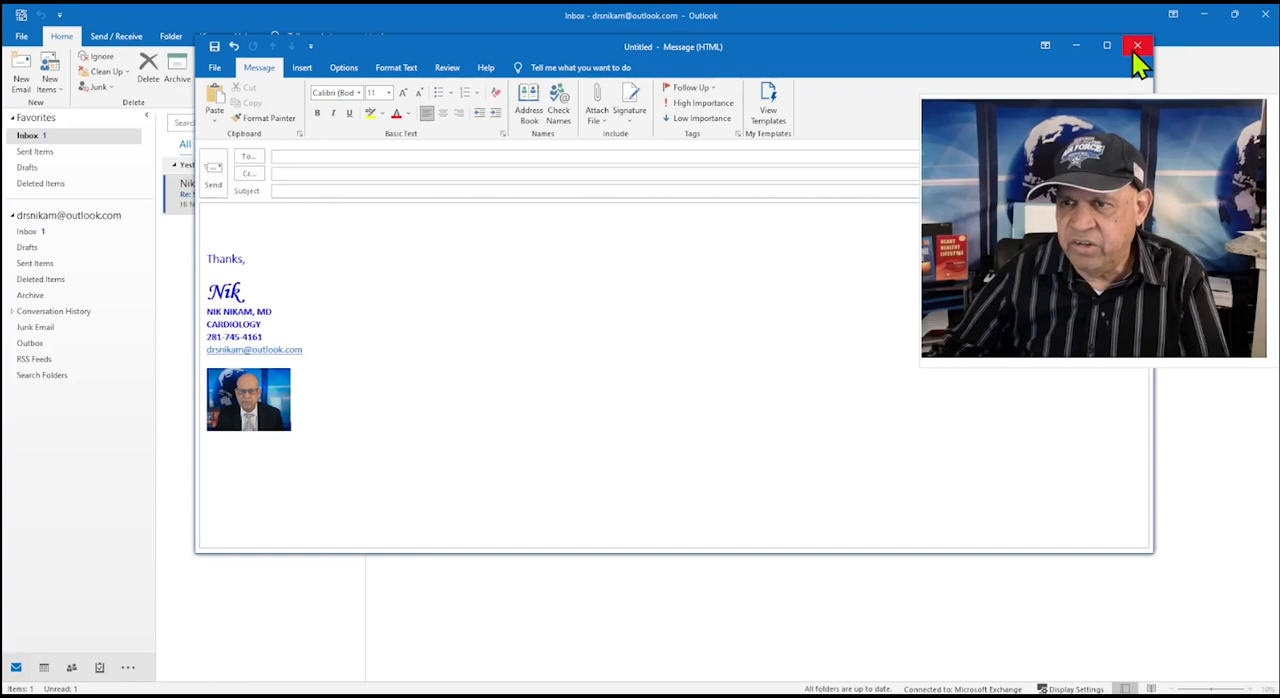
- Discard the test message without saving it
click(1136, 44)
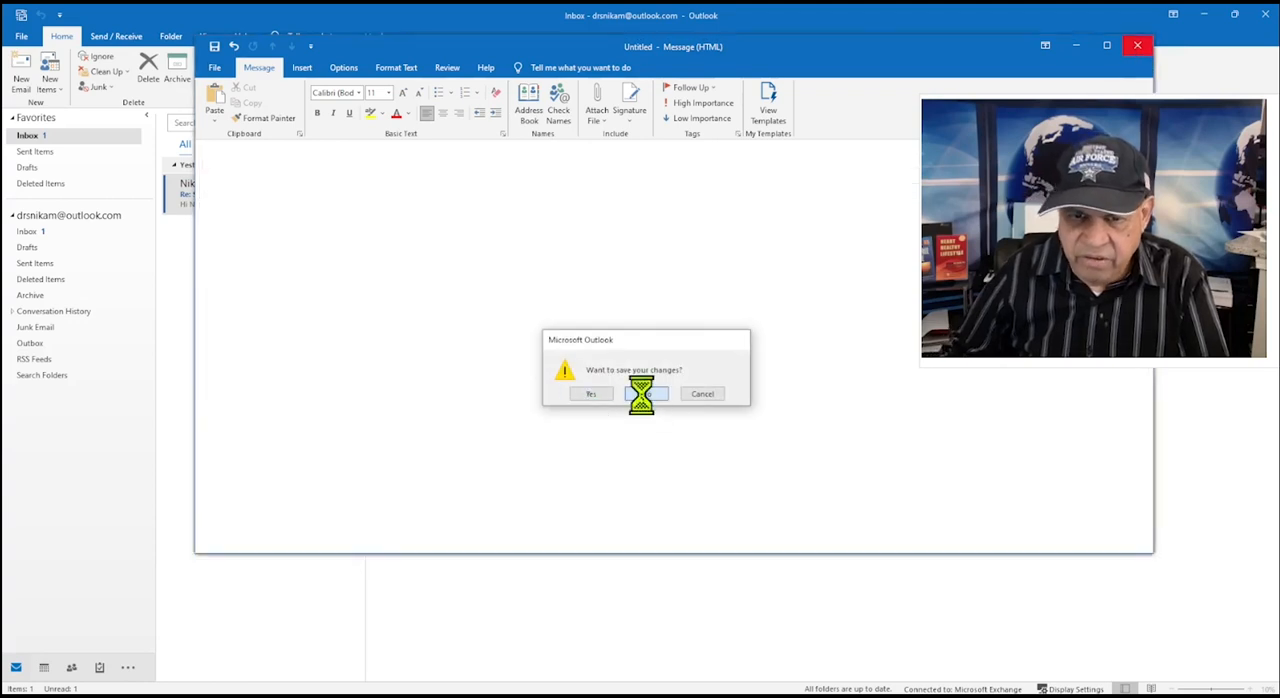
click(642, 394)
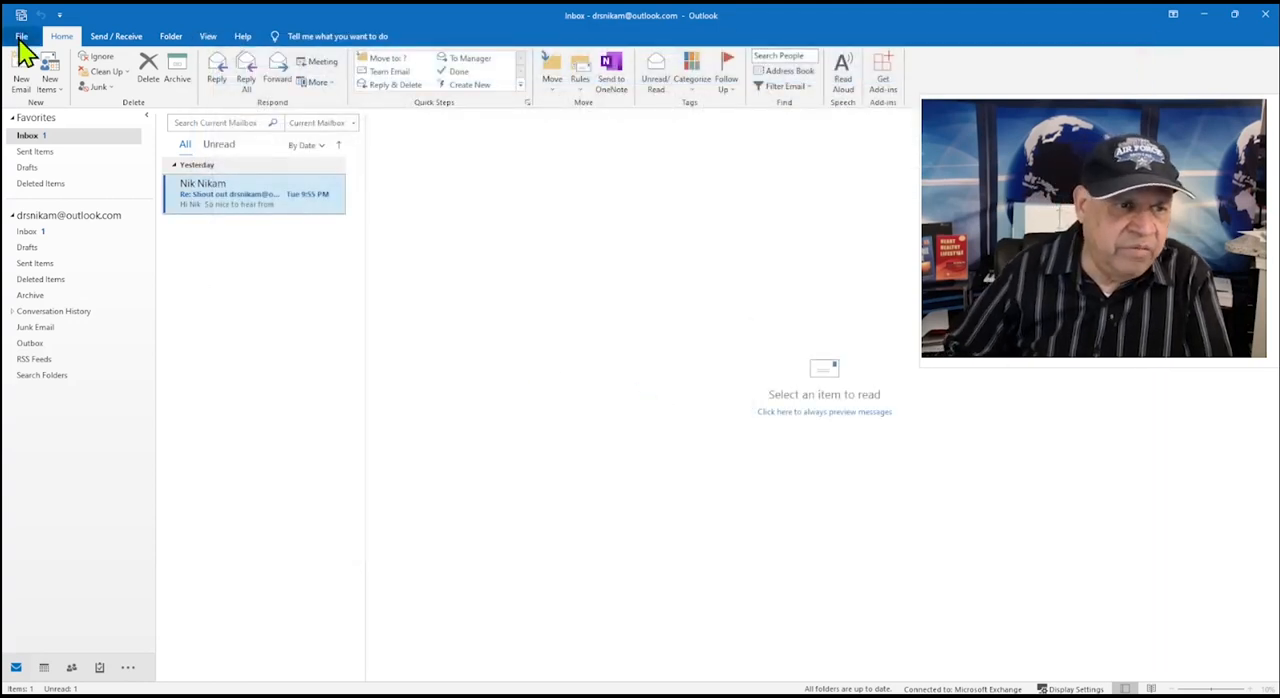
- Review the saved signature with its small photo in Signatures and Stationery, then accept the settings
click(16, 36)
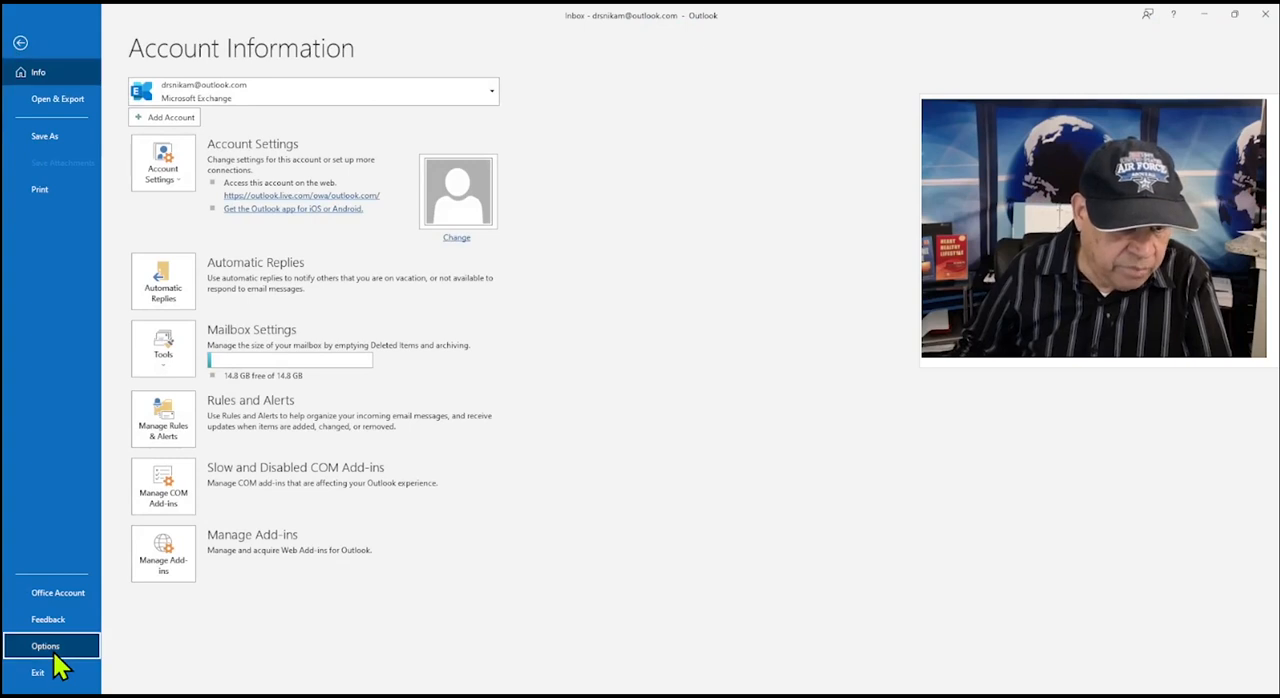
click(42, 646)
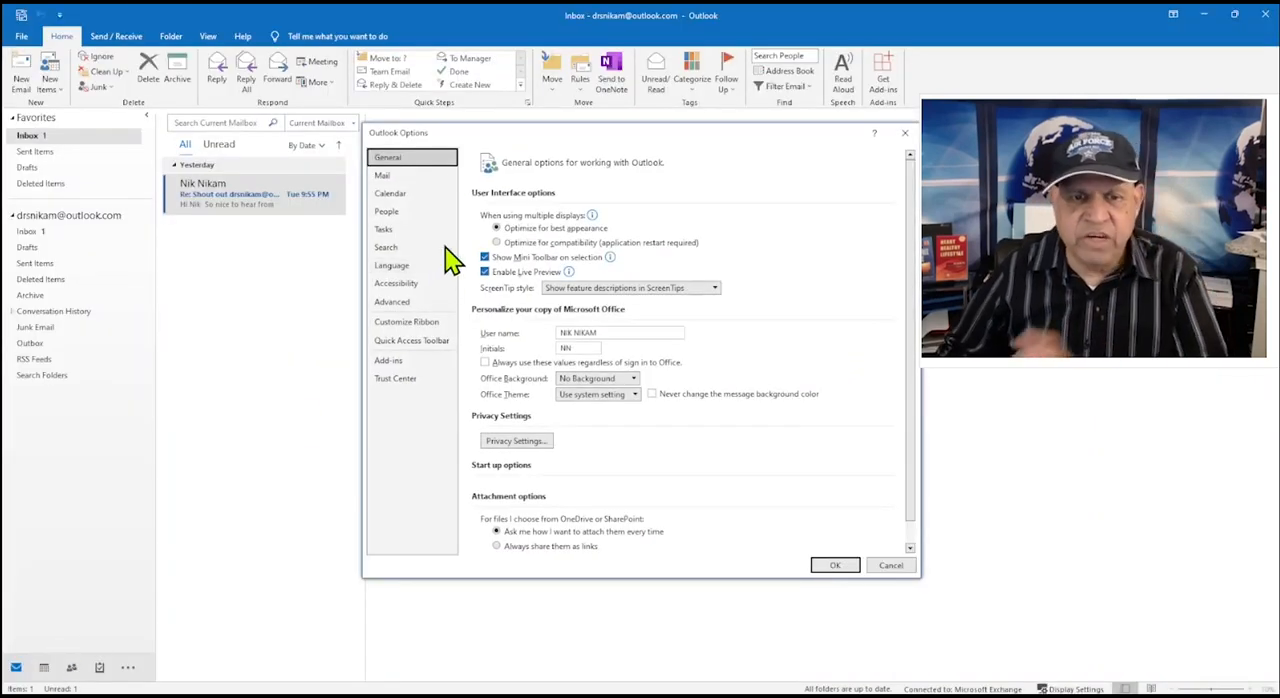
click(382, 176)
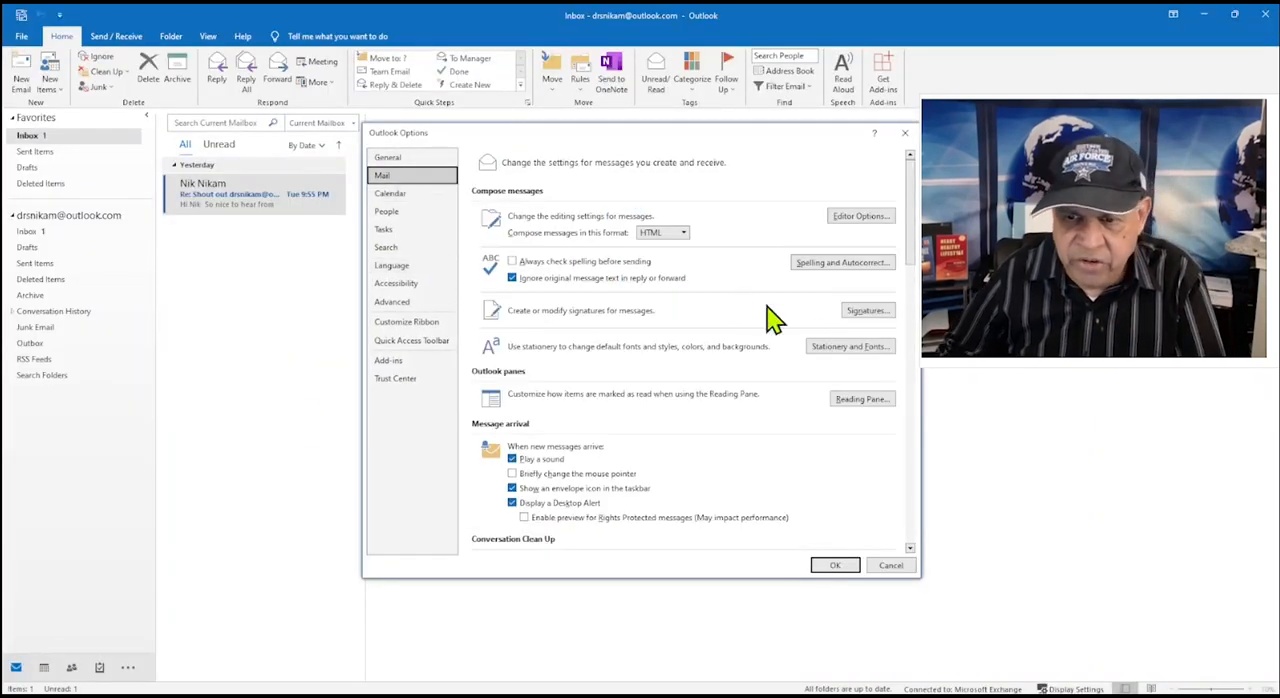
click(868, 310)
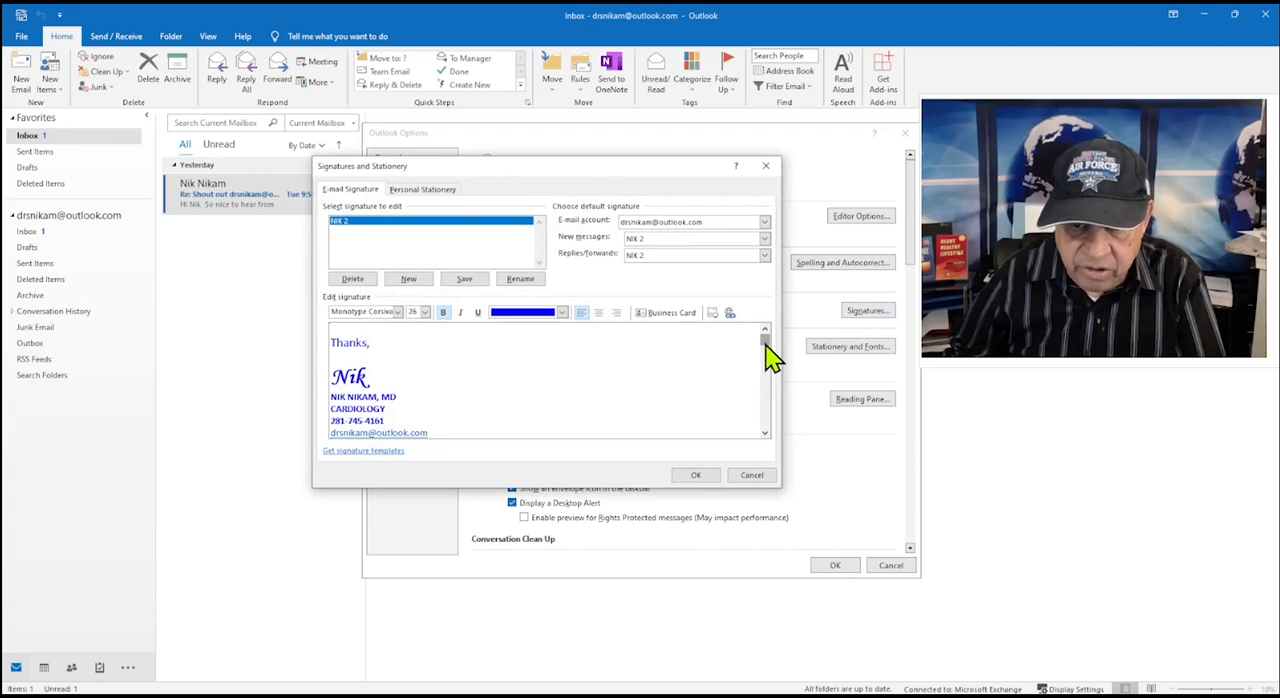
scroll(down, 3)
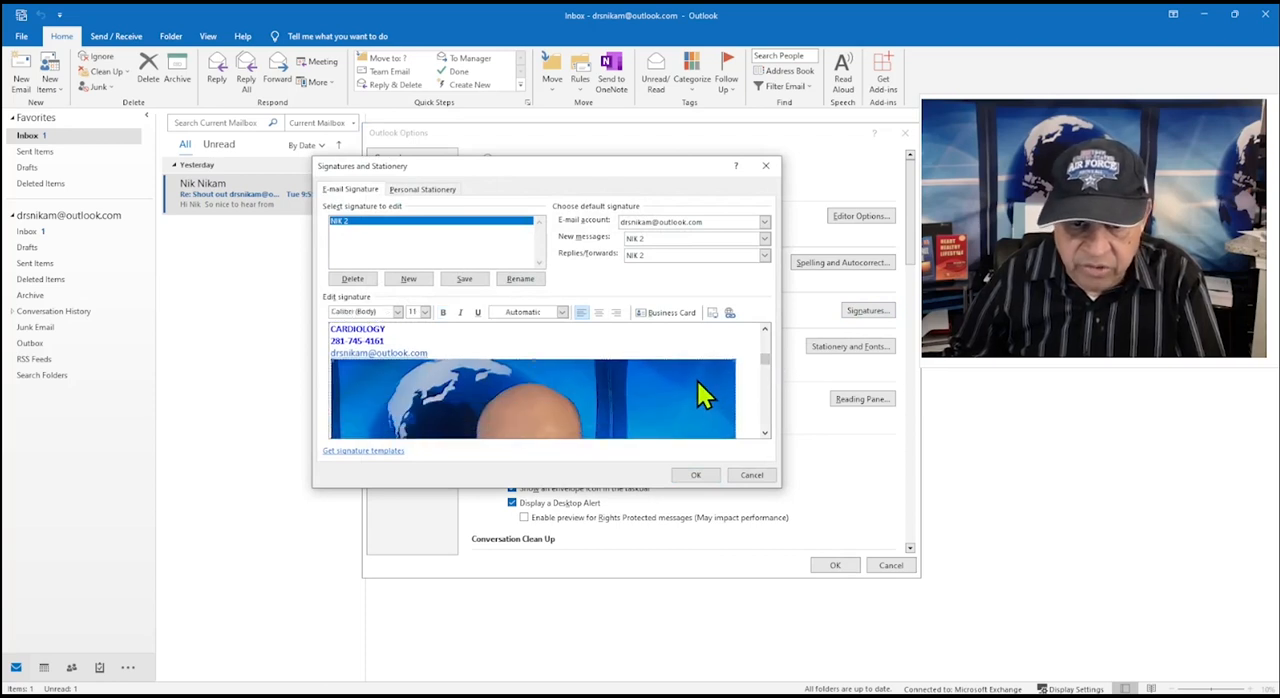
mouse_move(552, 376)
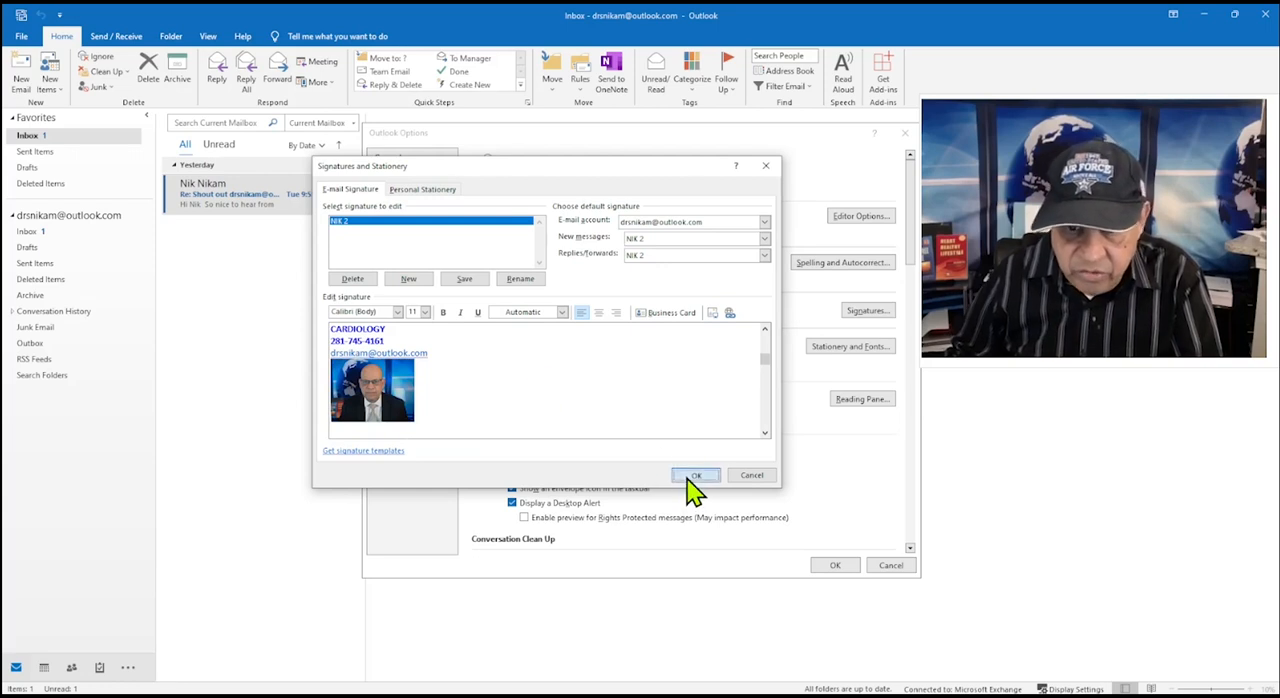
click(696, 474)
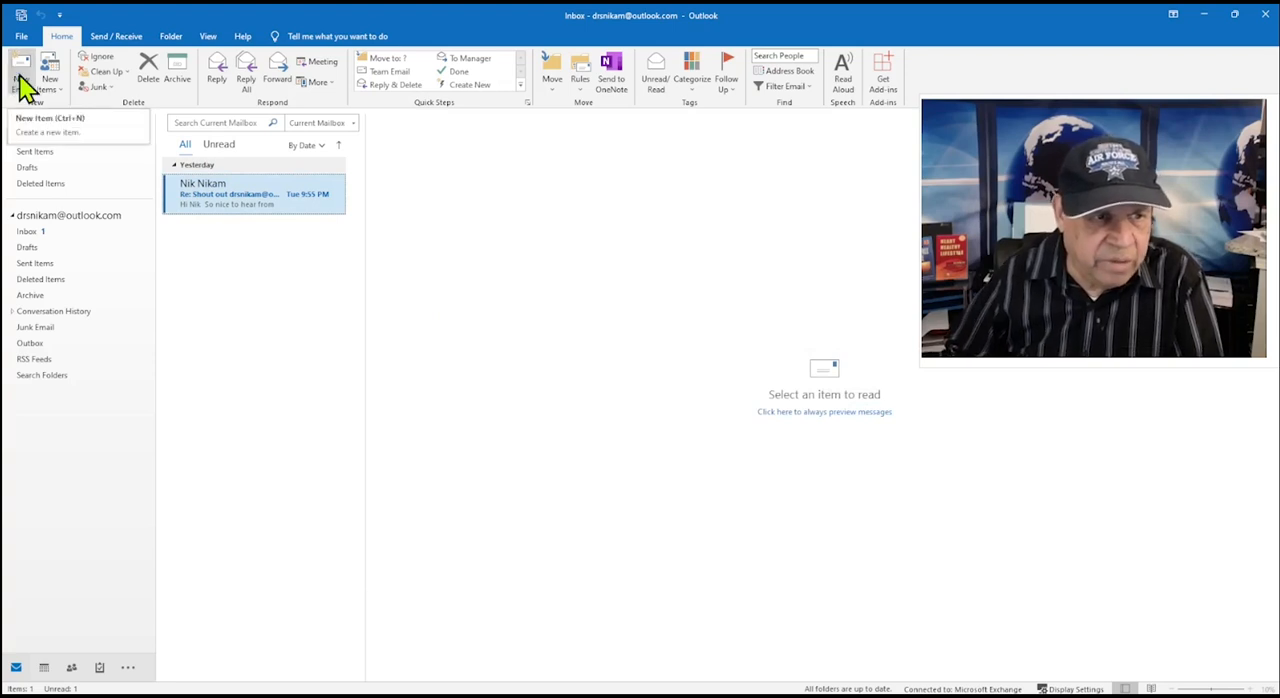
click(18, 62)
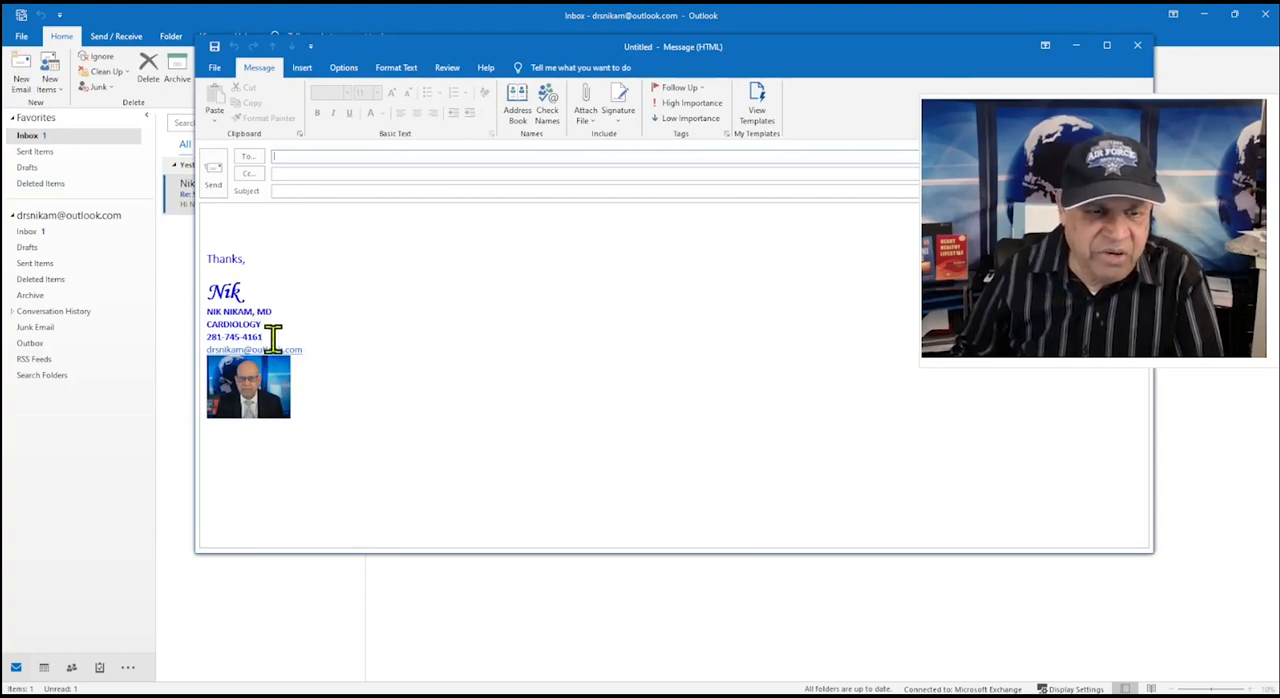
mouse_move(718, 414)
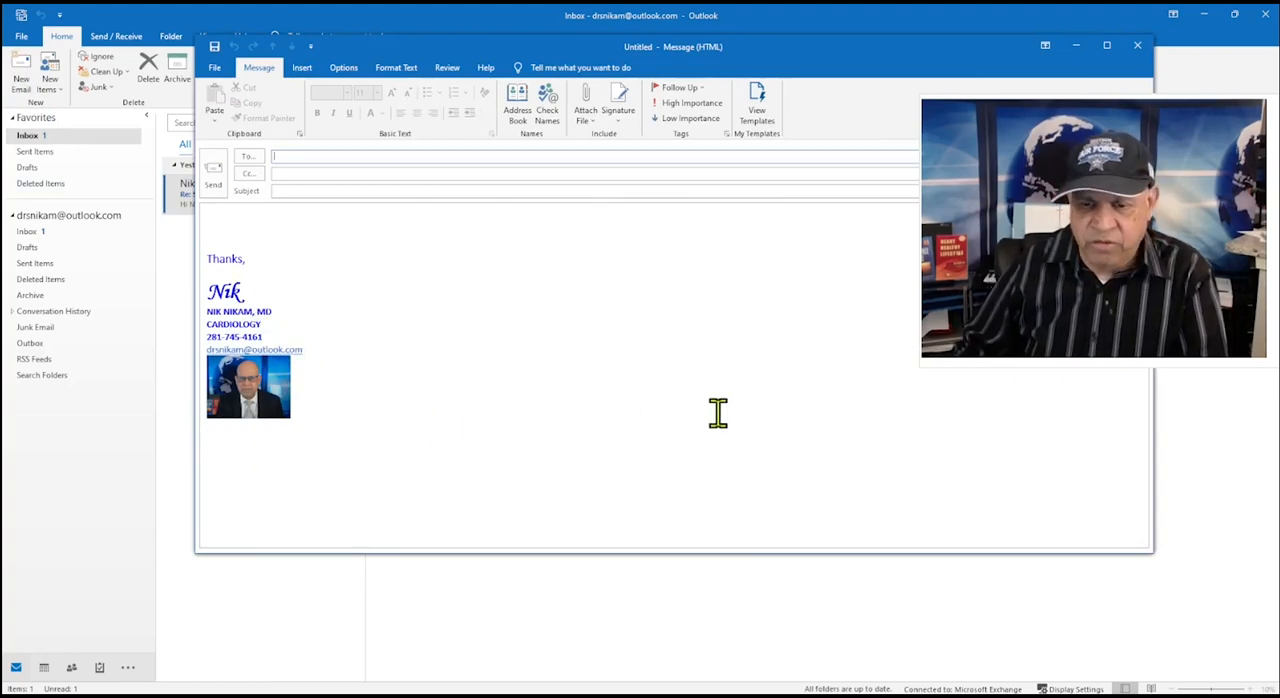
mouse_move(376, 496)
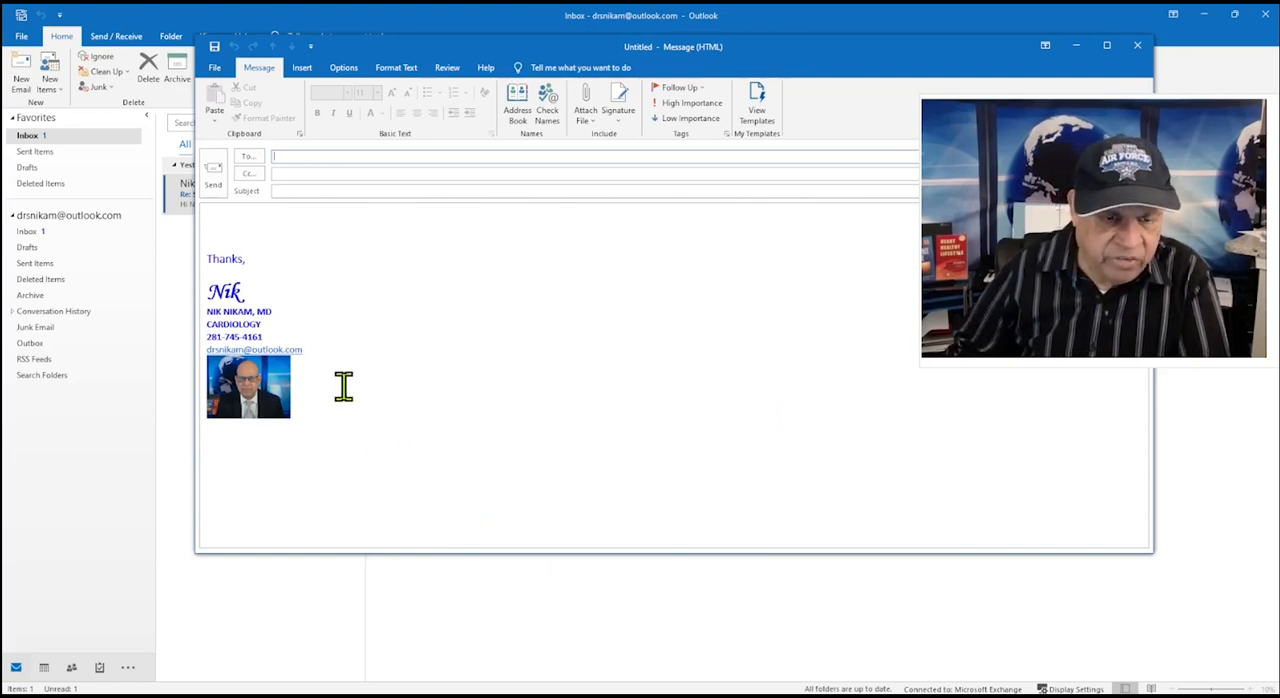
mouse_move(328, 376)
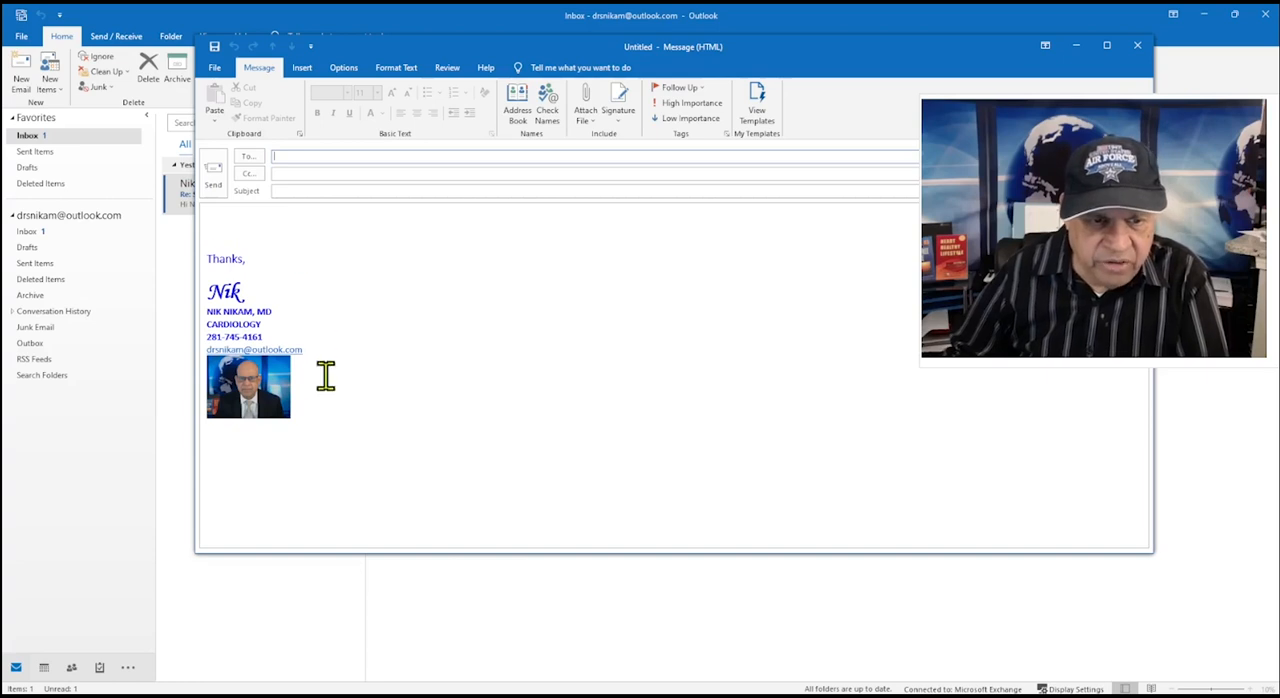
mouse_move(316, 436)
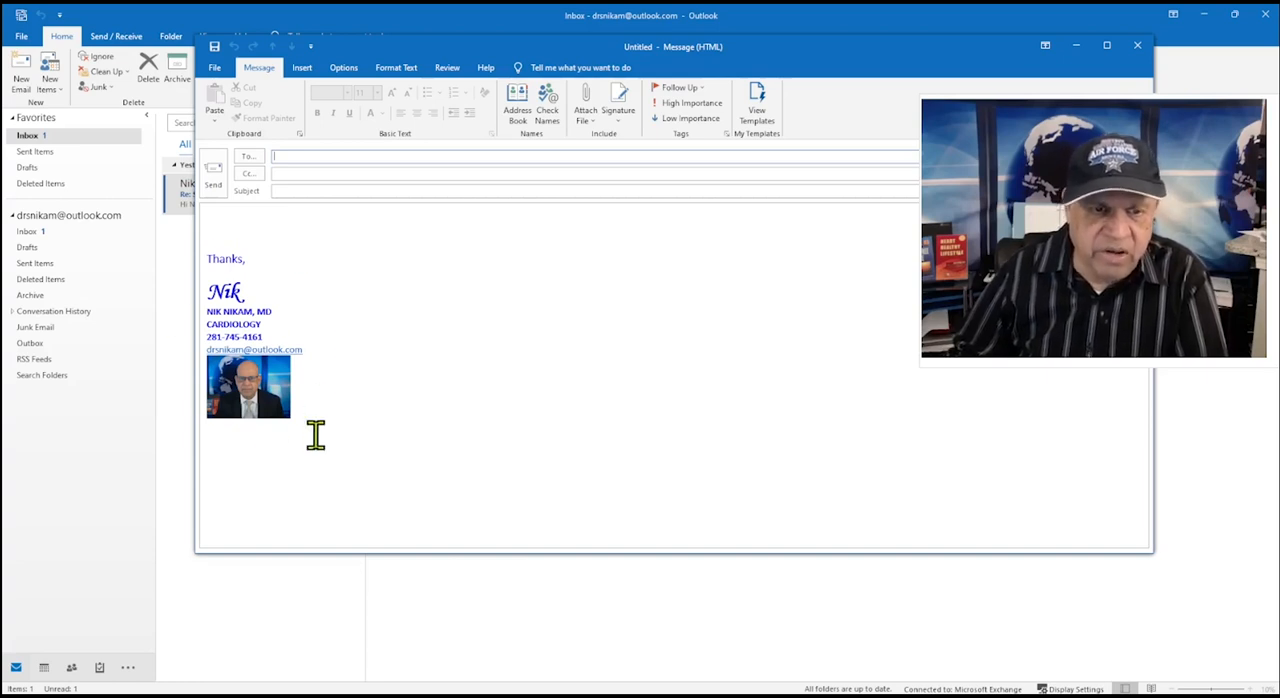
mouse_move(556, 416)
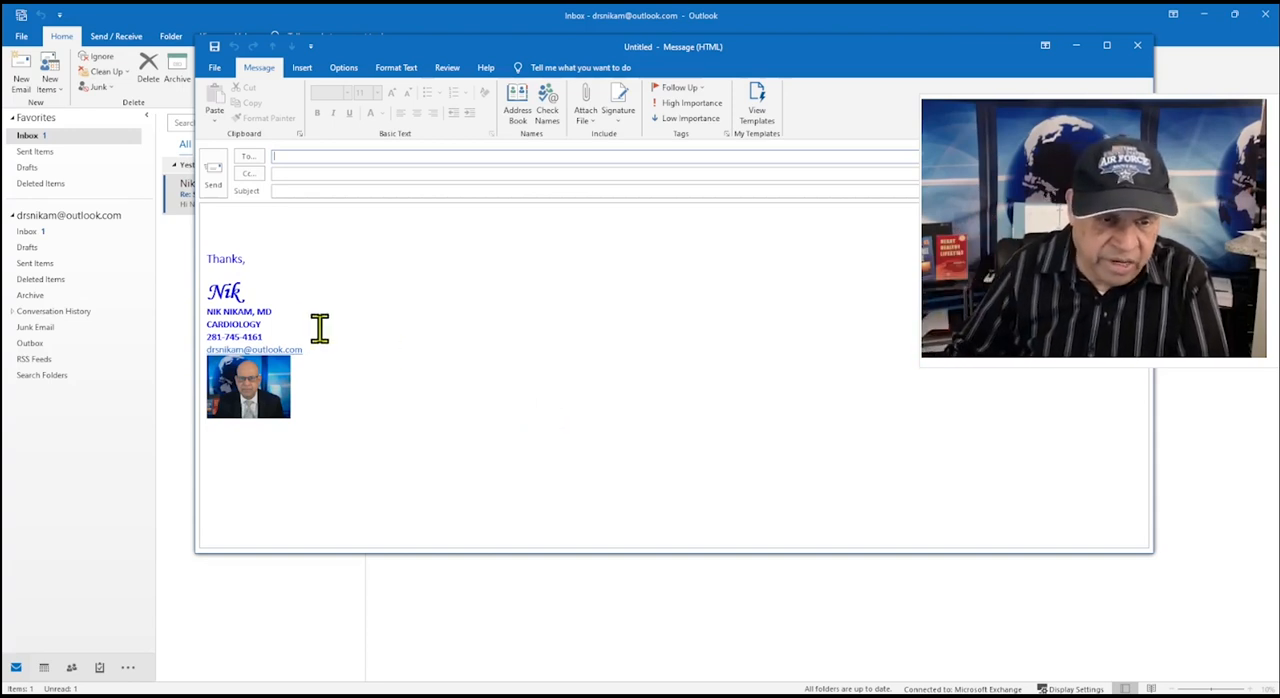
mouse_move(1136, 46)
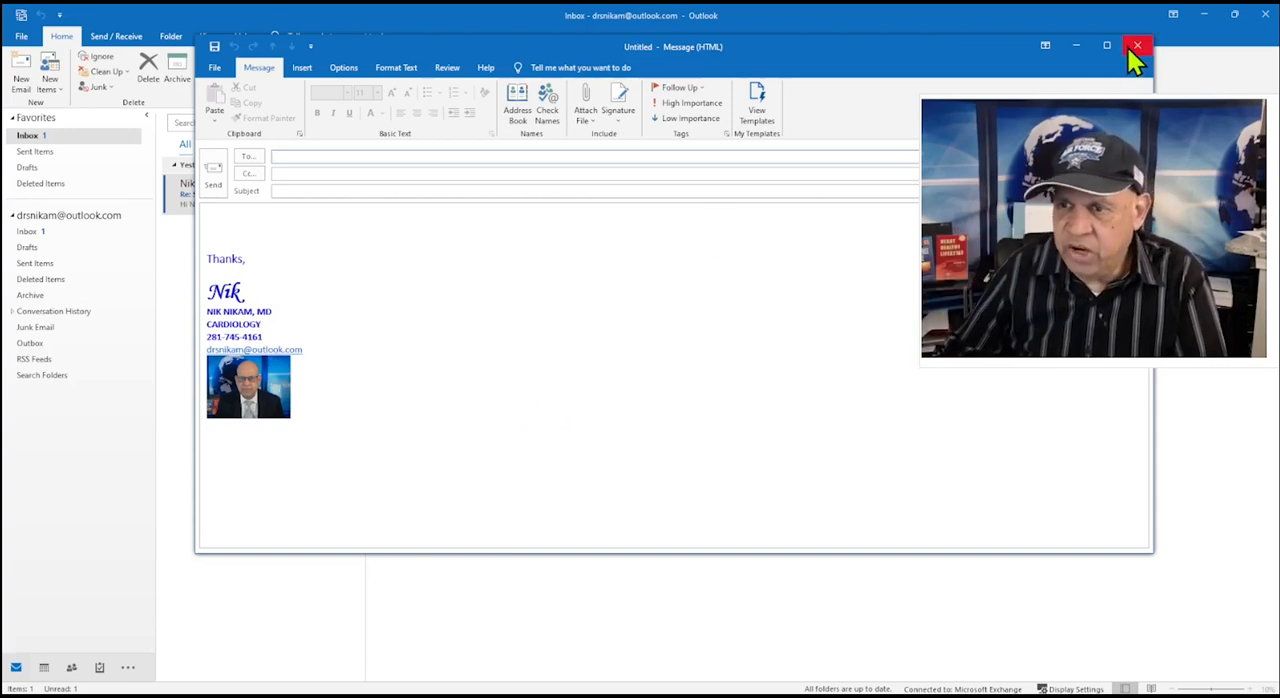
click(1136, 44)
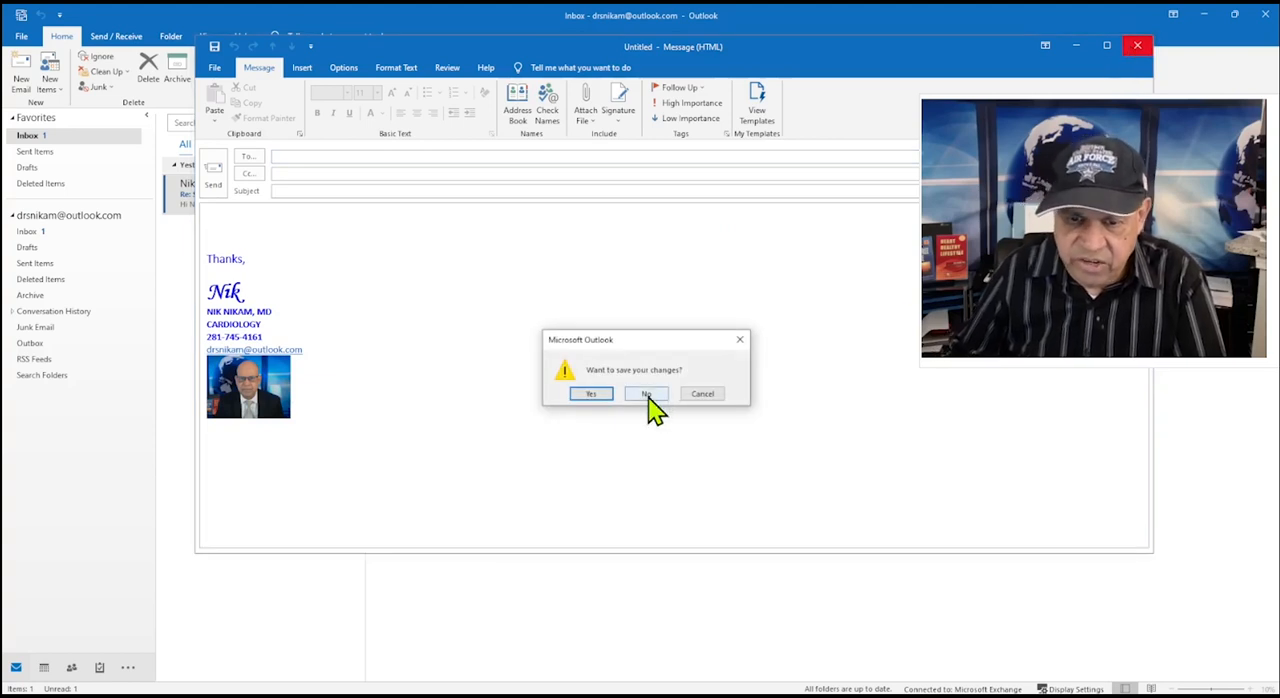
click(644, 394)
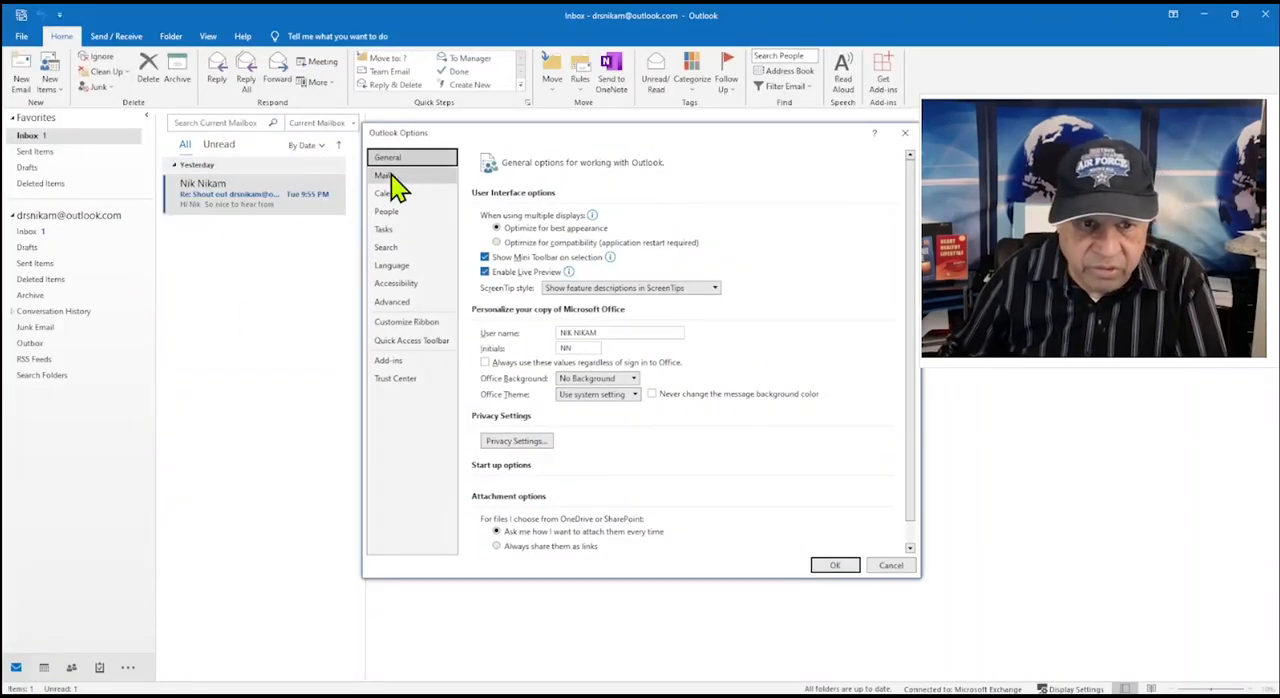
click(864, 310)
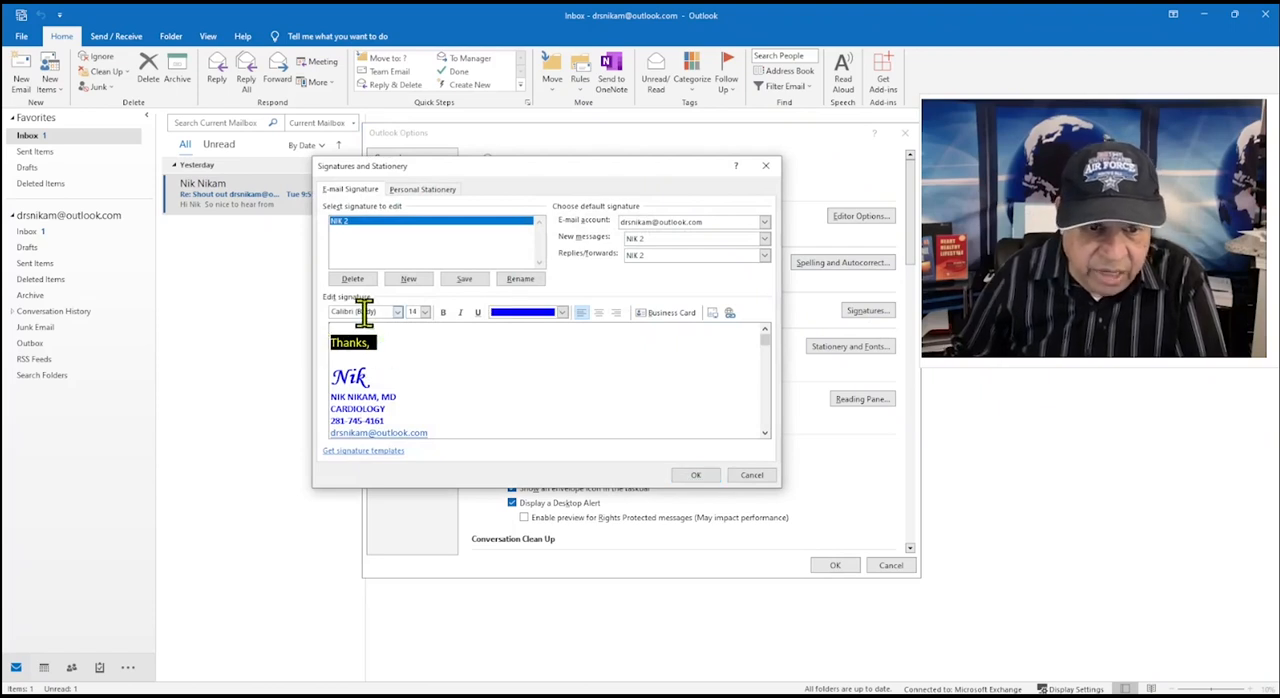
click(396, 312)
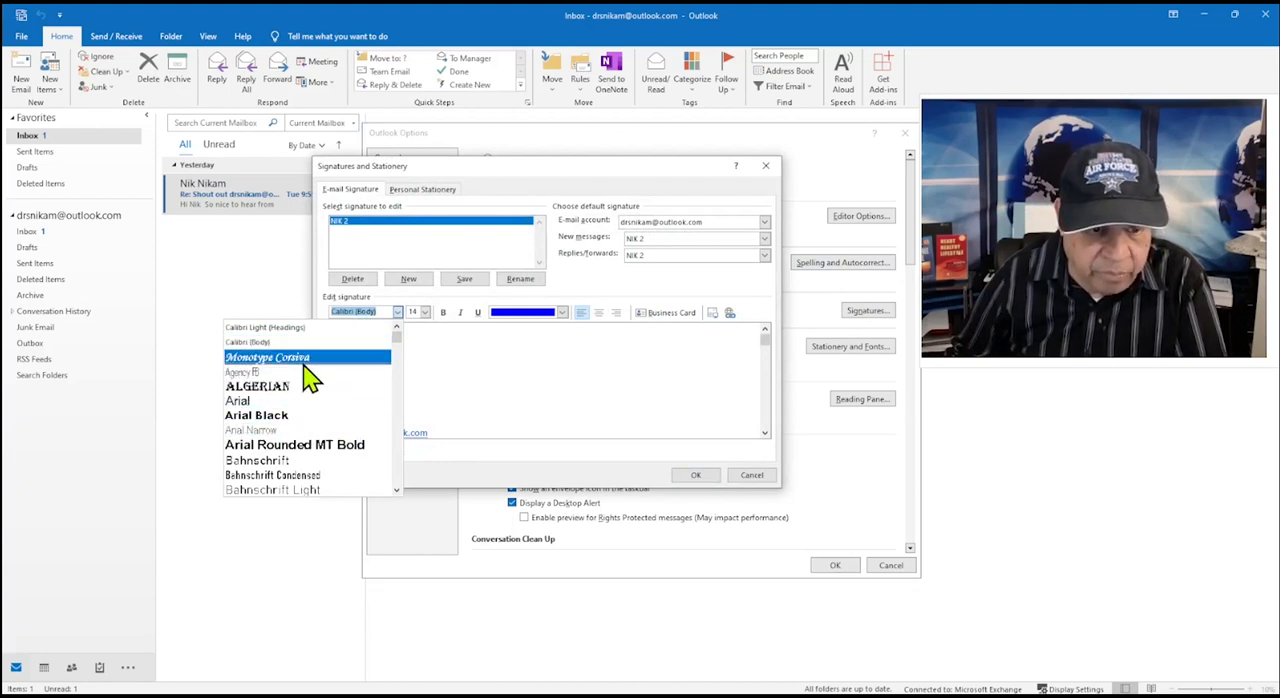
click(268, 356)
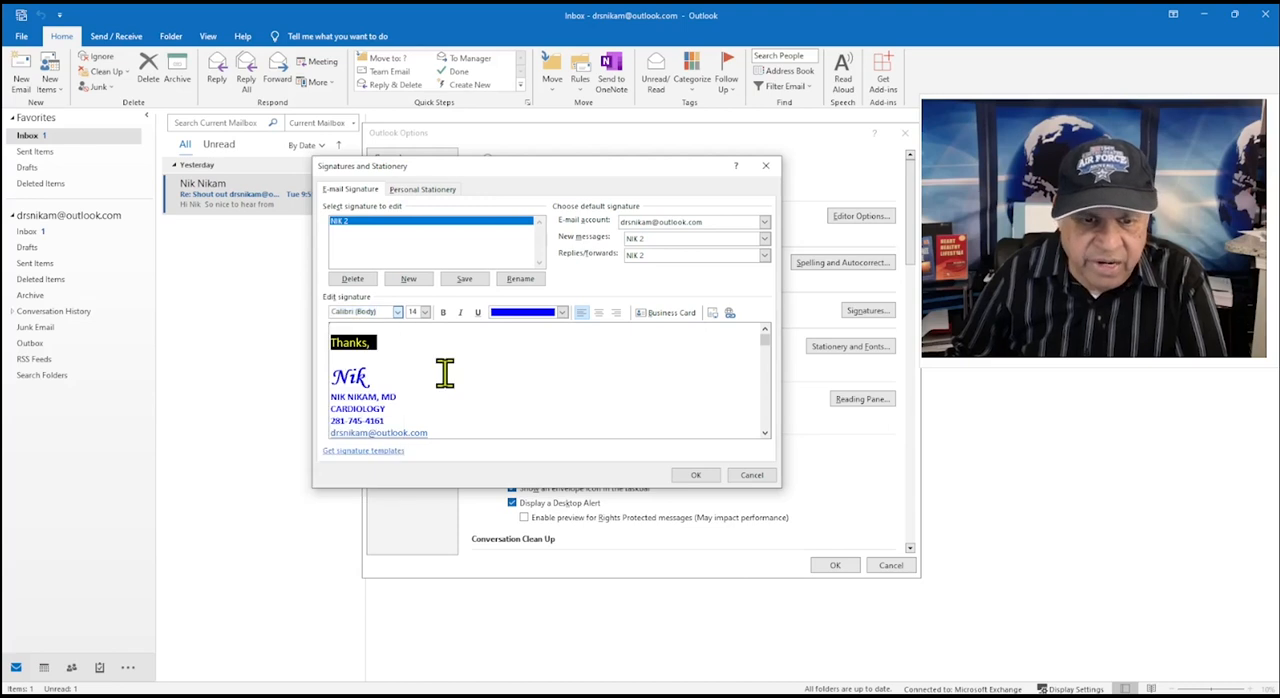
click(564, 312)
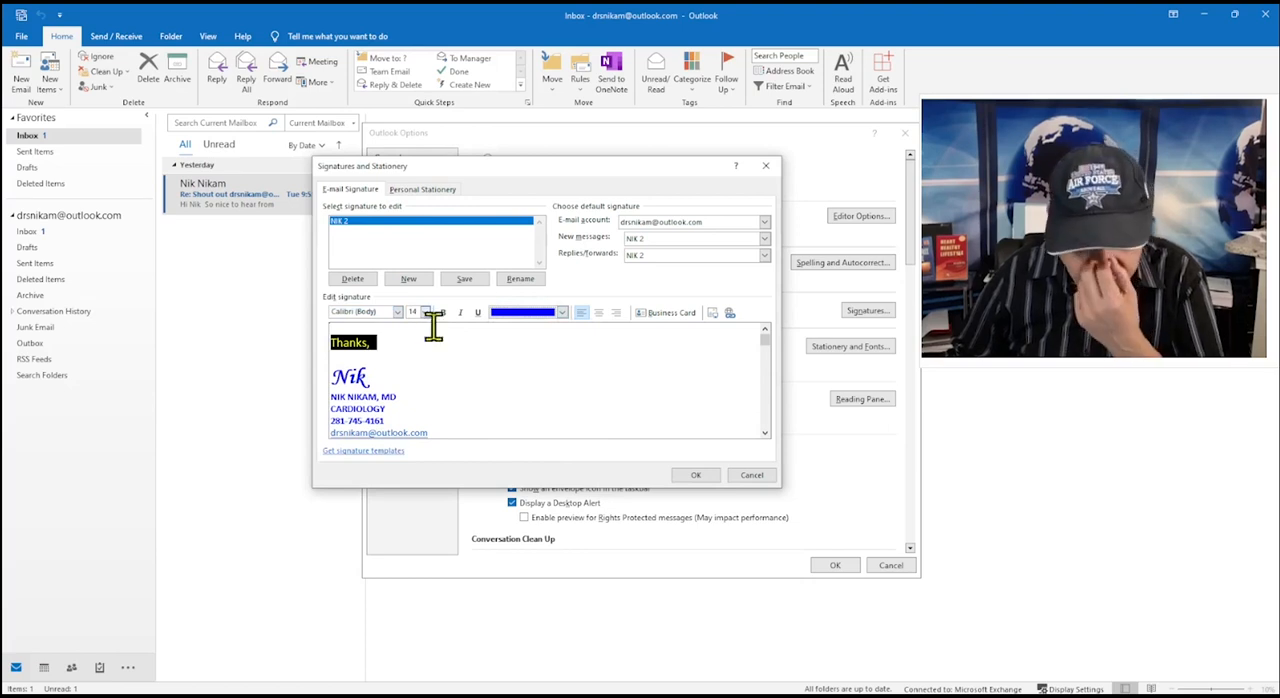
mouse_move(758, 484)
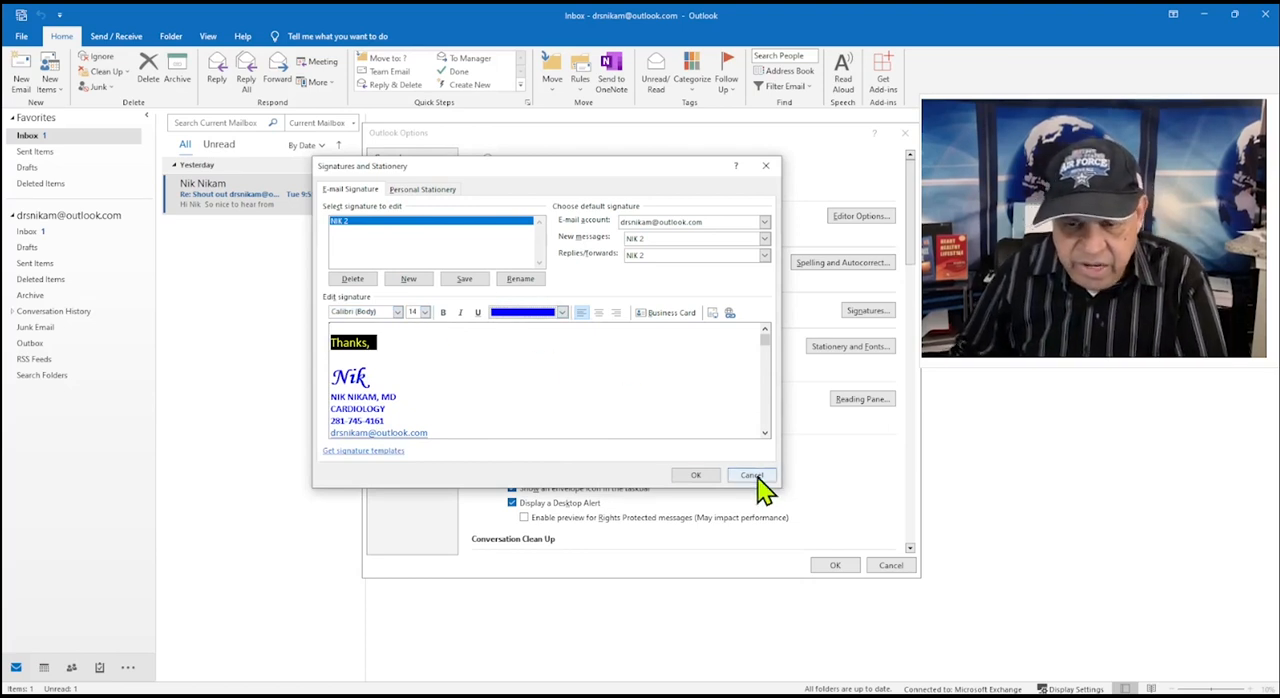
click(752, 474)
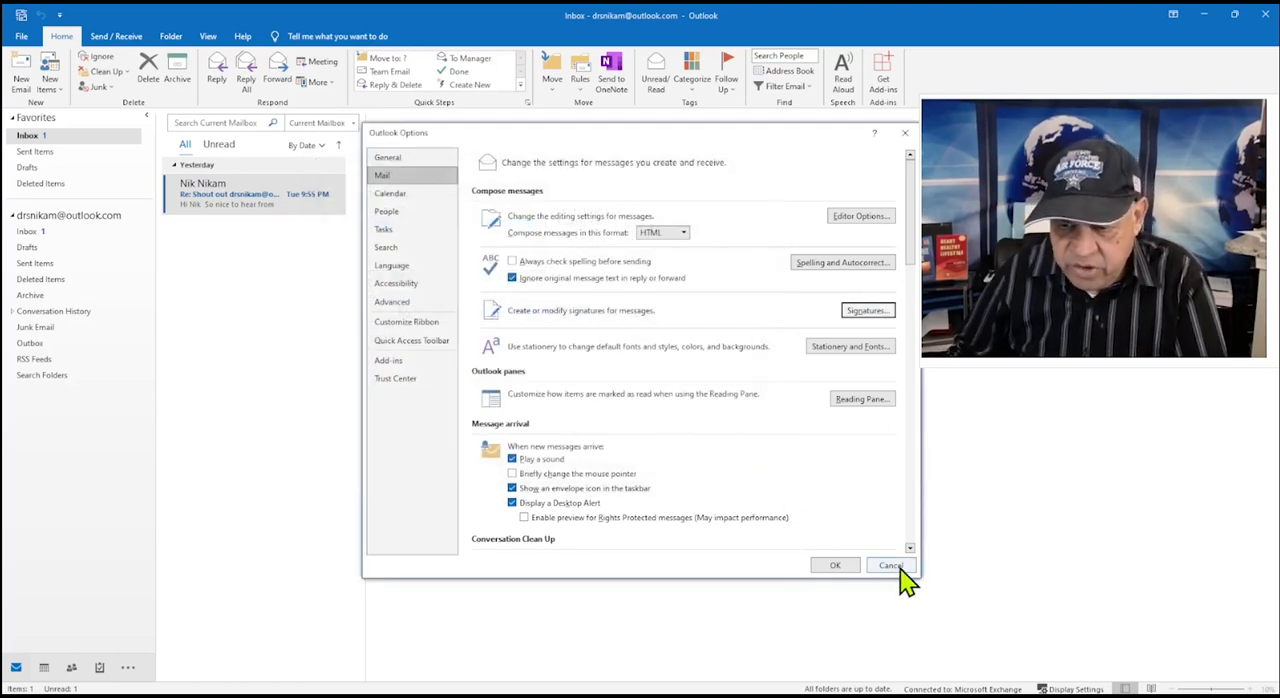
click(890, 564)
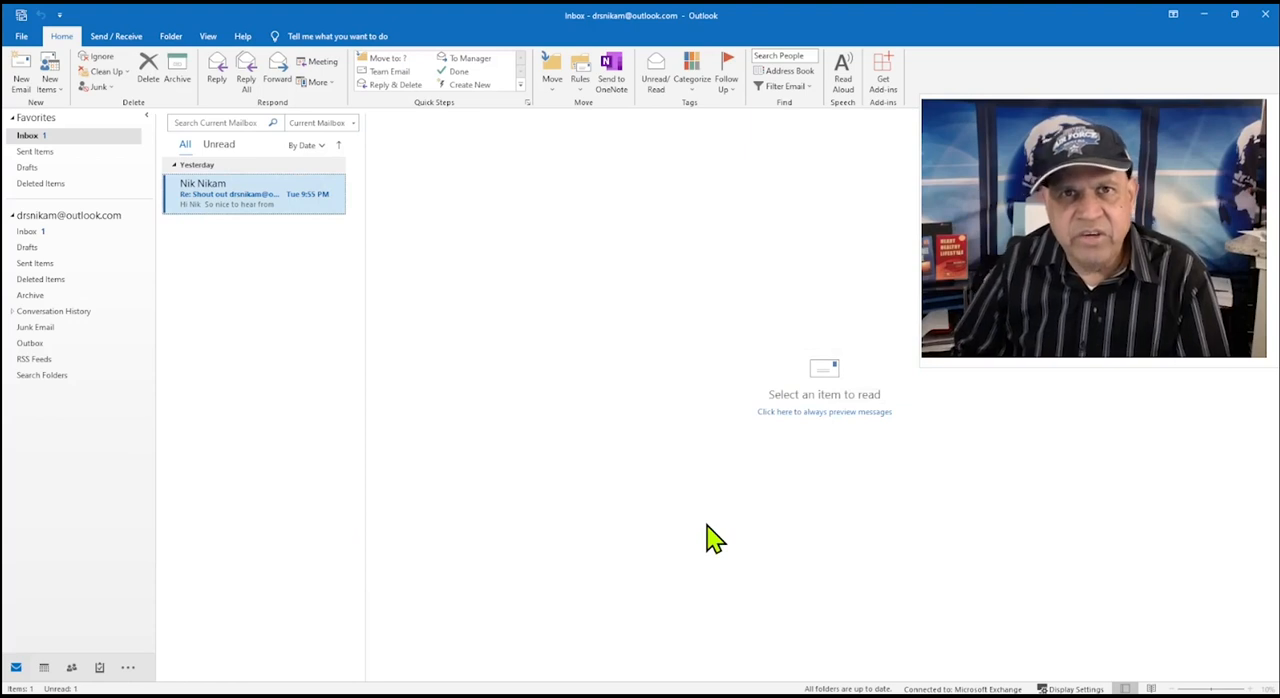
mouse_move(698, 512)
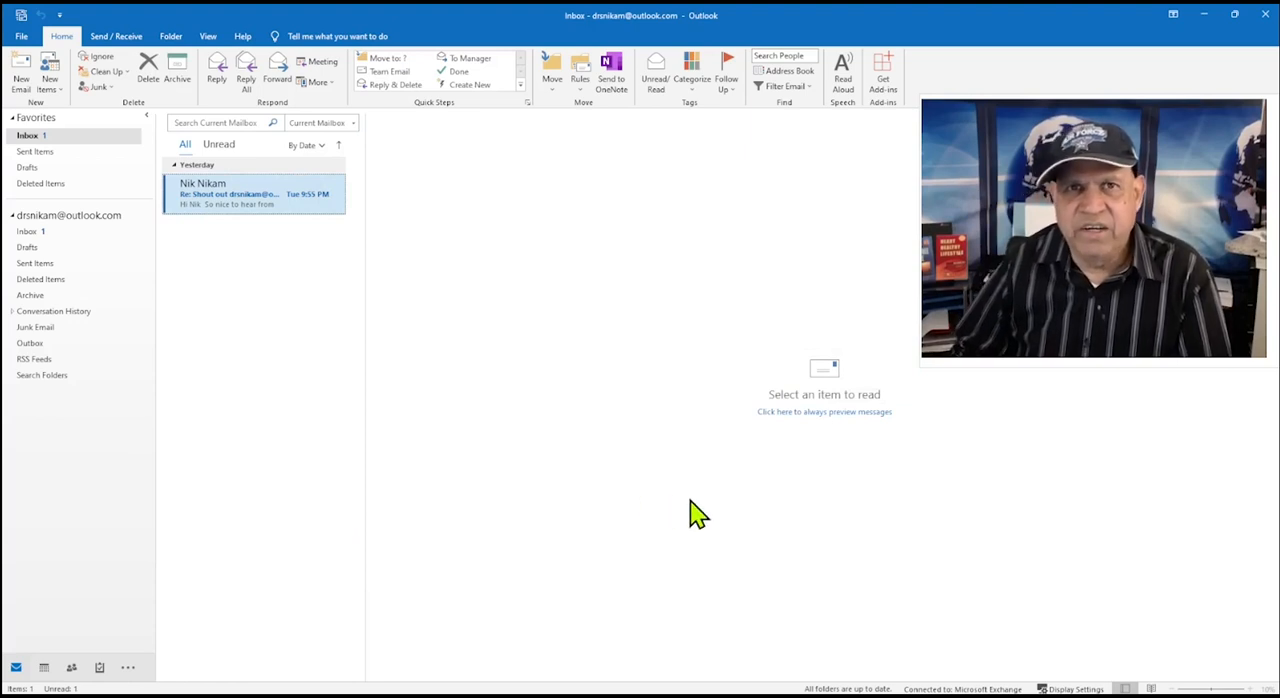